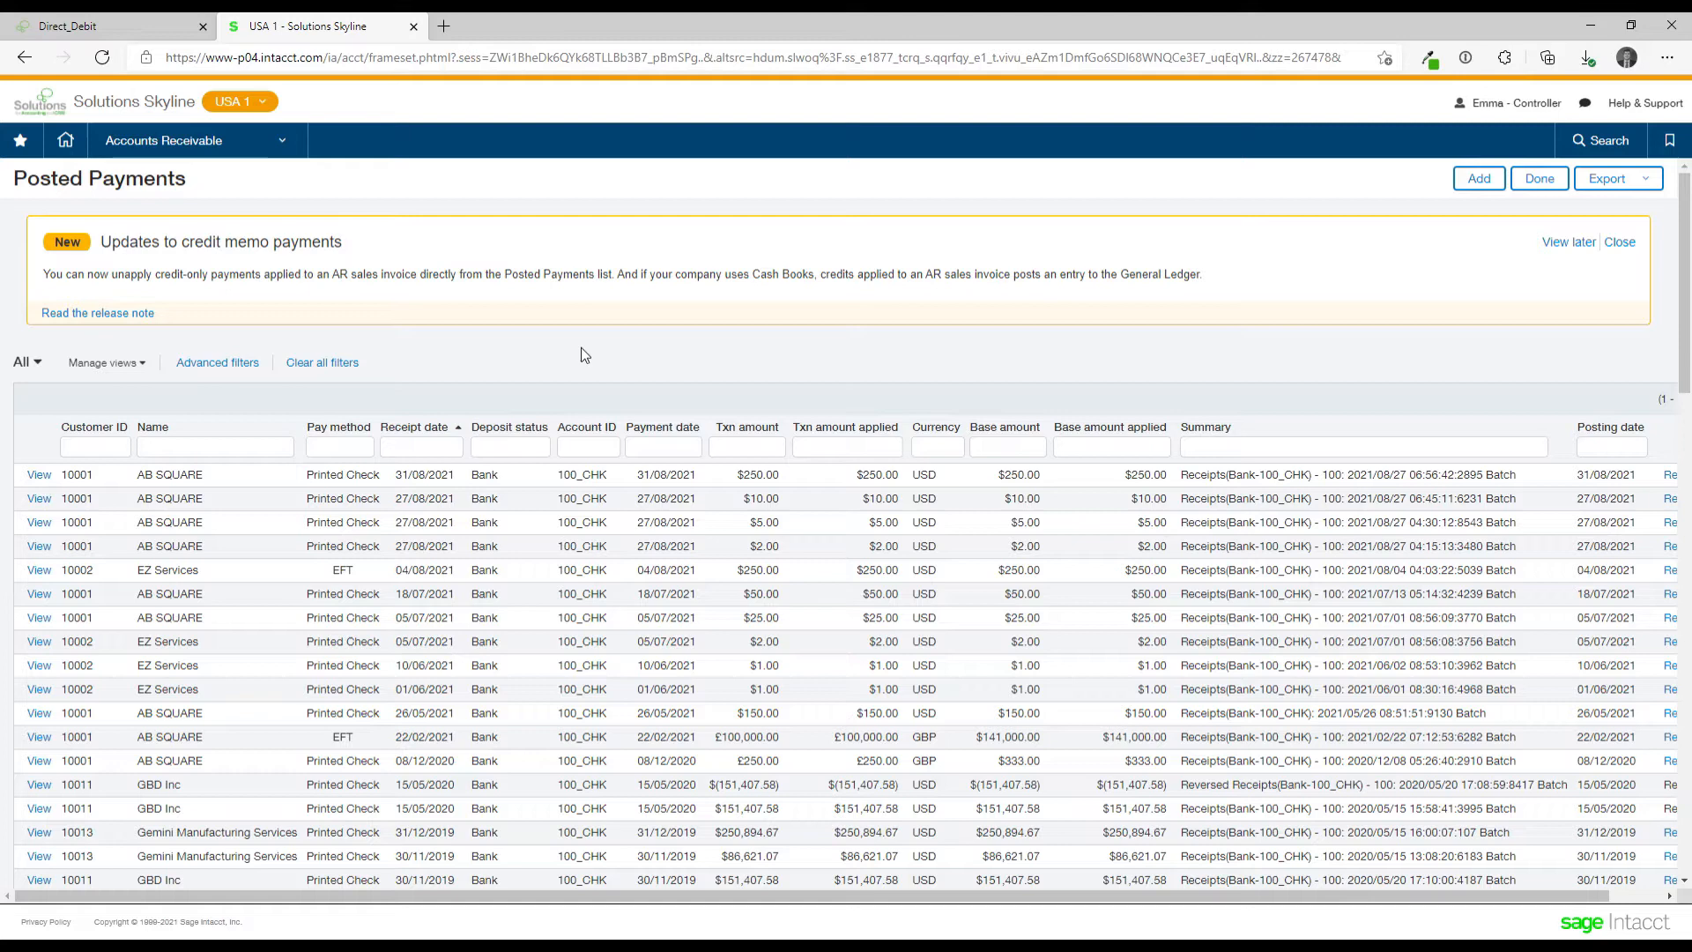
mouse_move(536, 356)
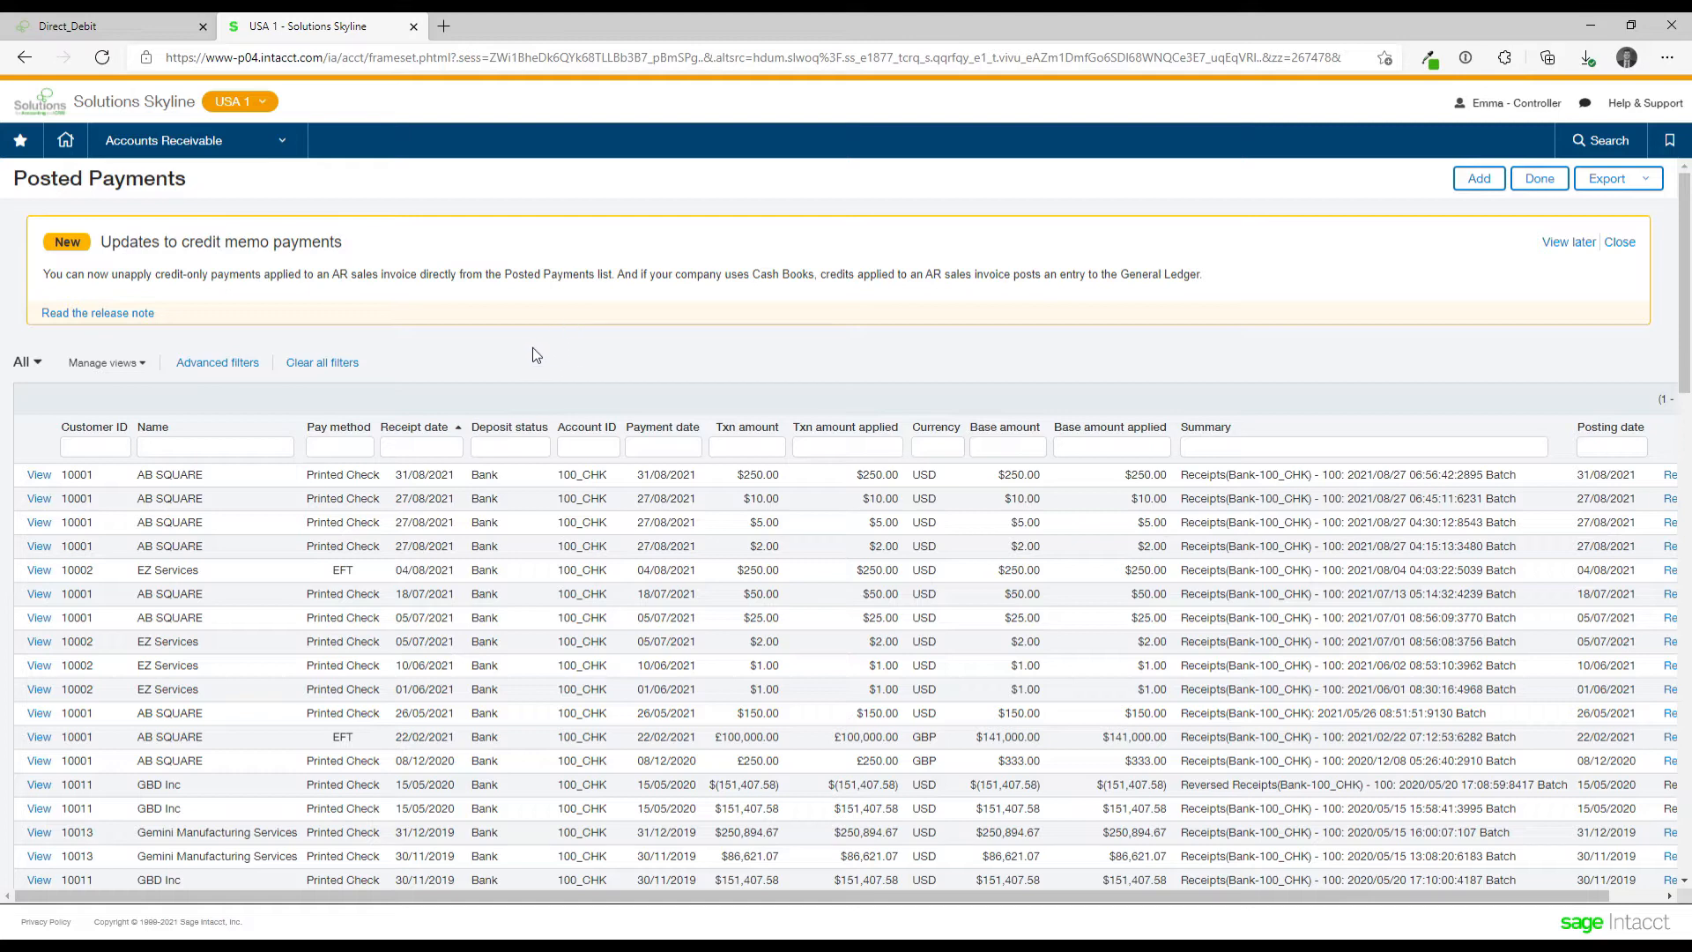
mouse_move(277, 176)
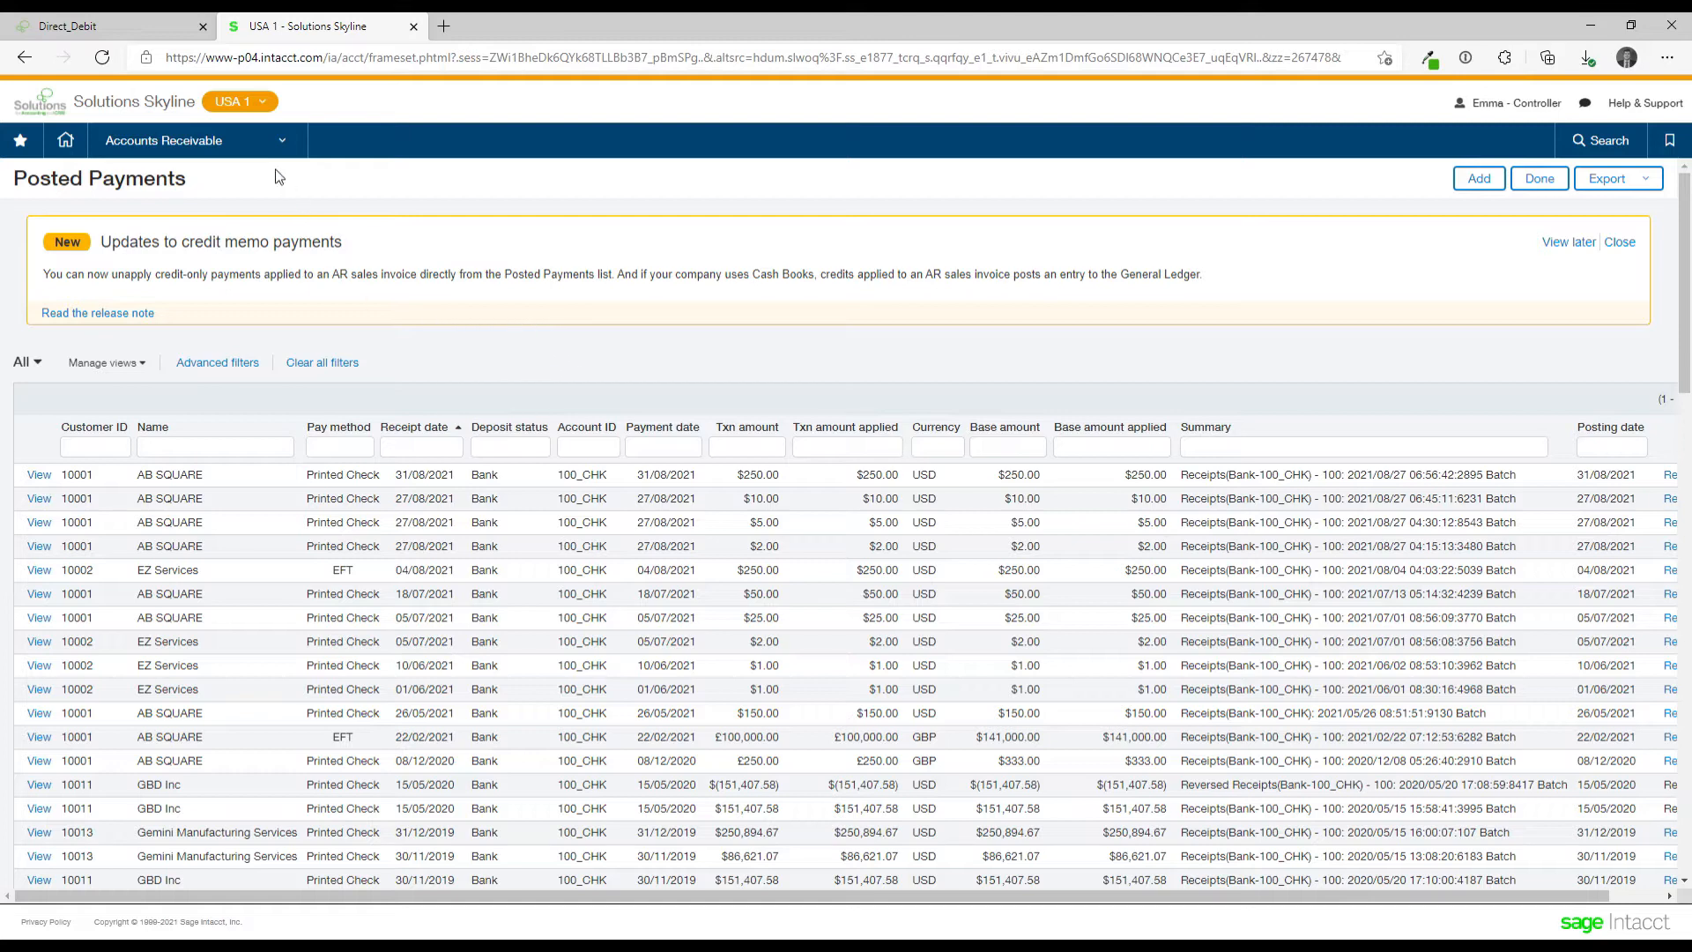
Navigate from posted payments to the AR sales invoices list via the Accounts Receivable menu.
click(162, 141)
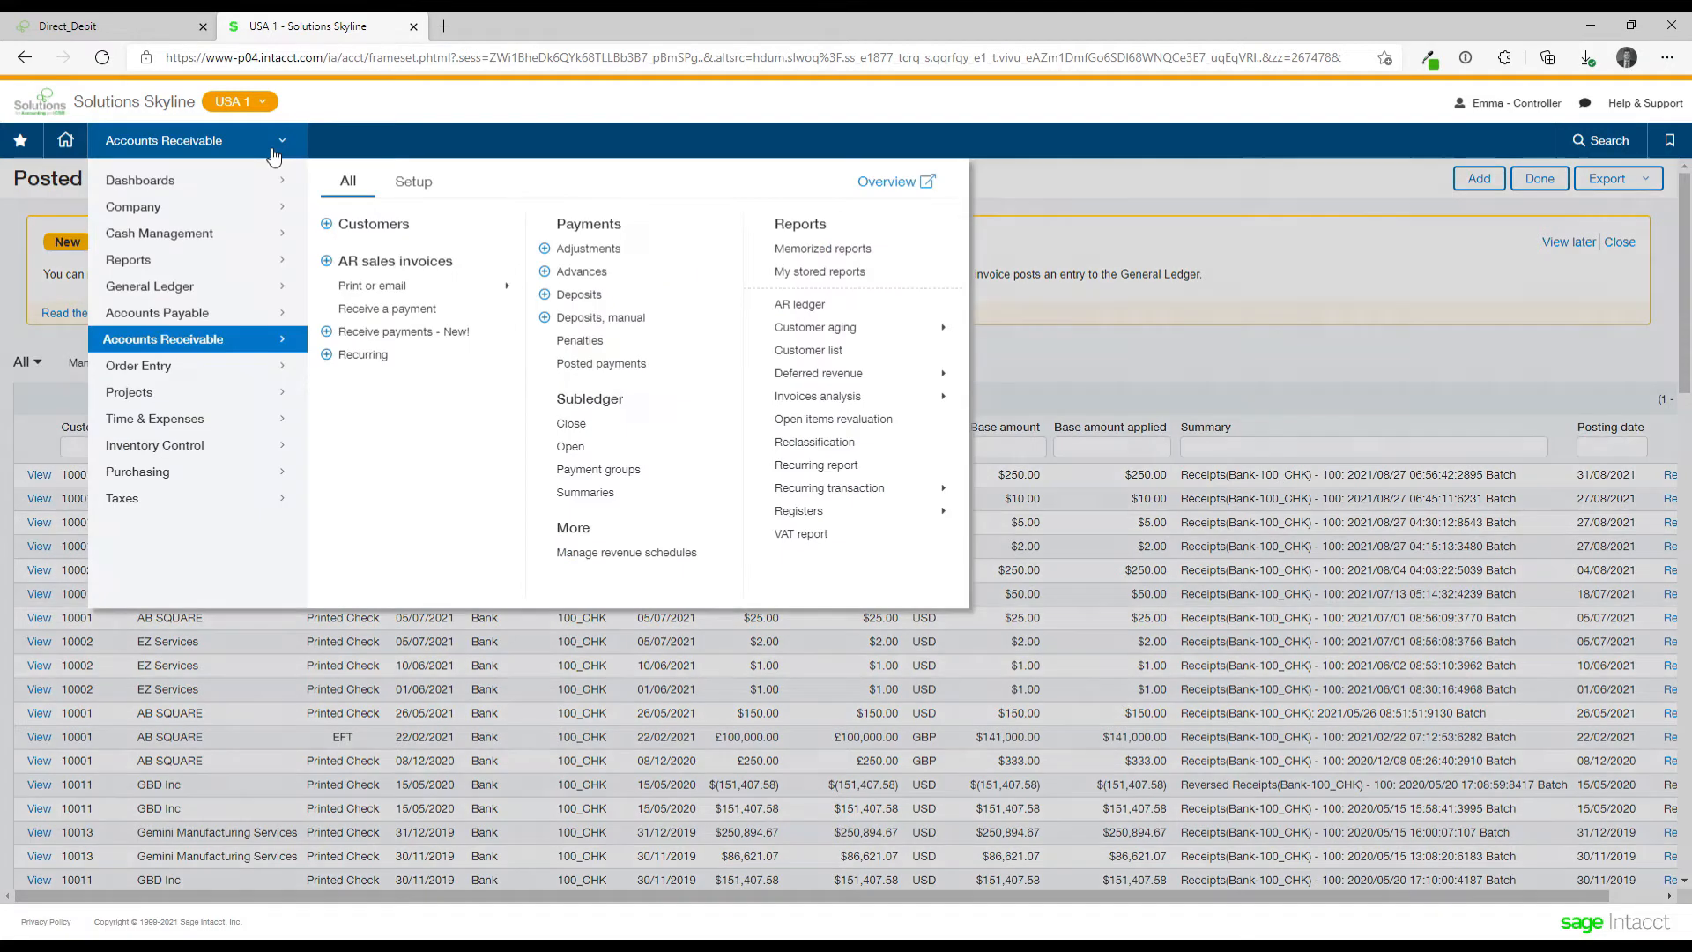
click(395, 261)
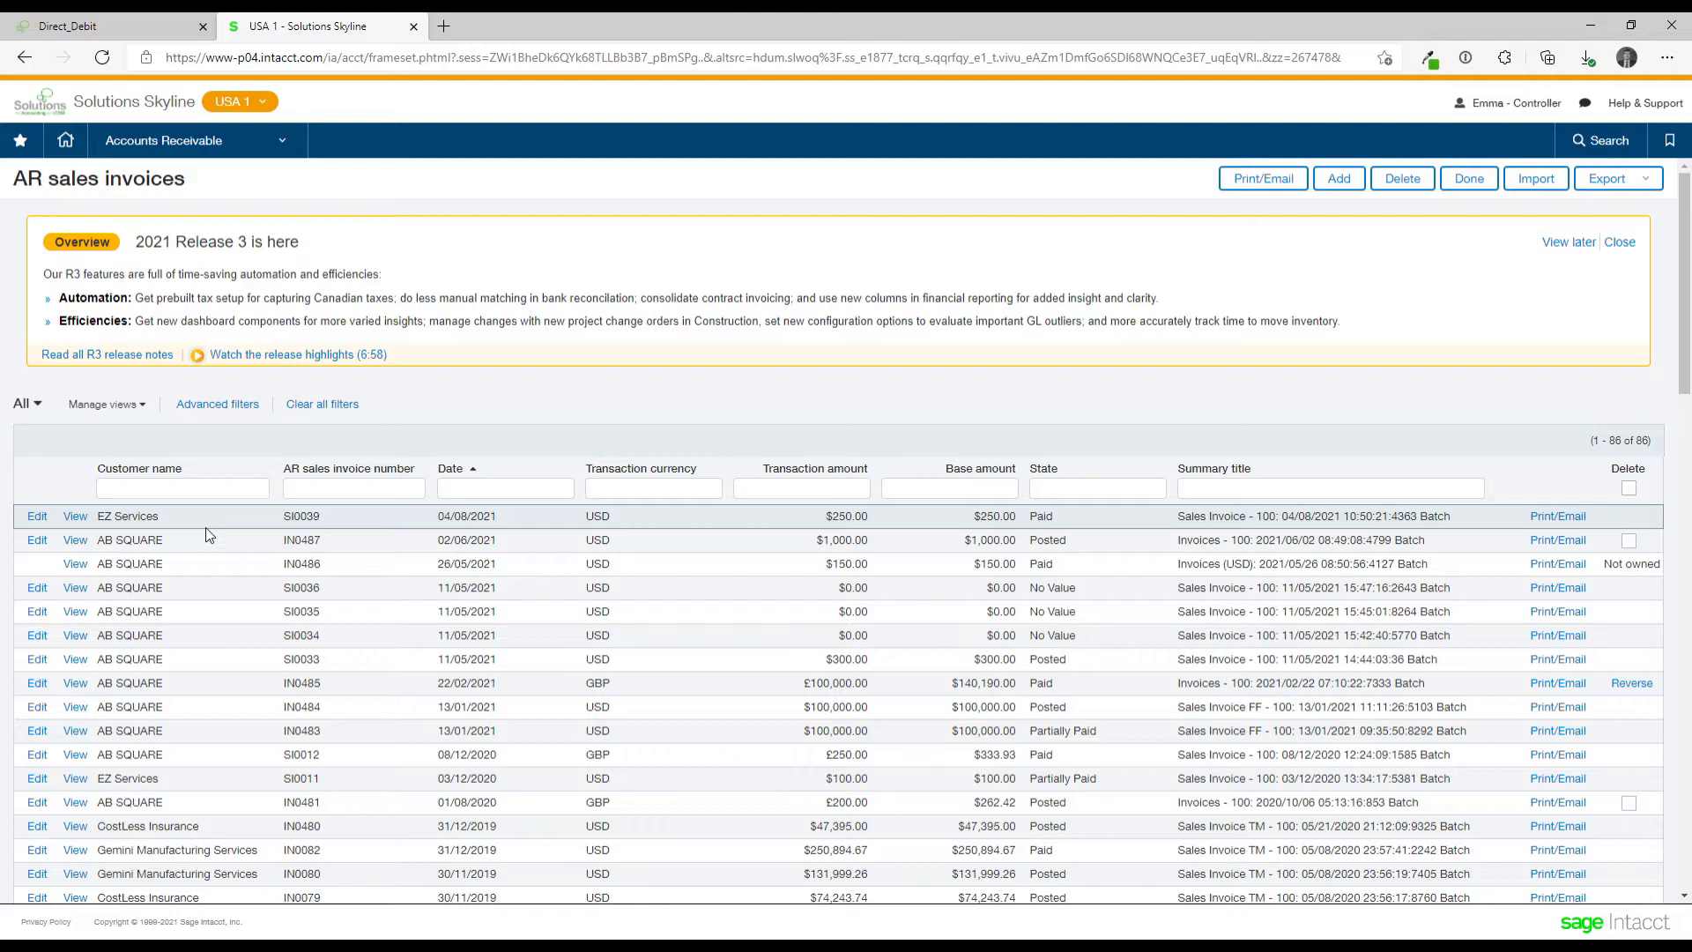
mouse_move(204, 525)
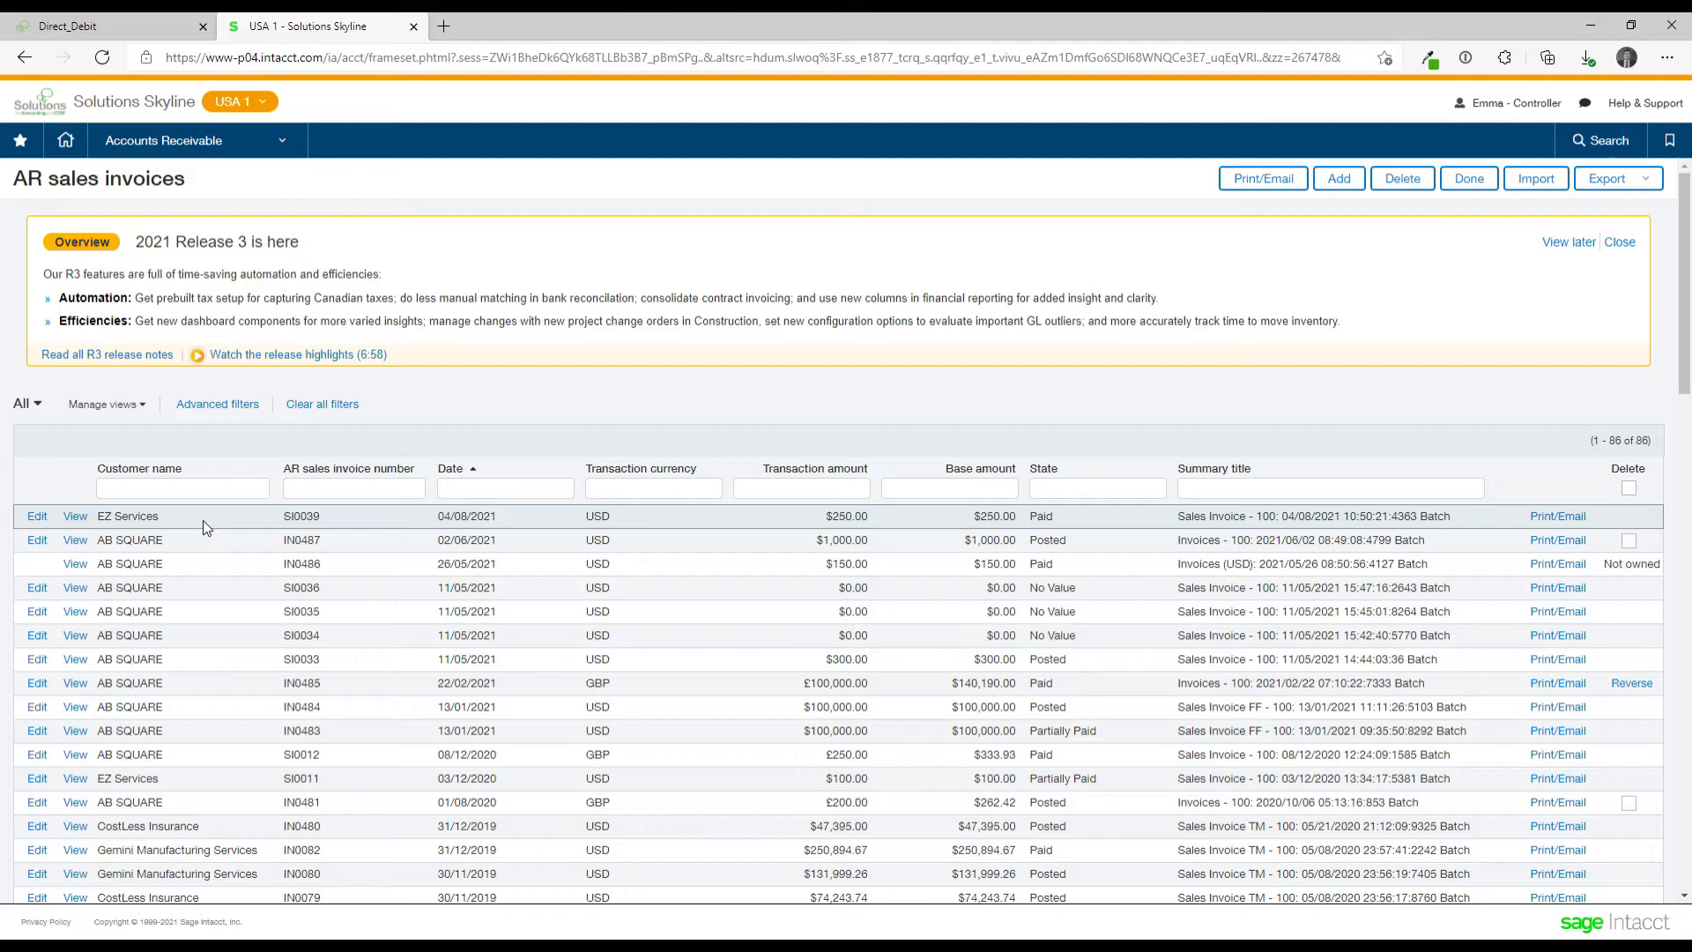
Switch to the Direct_Debit browser tab showing the Company List of three synced entities.
click(67, 27)
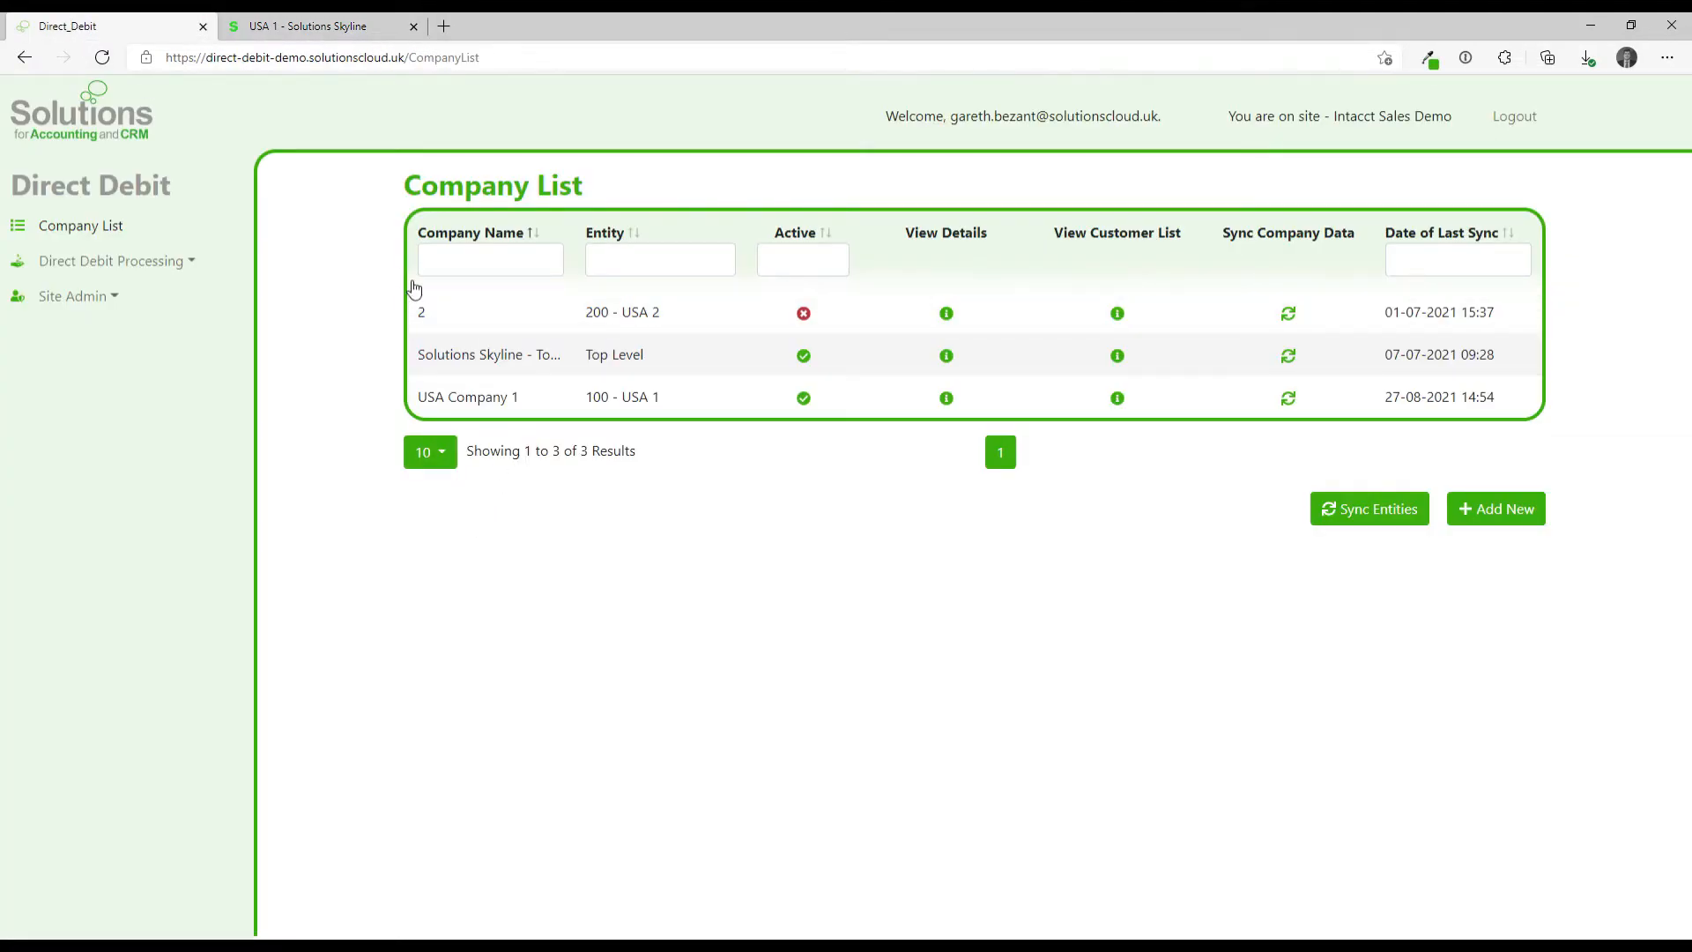
mouse_move(620, 526)
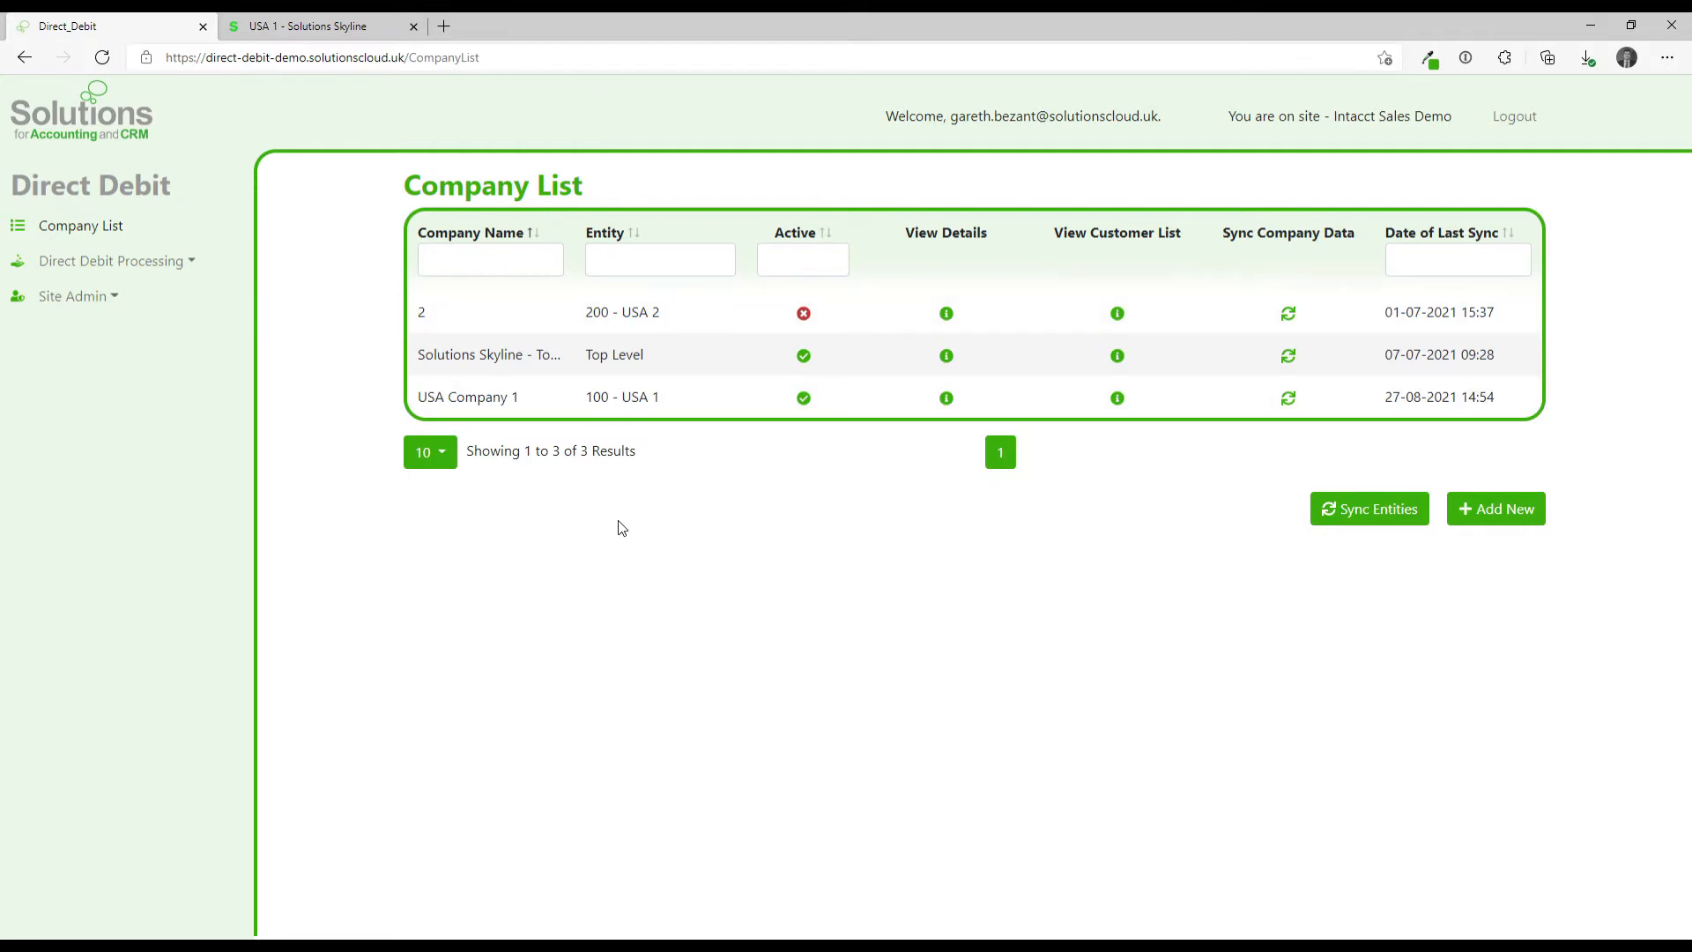
mouse_move(710, 148)
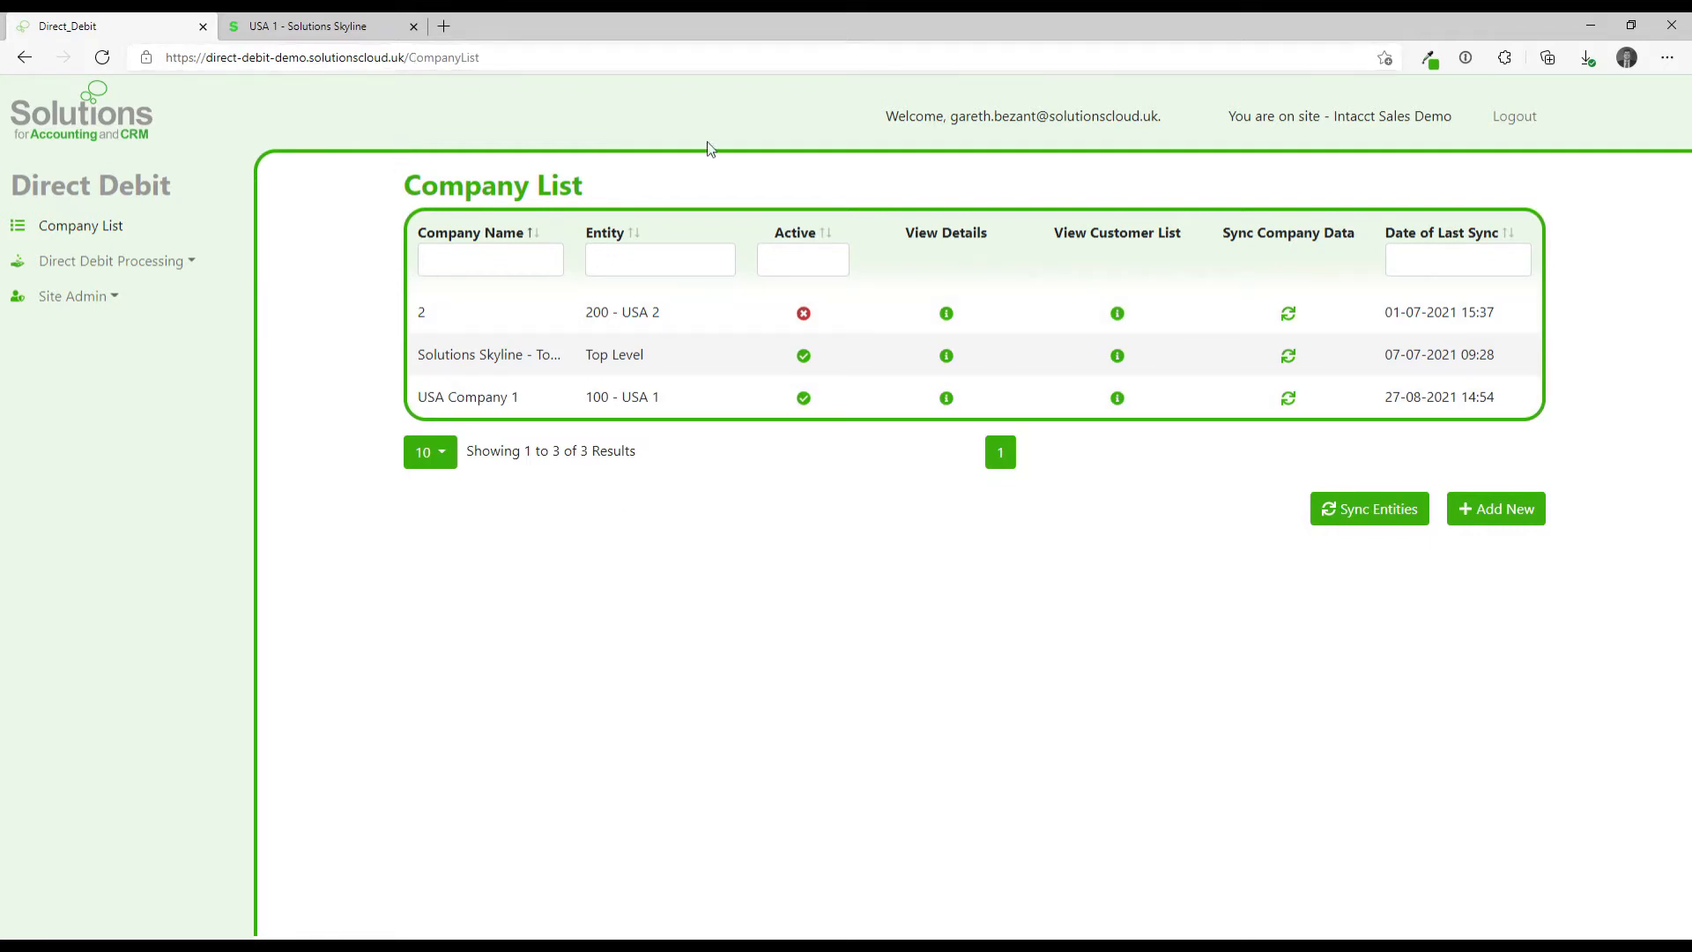
double_click(1054, 117)
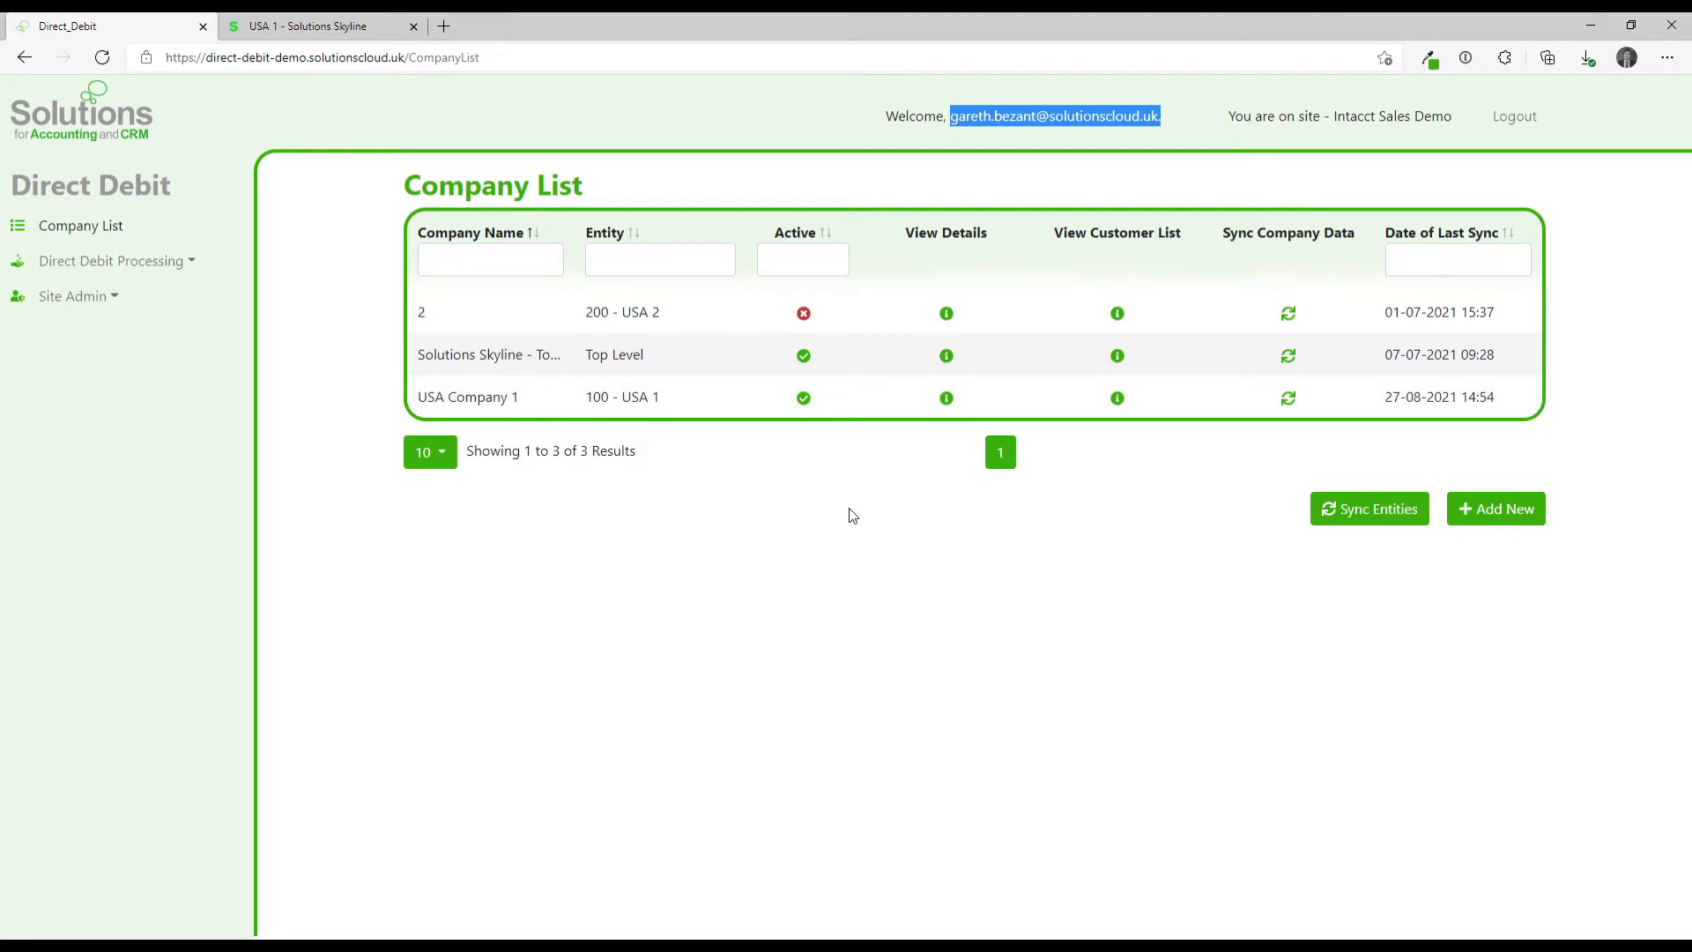
mouse_move(934, 157)
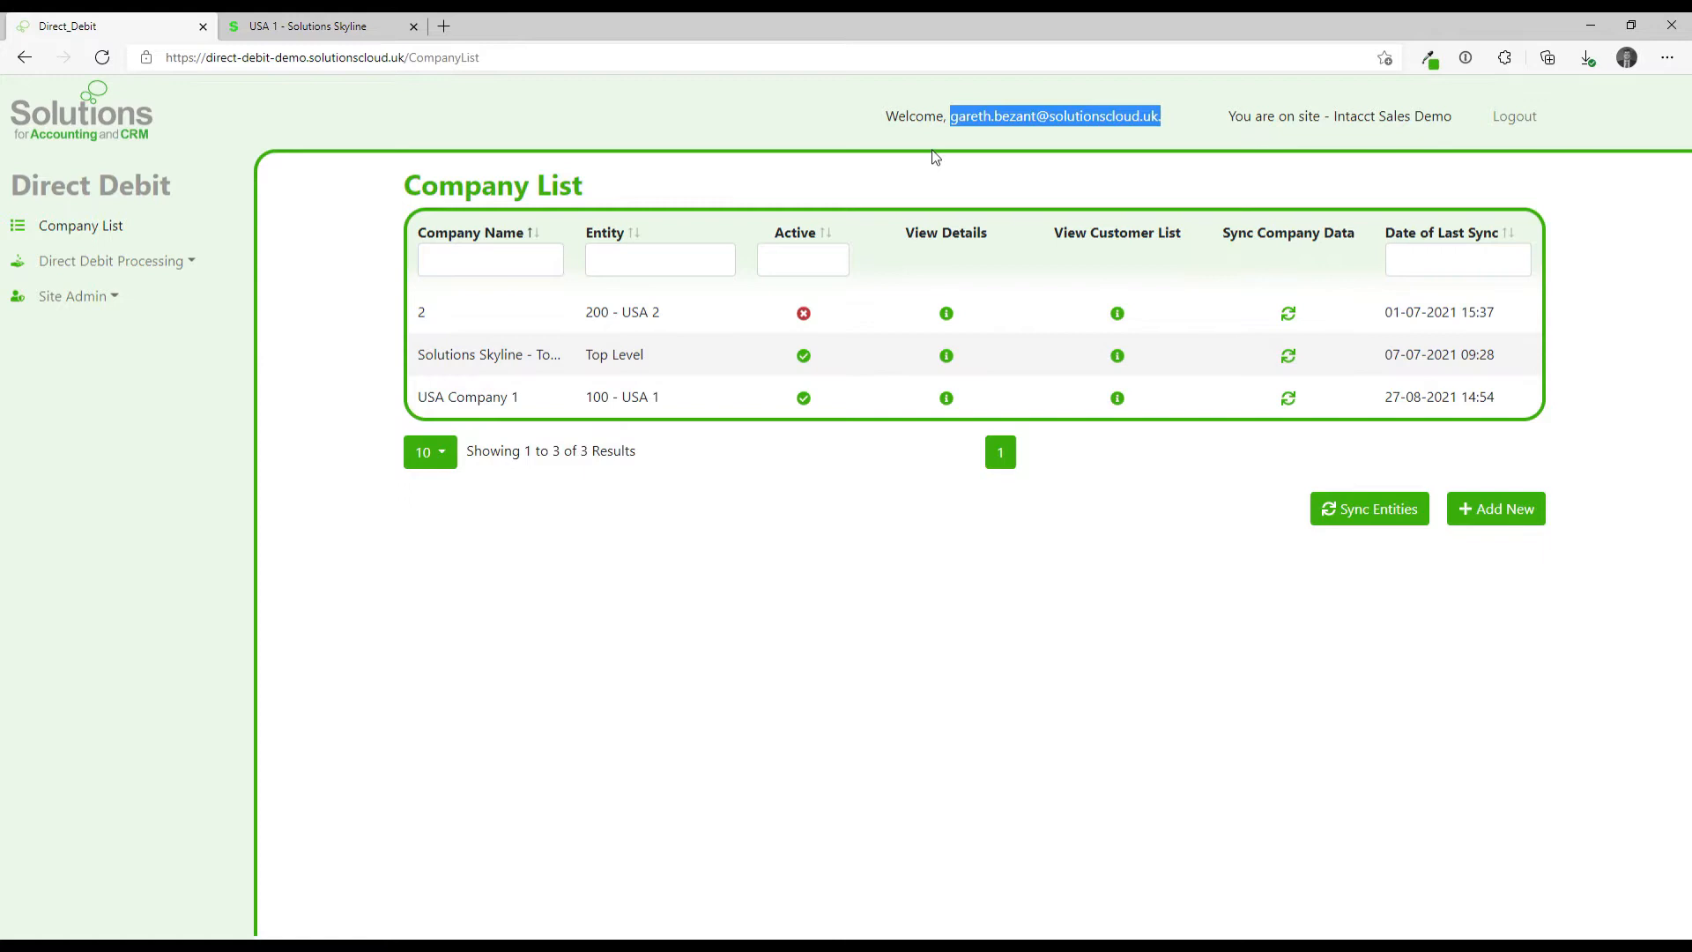
mouse_move(127, 314)
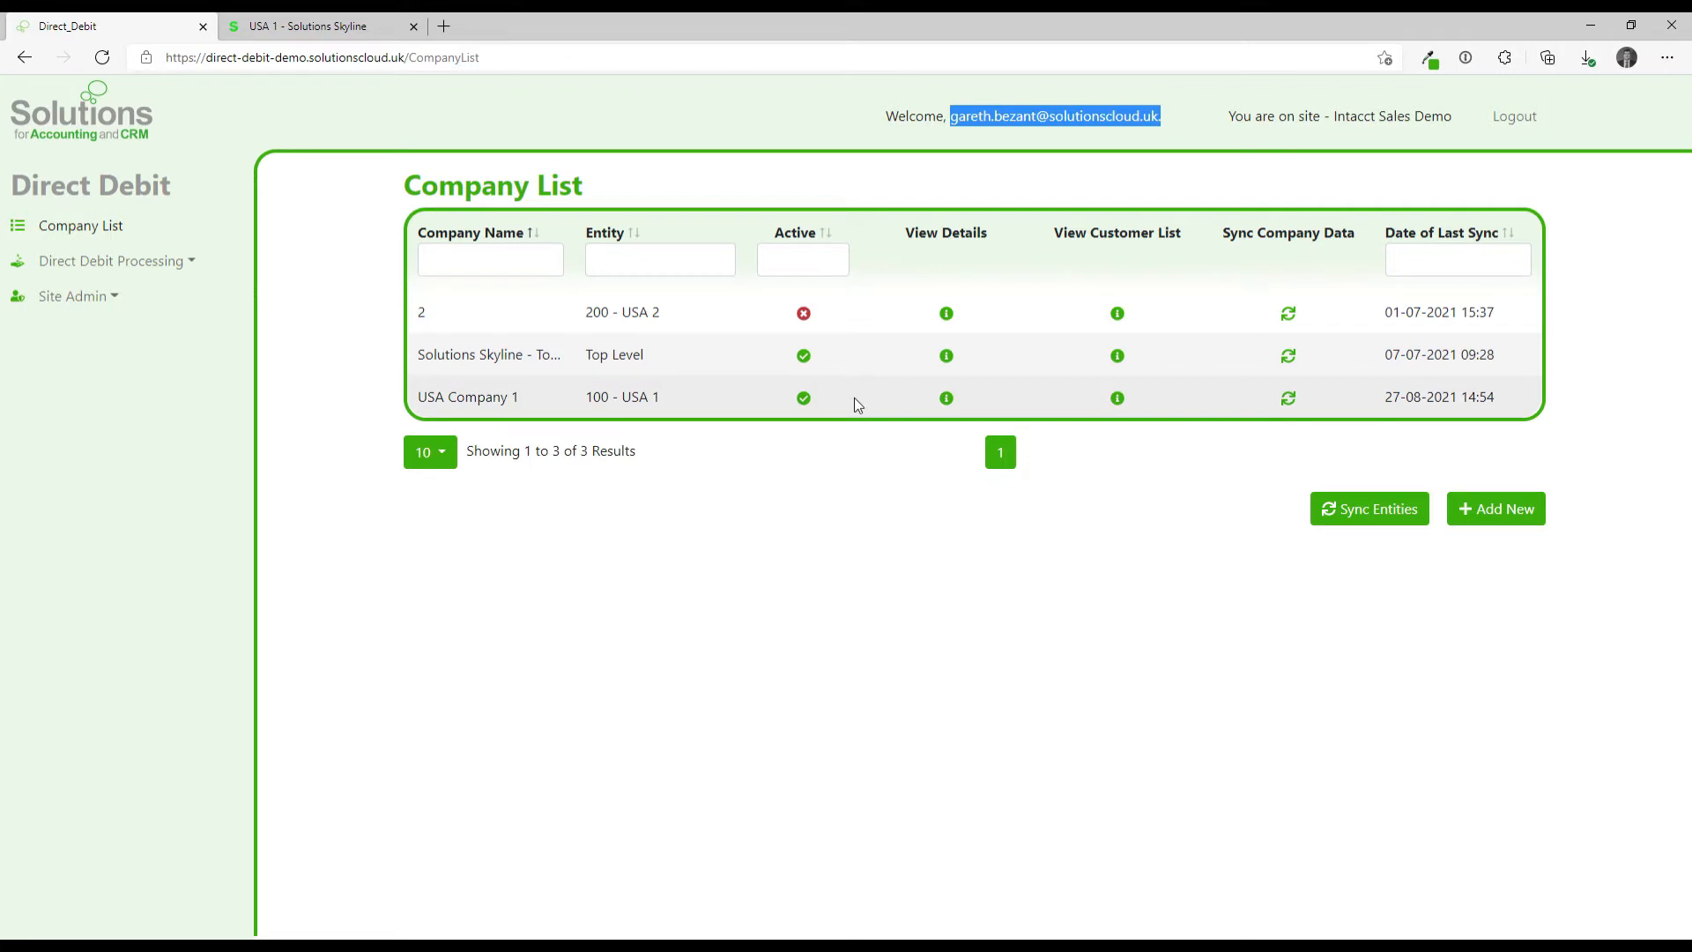
mouse_move(82, 320)
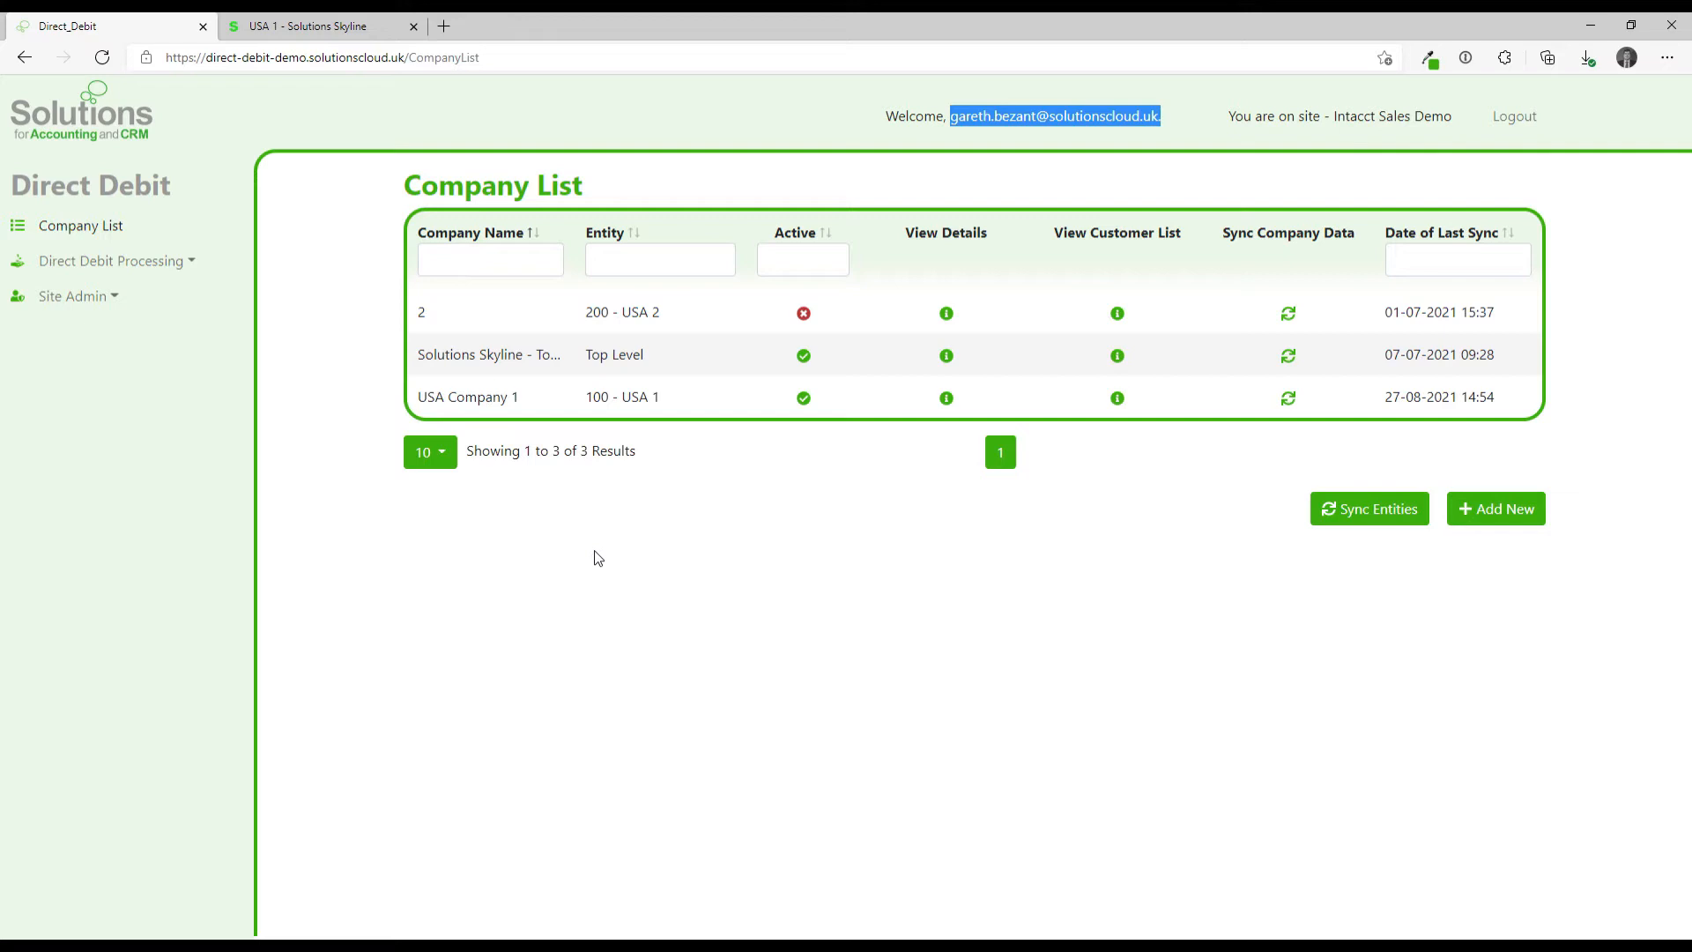
mouse_move(288, 343)
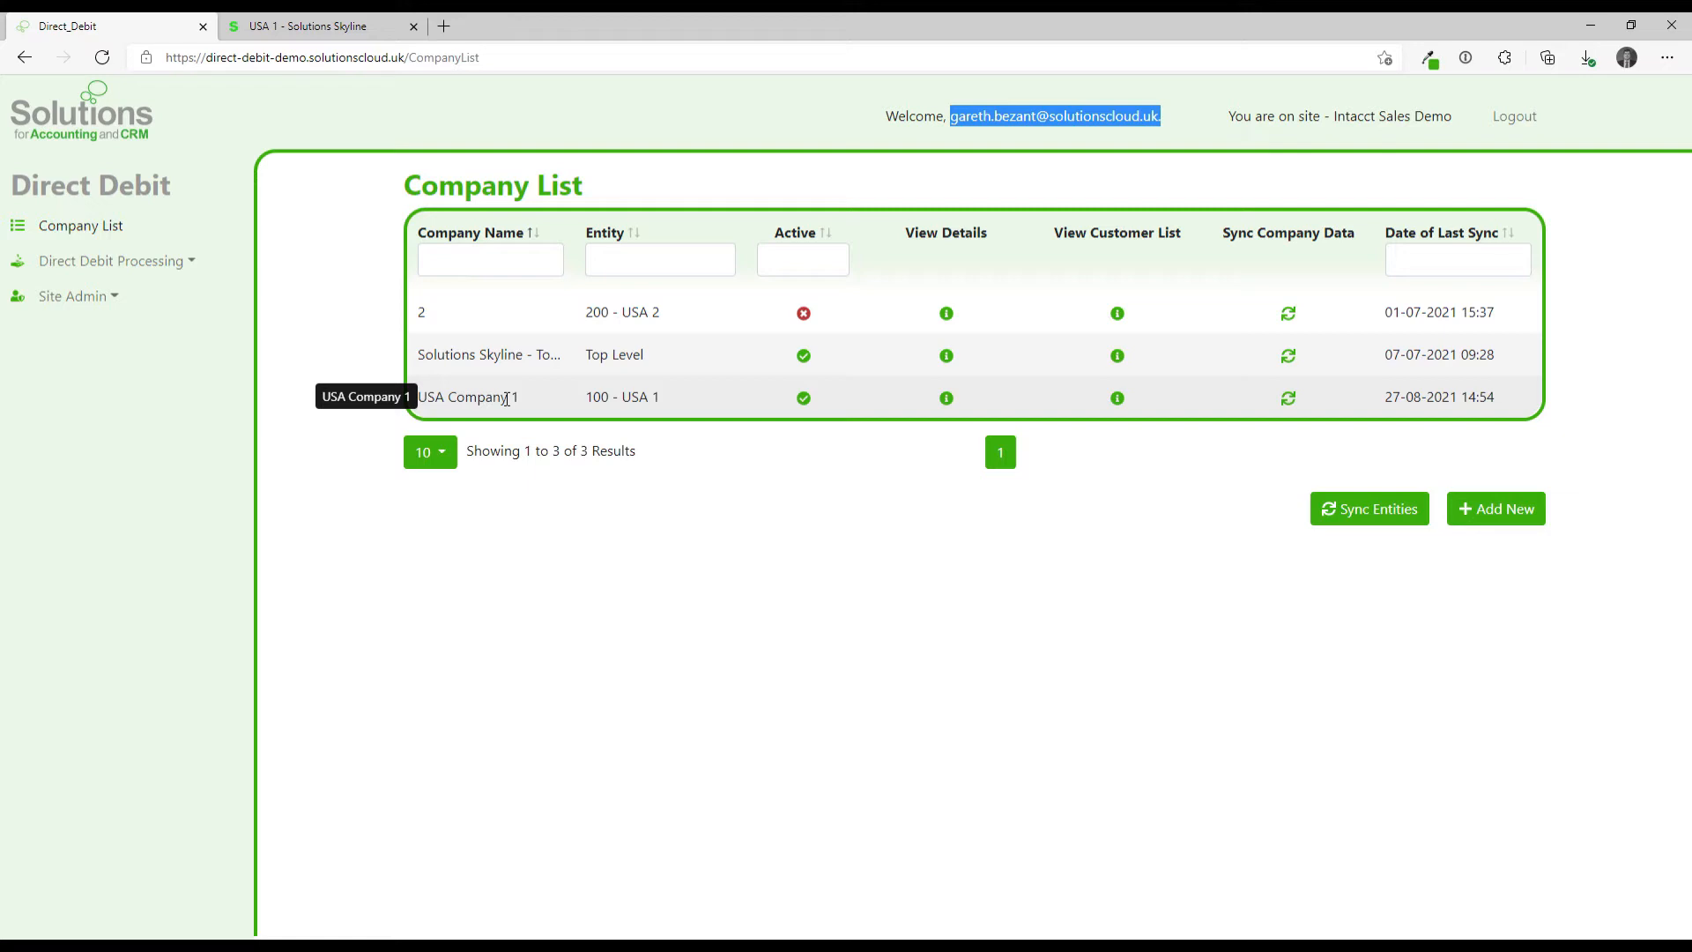
mouse_move(603, 367)
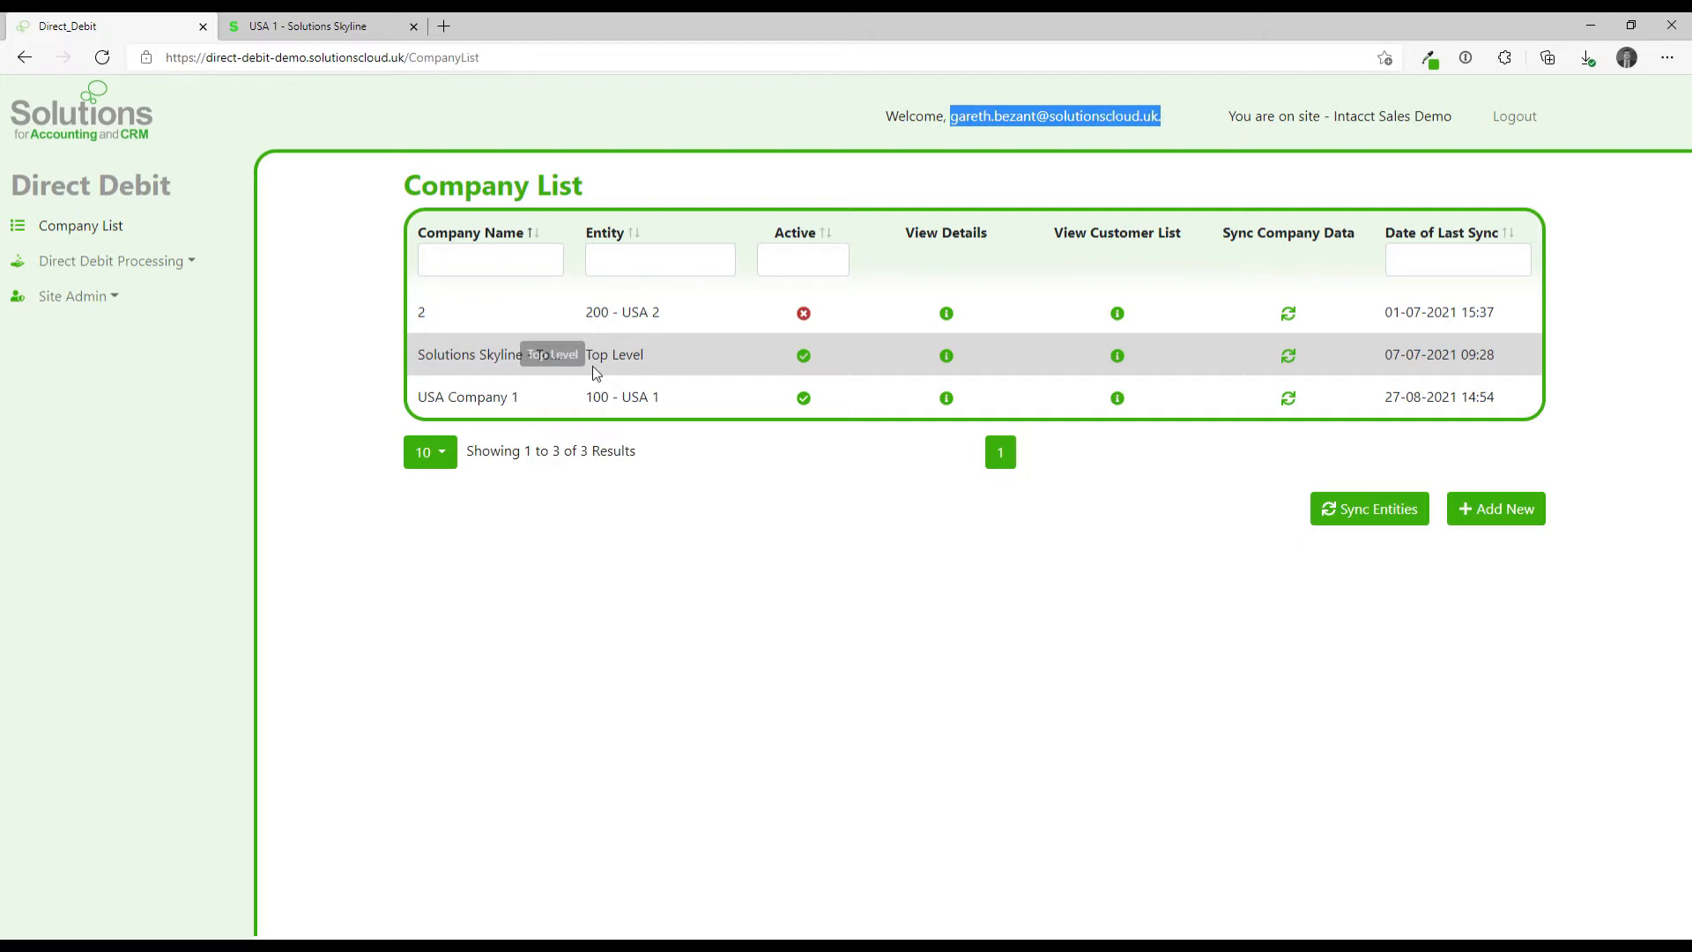
mouse_move(946, 399)
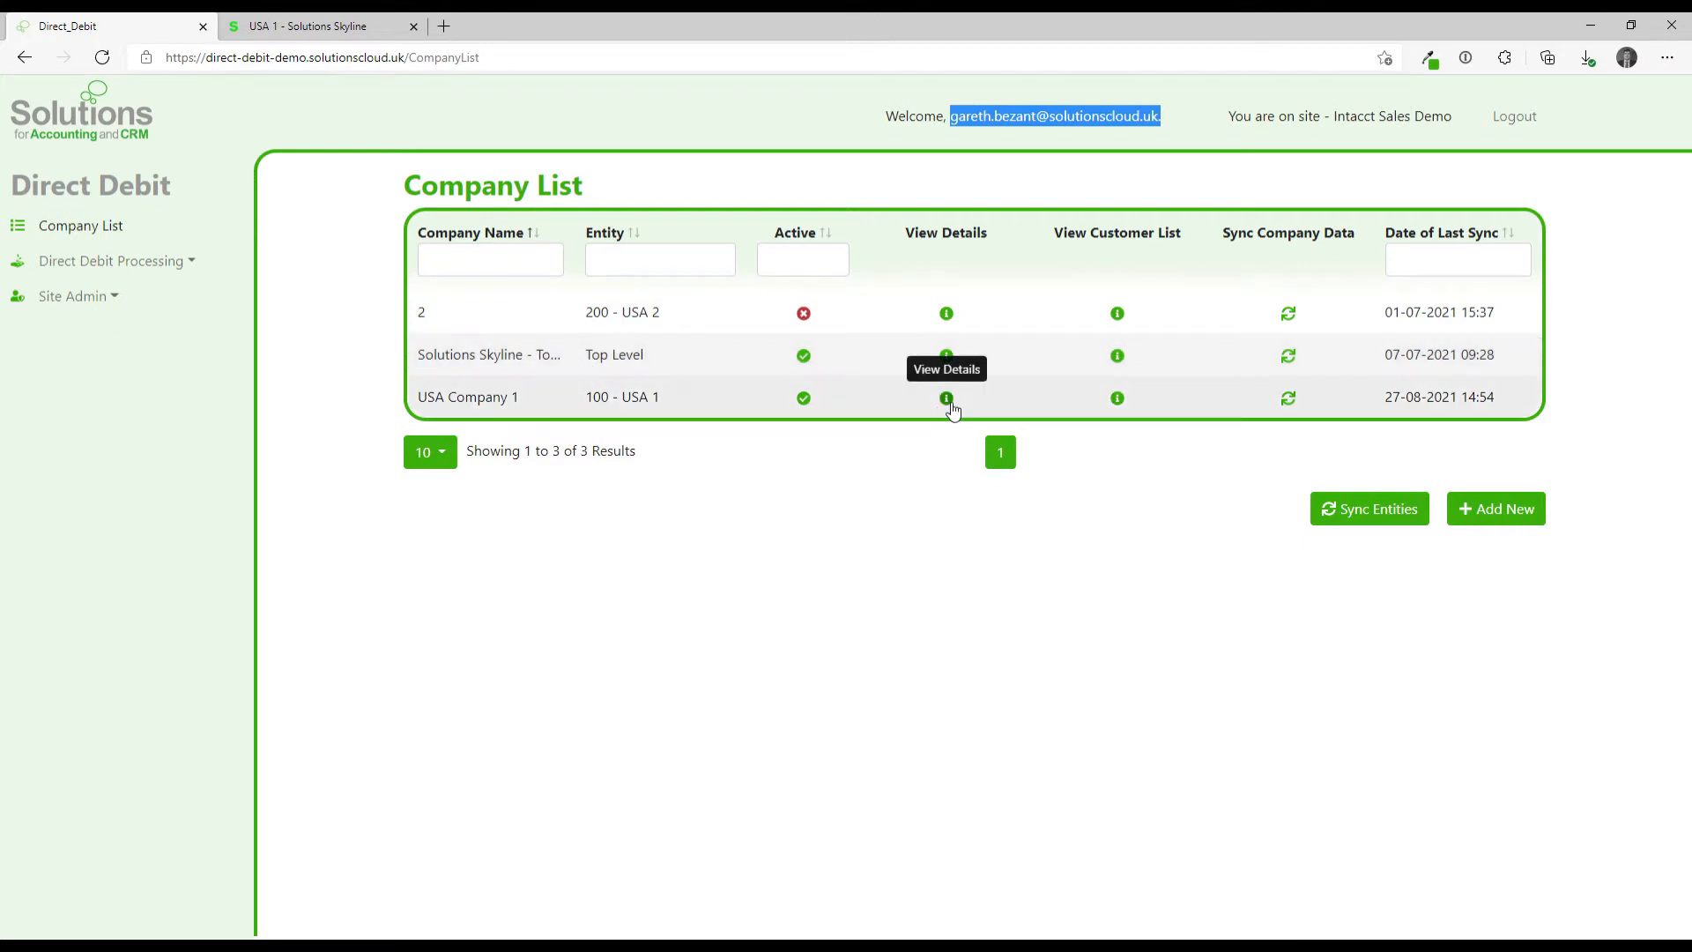
Review USA Company 1's sync settings down to the Transaction Types to Retrieve section.
click(947, 397)
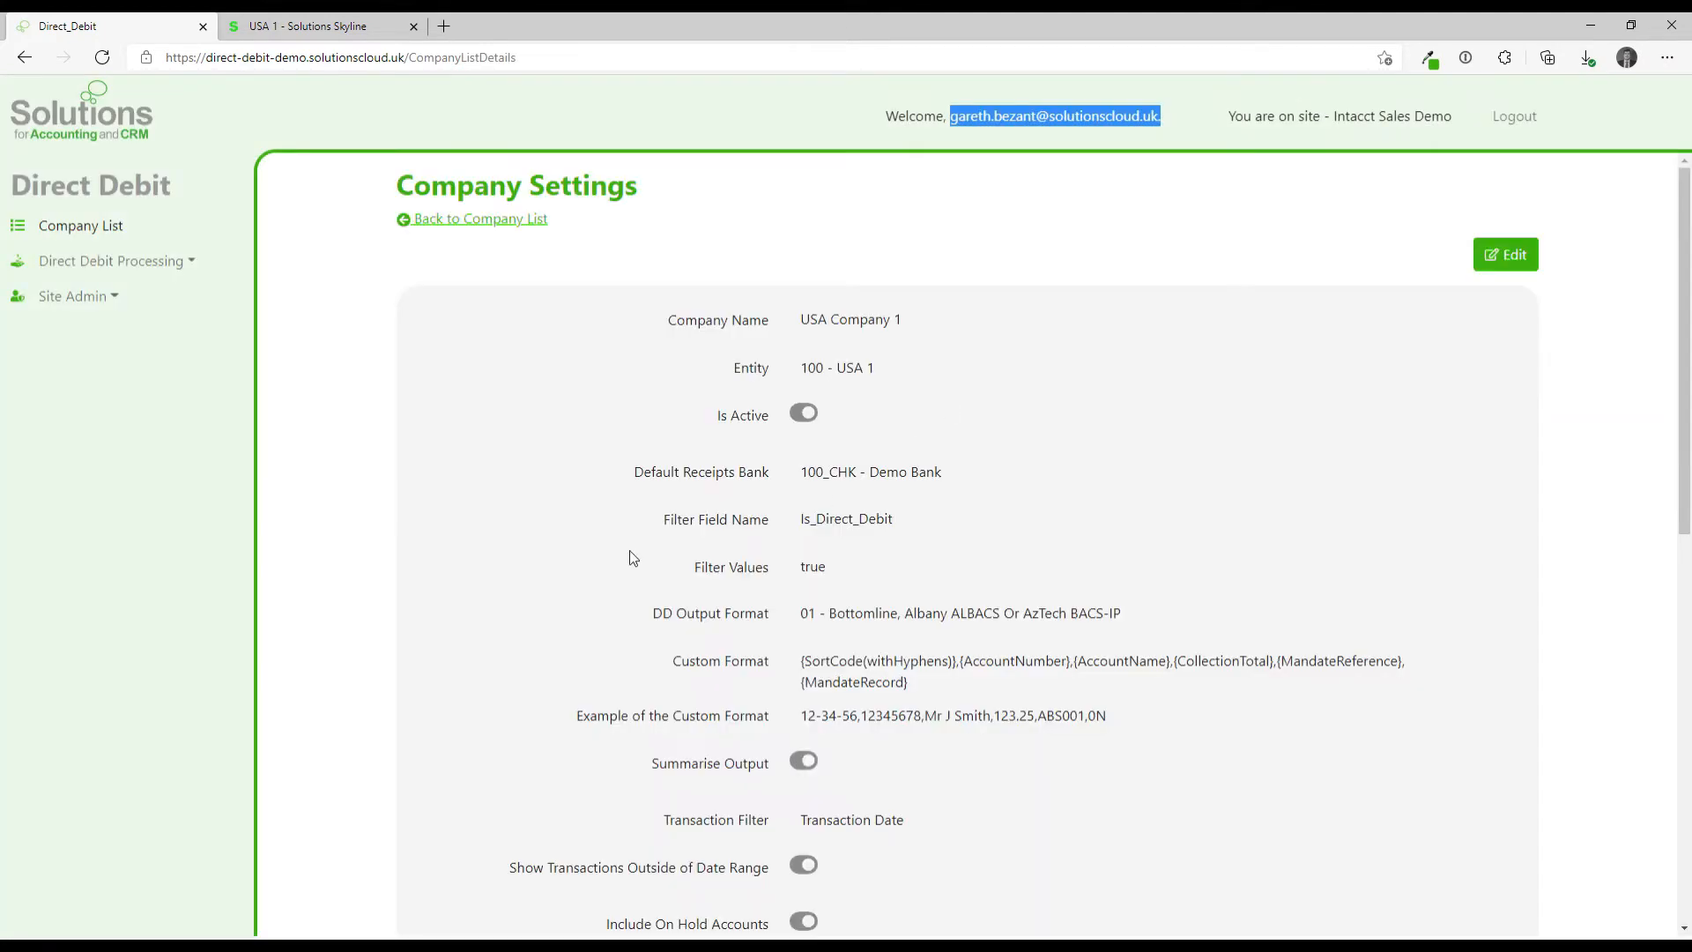
scroll(down, 3)
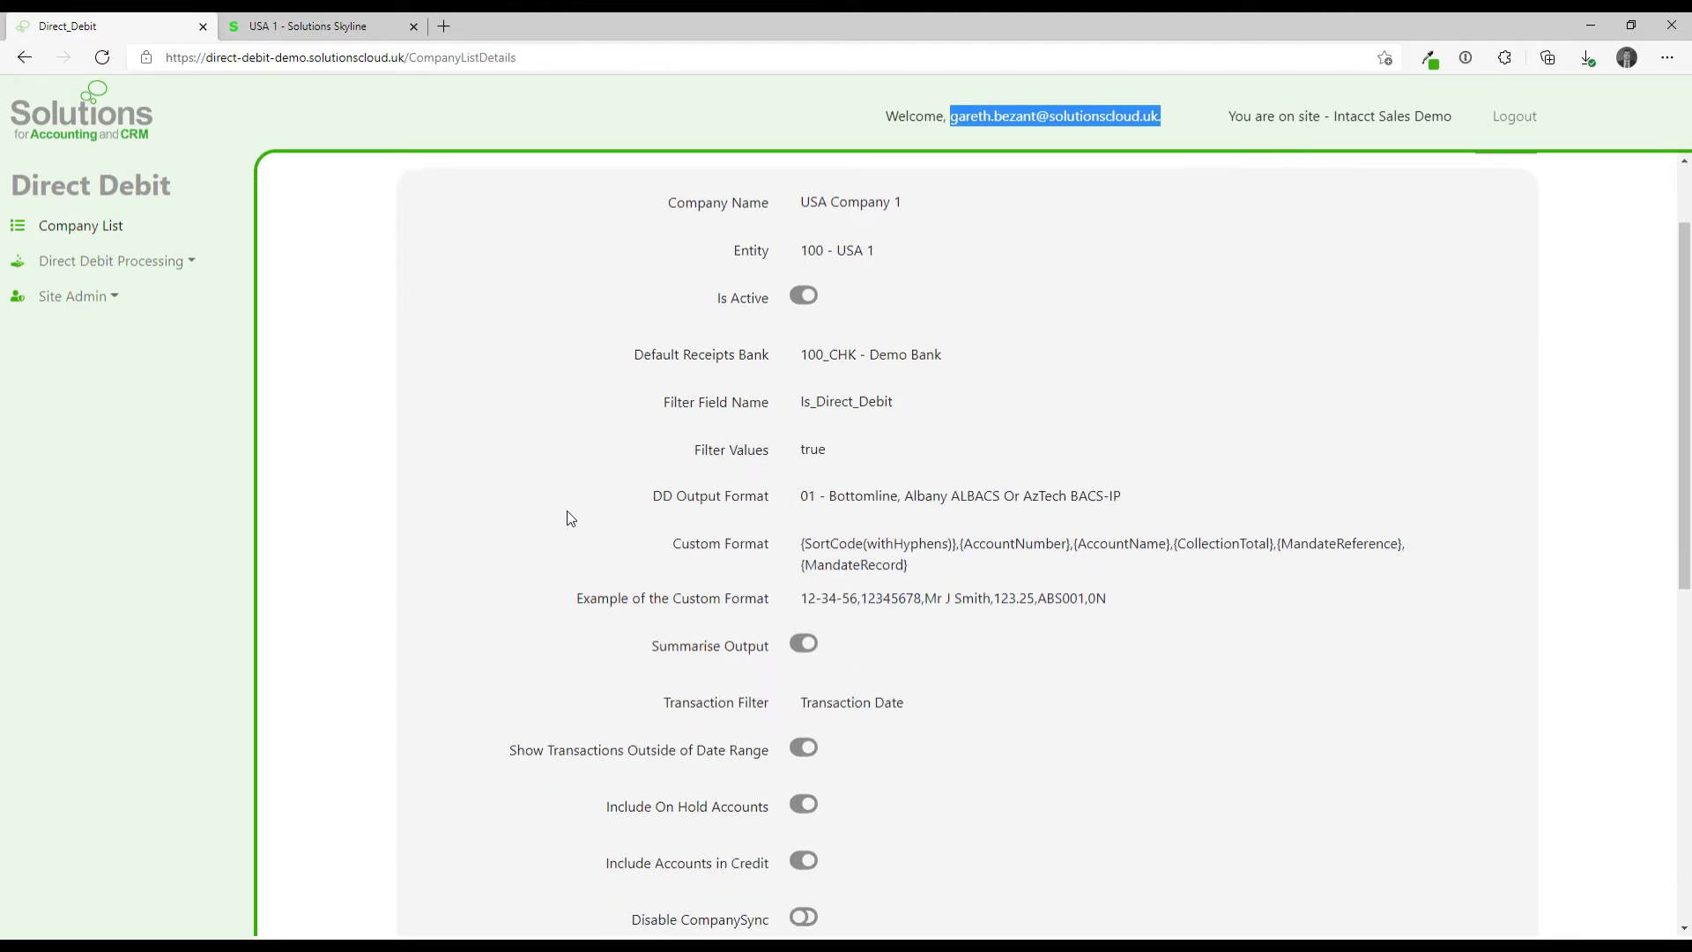
mouse_move(698, 329)
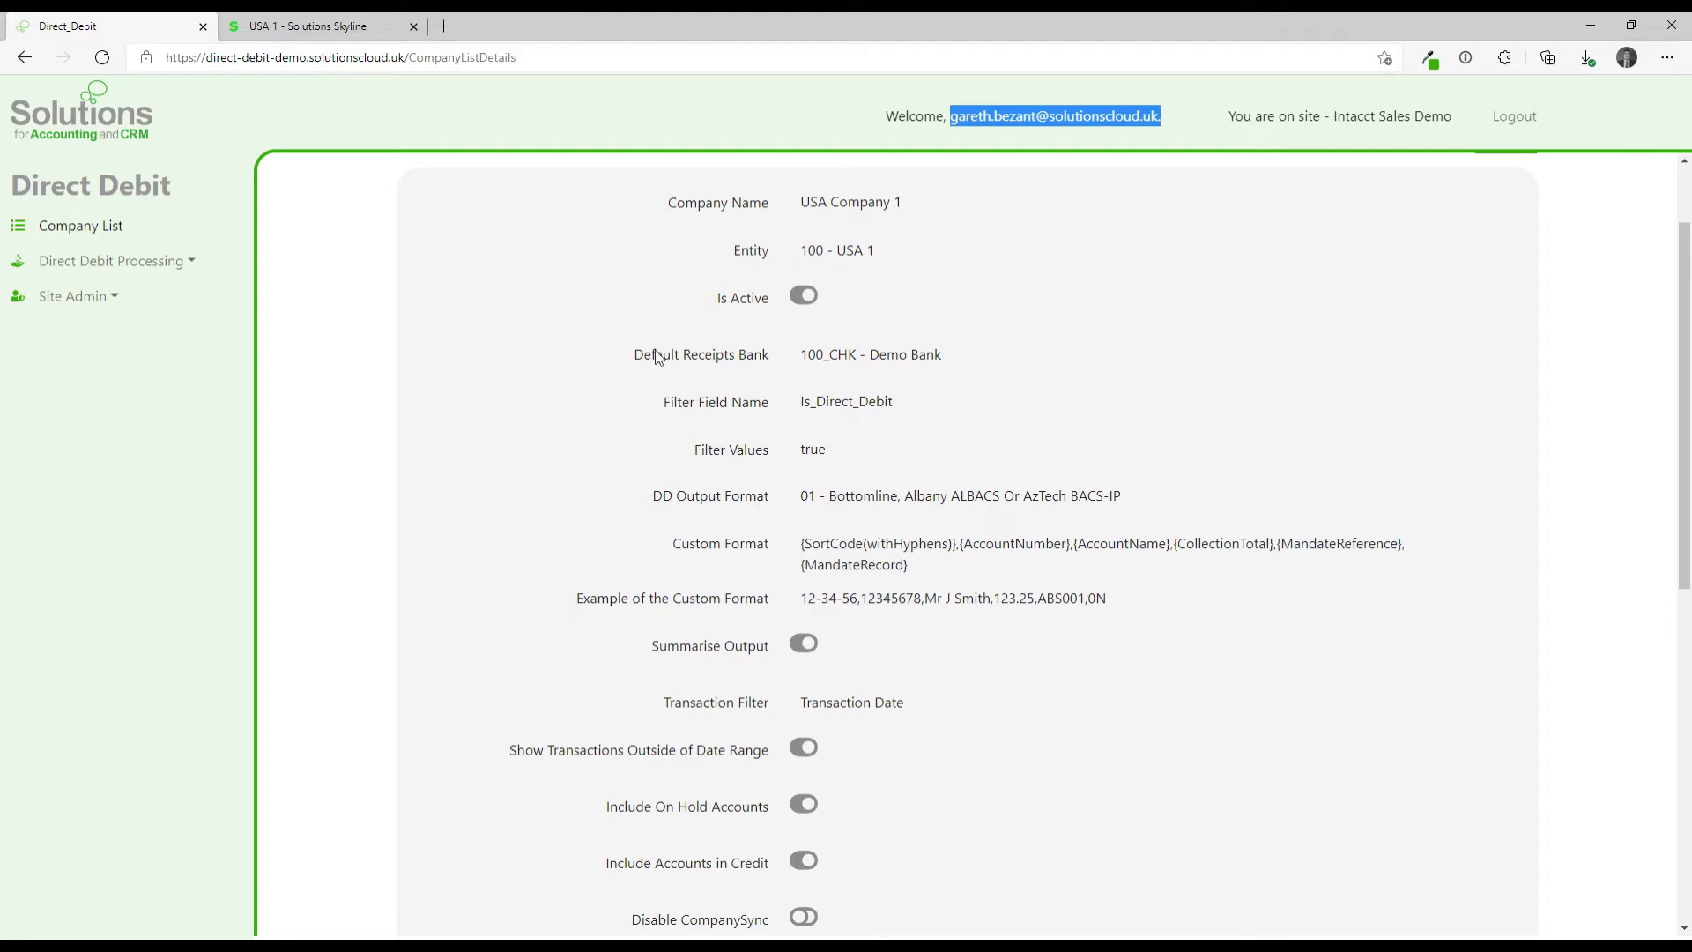
mouse_move(860, 405)
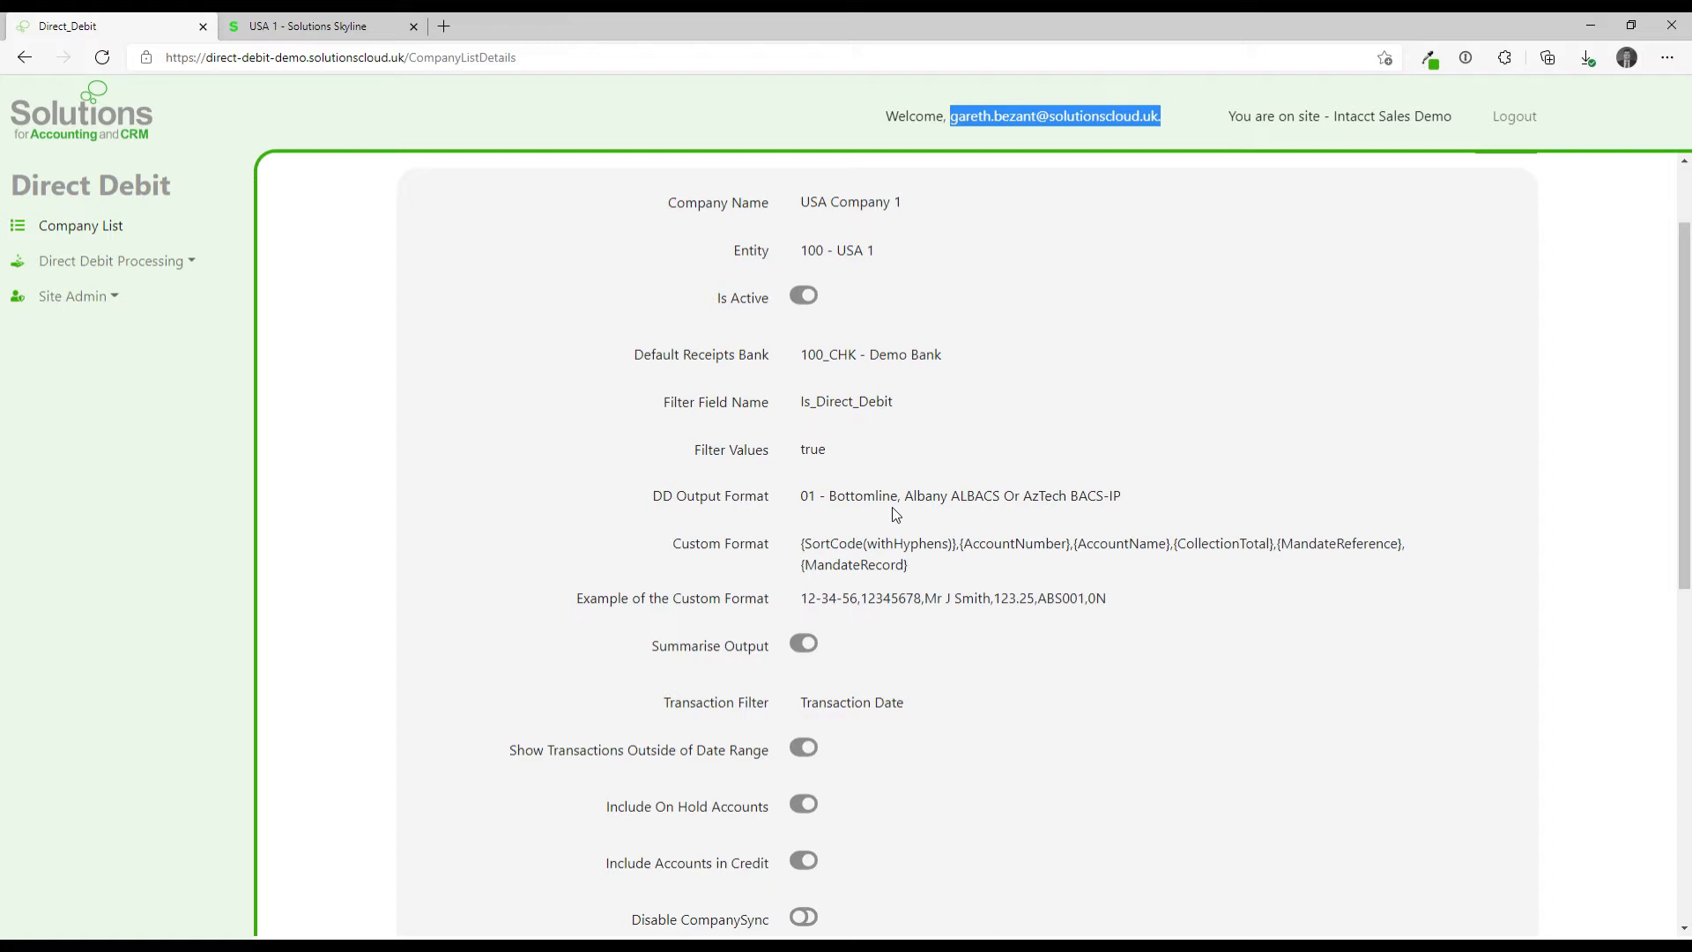
mouse_move(772, 498)
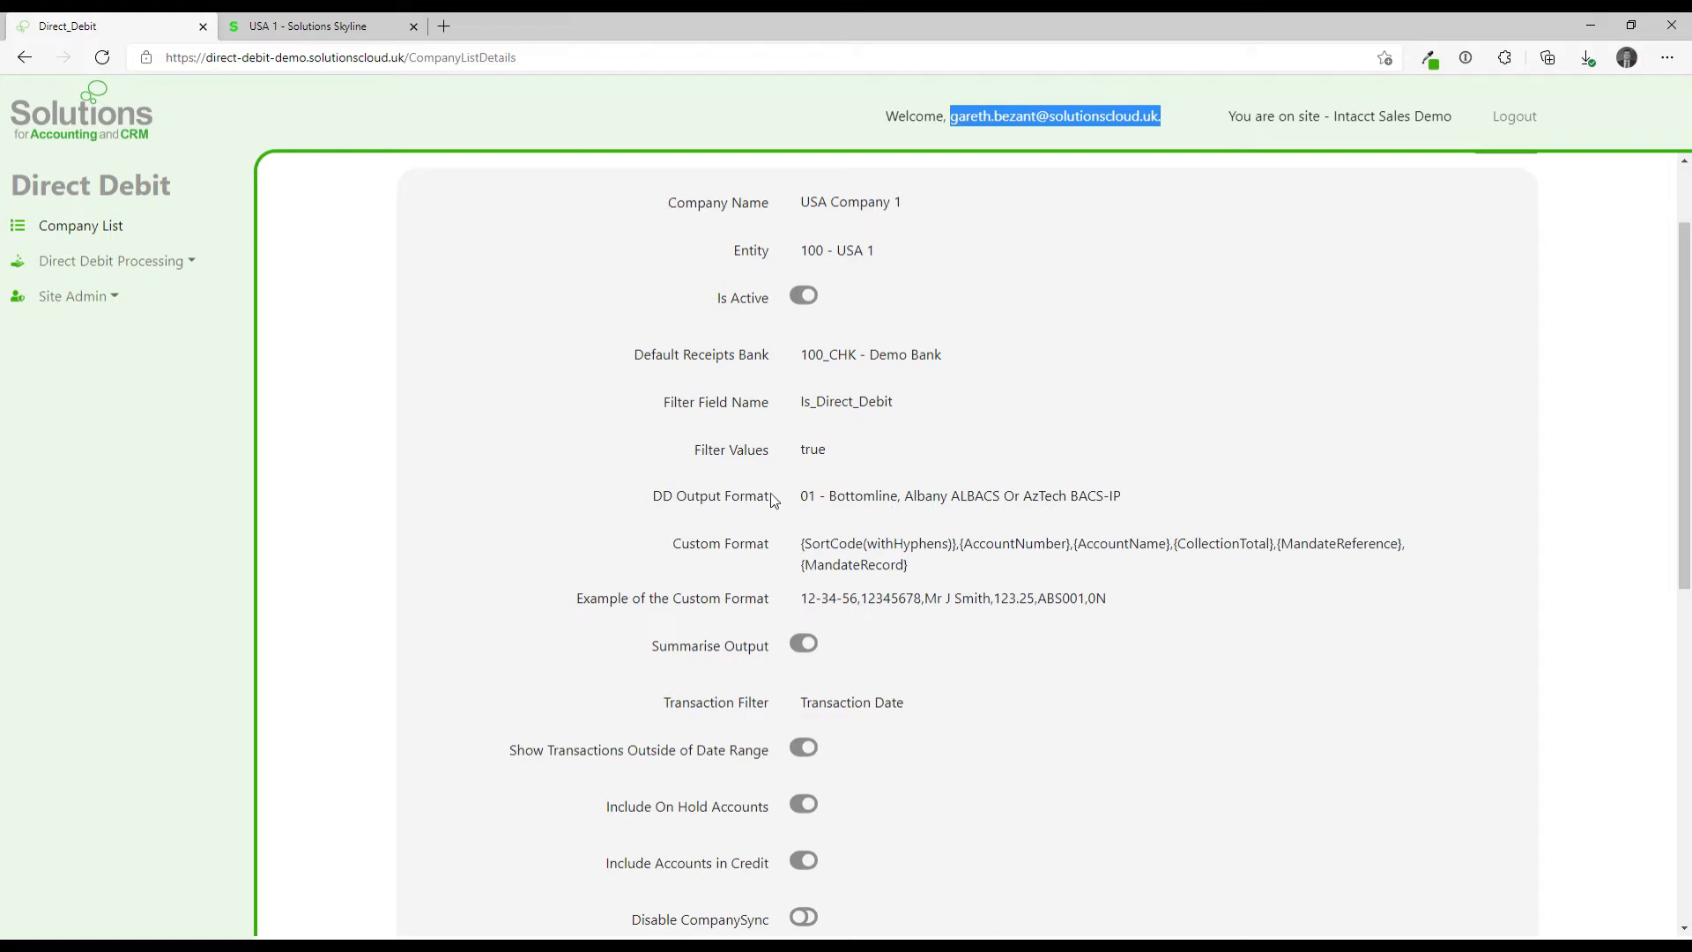
mouse_move(825, 424)
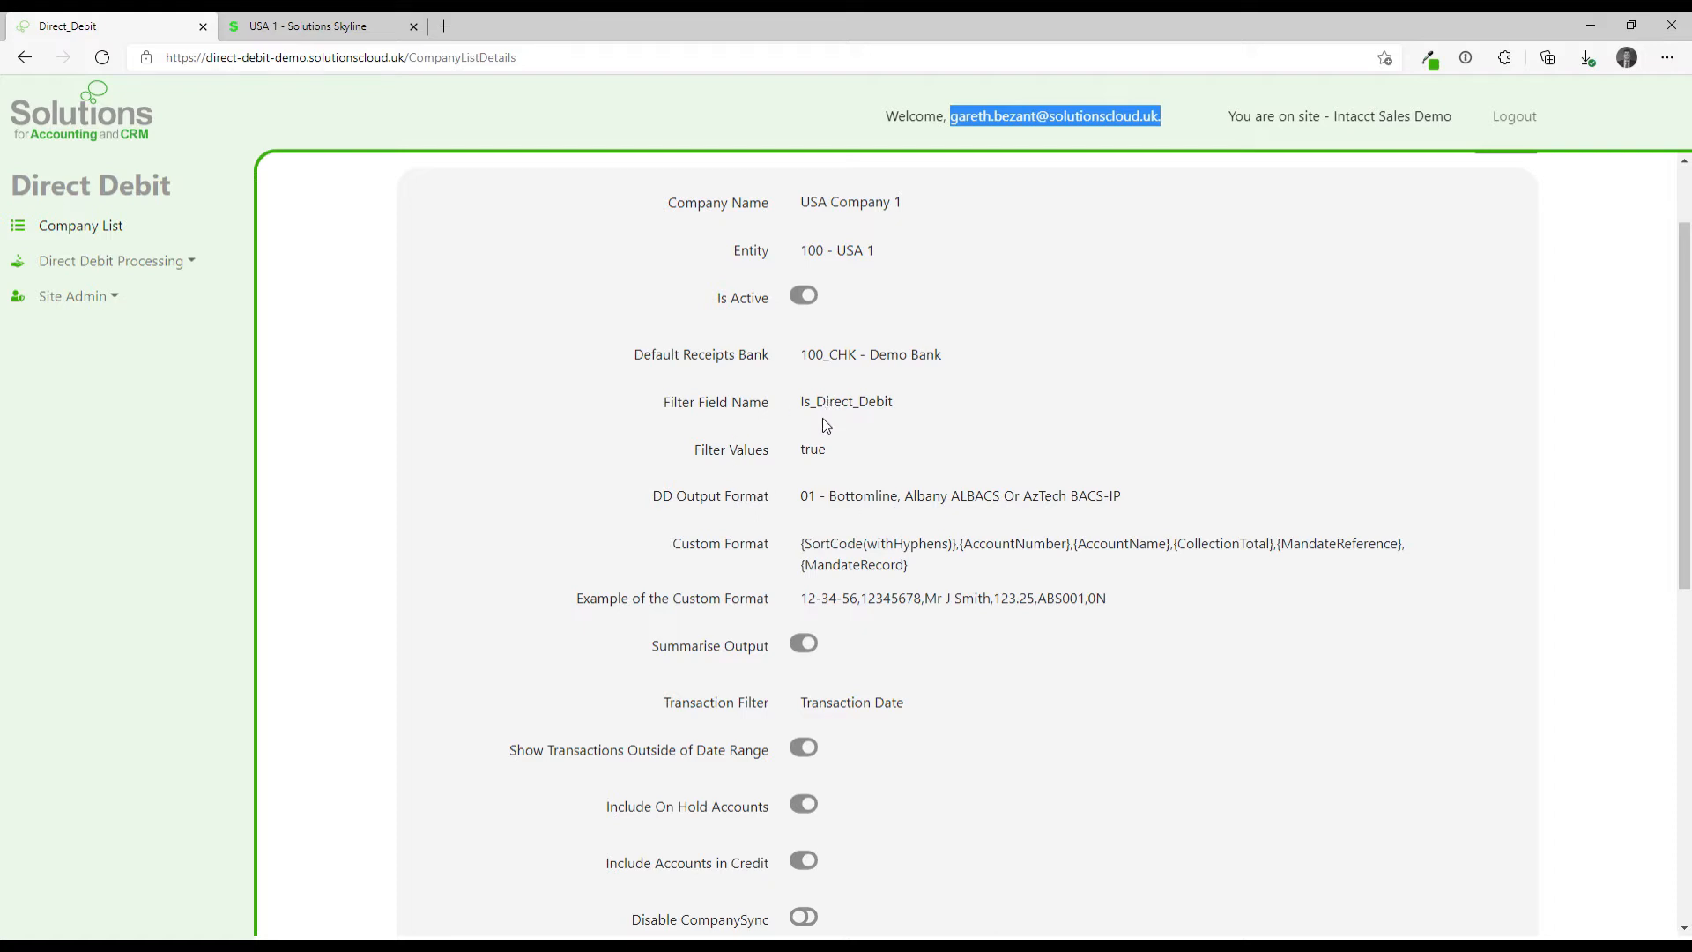
mouse_move(814, 460)
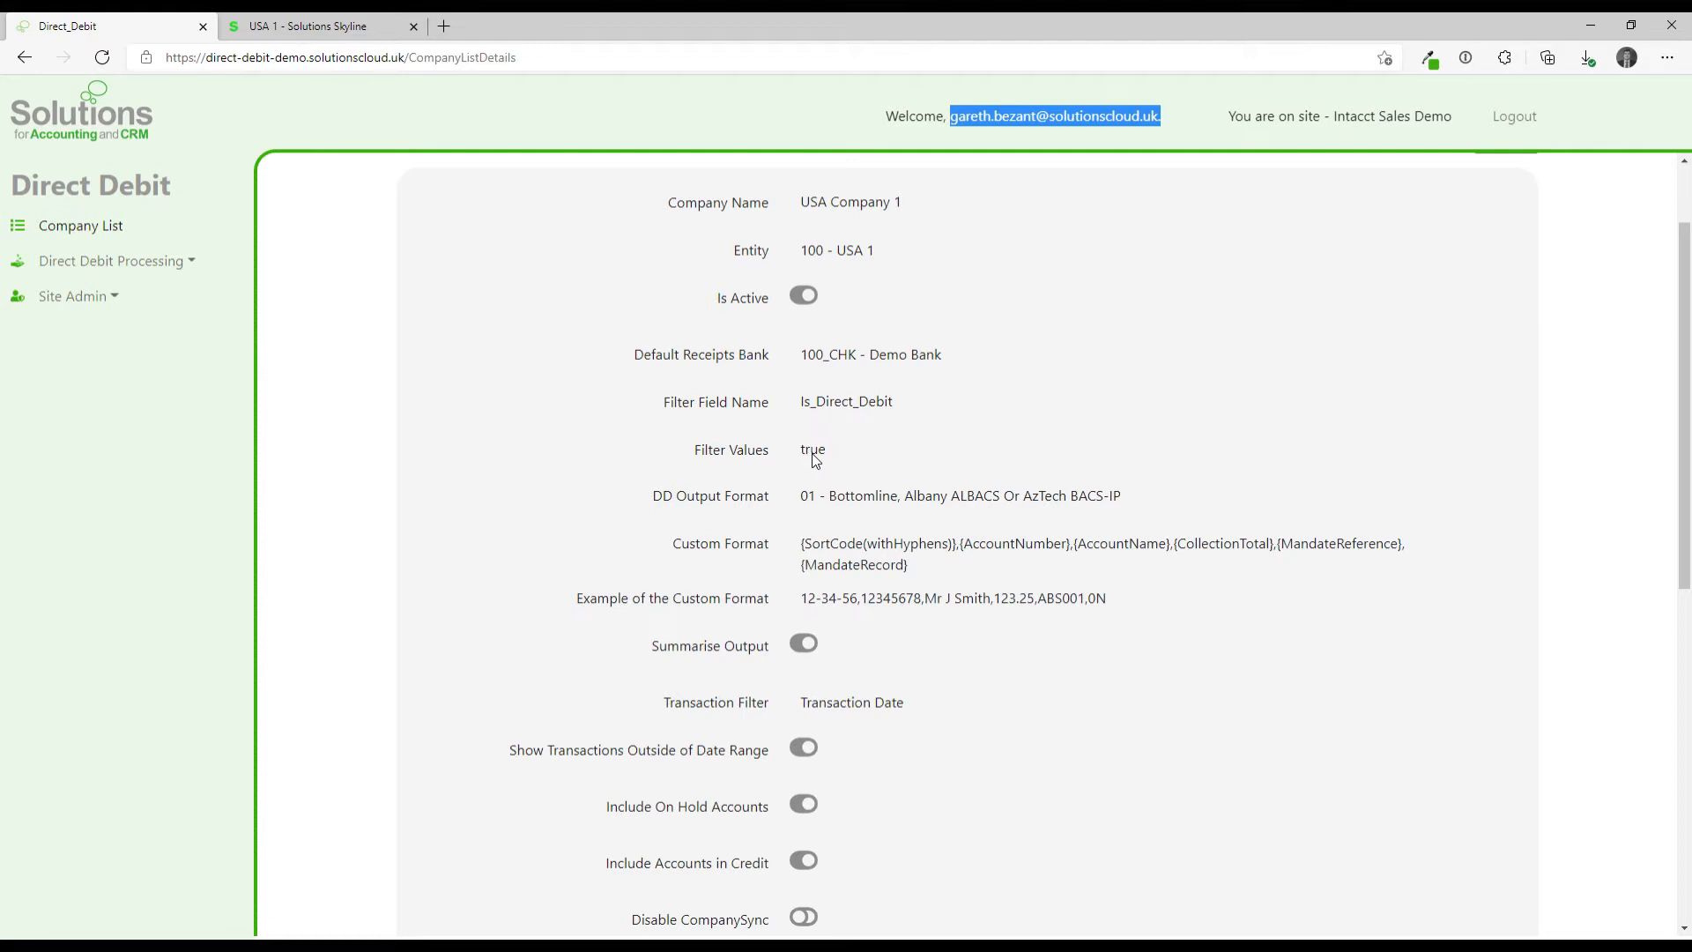
mouse_move(280, 239)
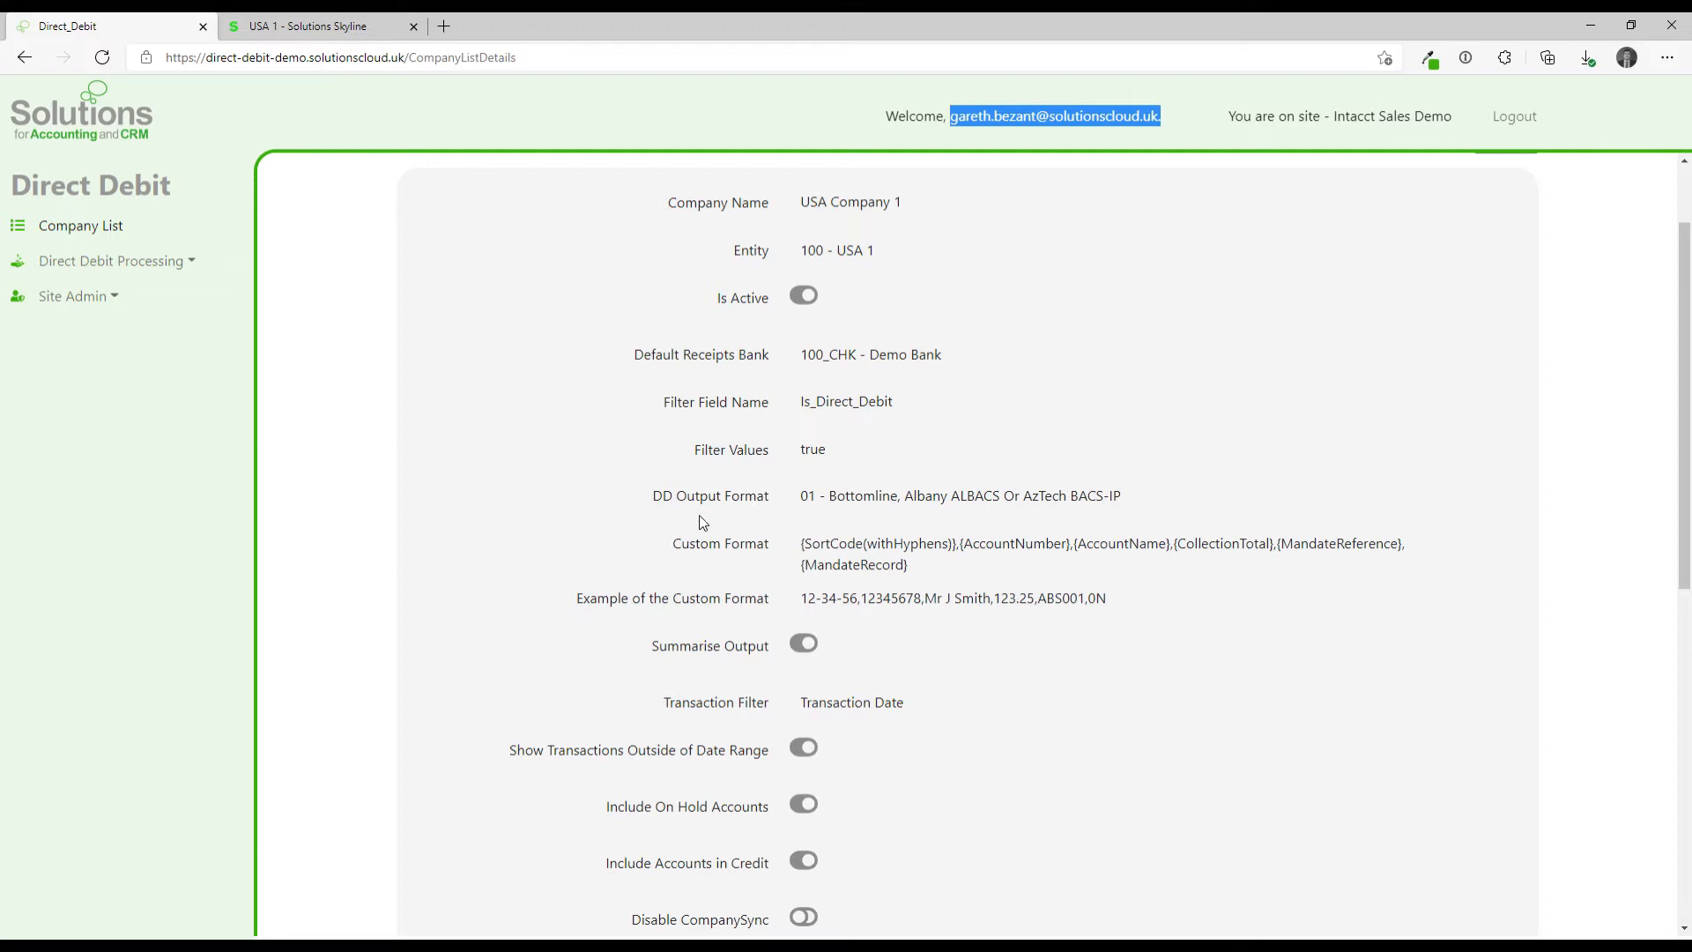
mouse_move(673, 491)
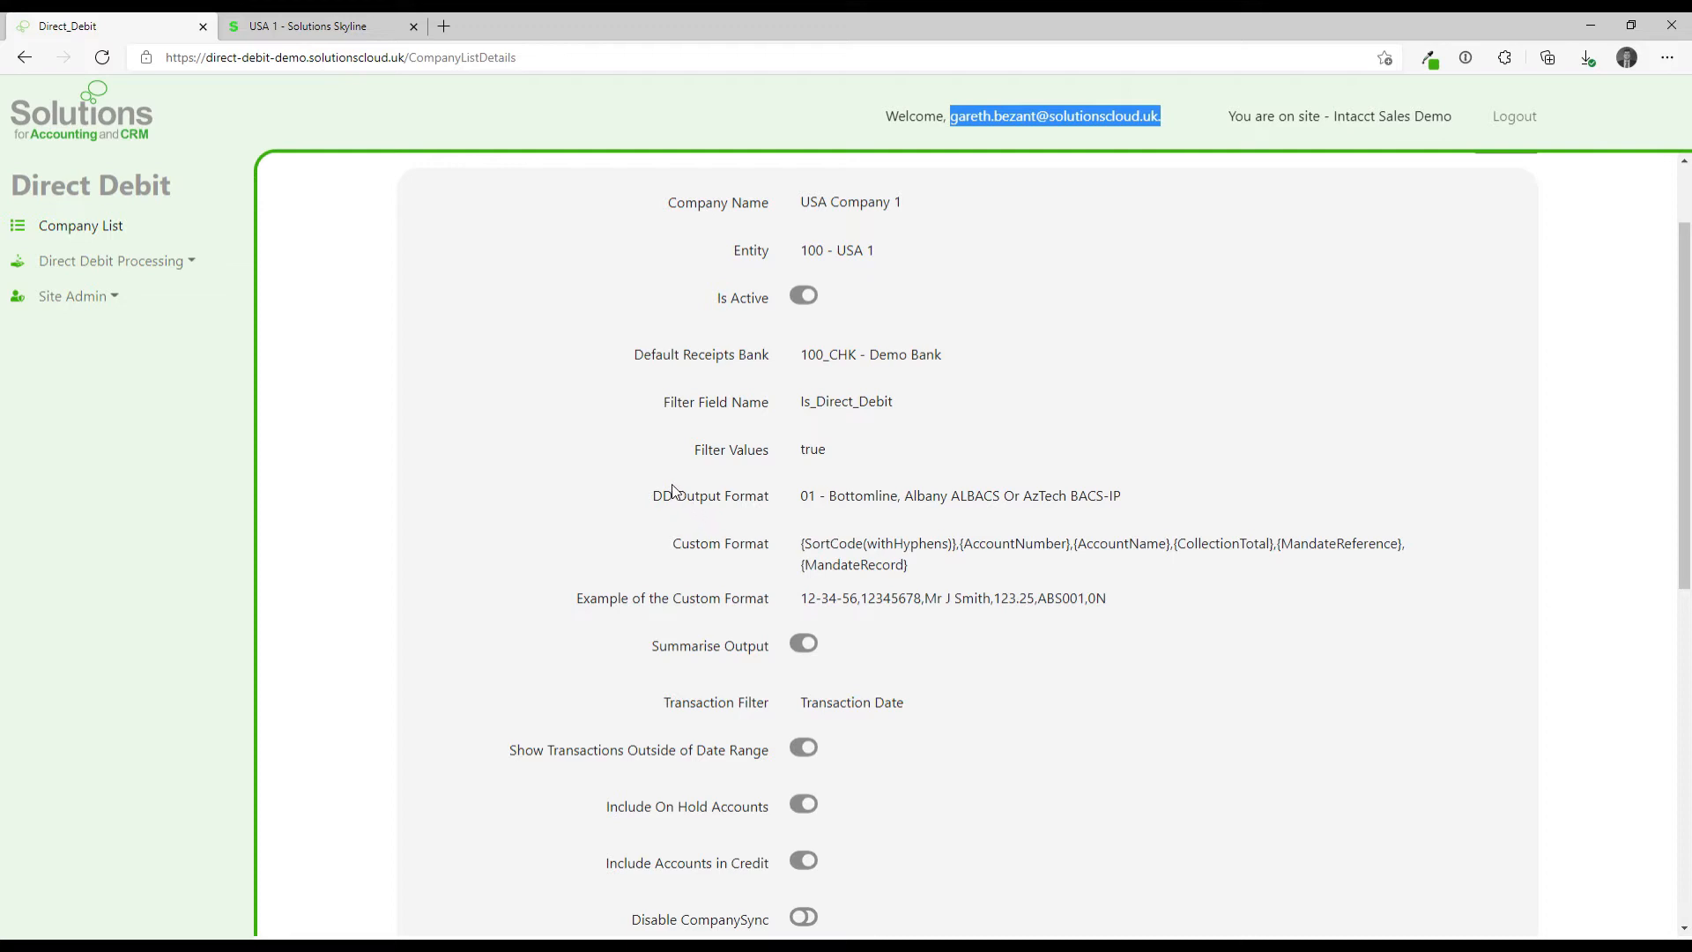
scroll(down, 3)
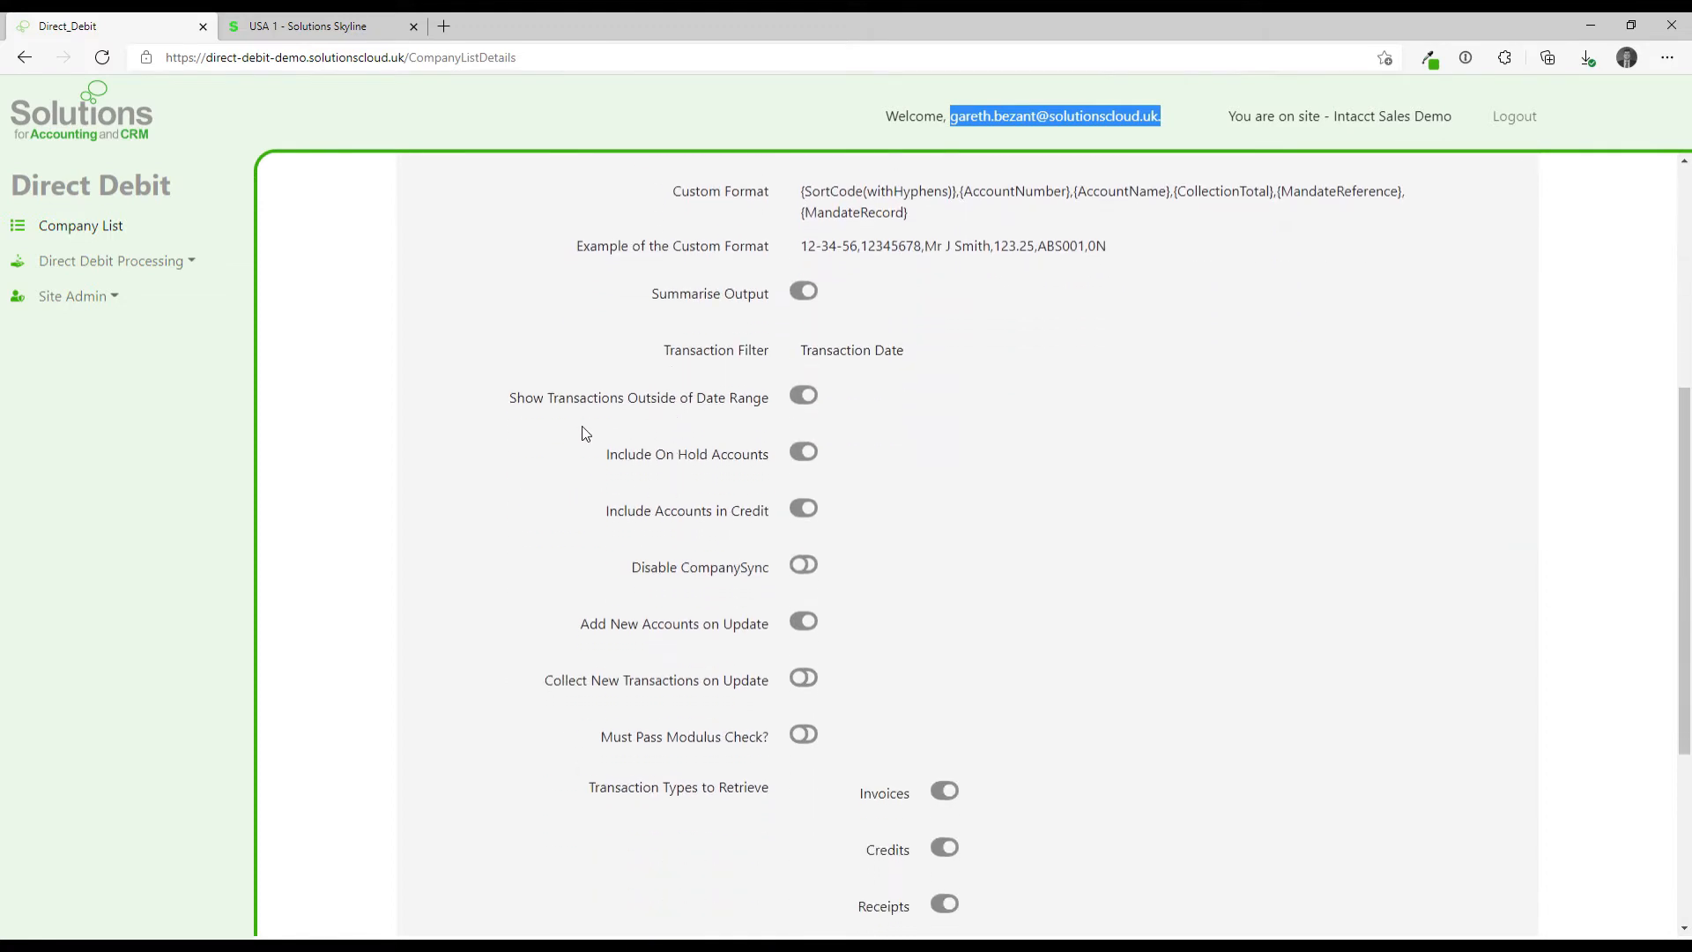
scroll(up, 3)
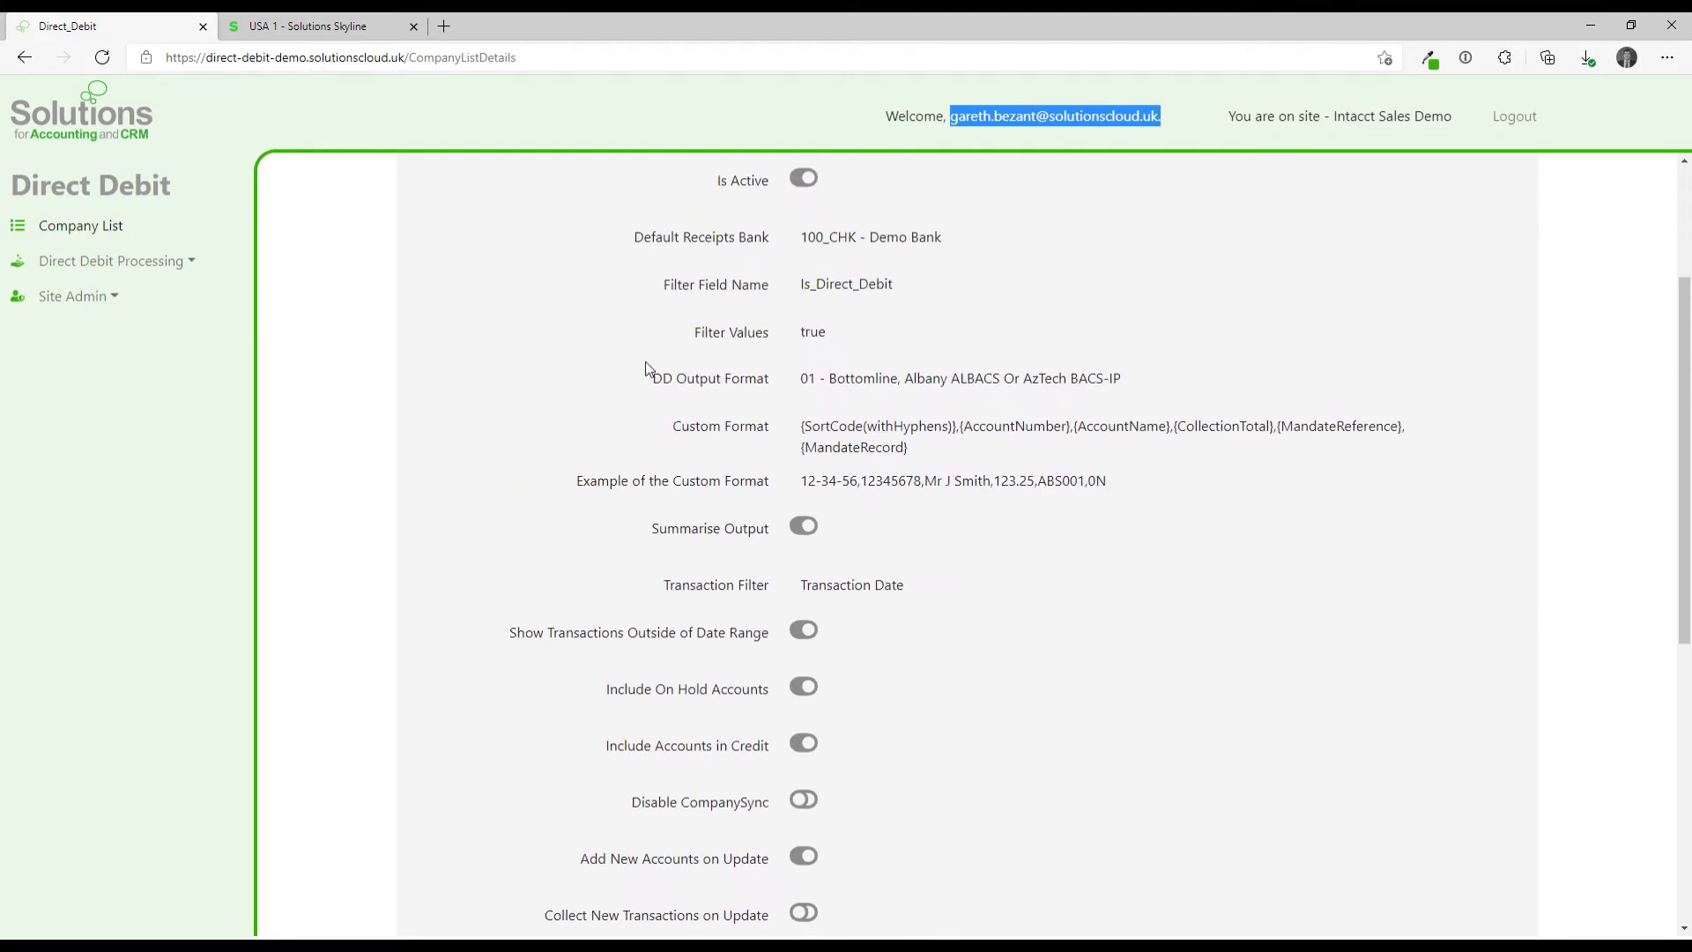
mouse_move(1077, 407)
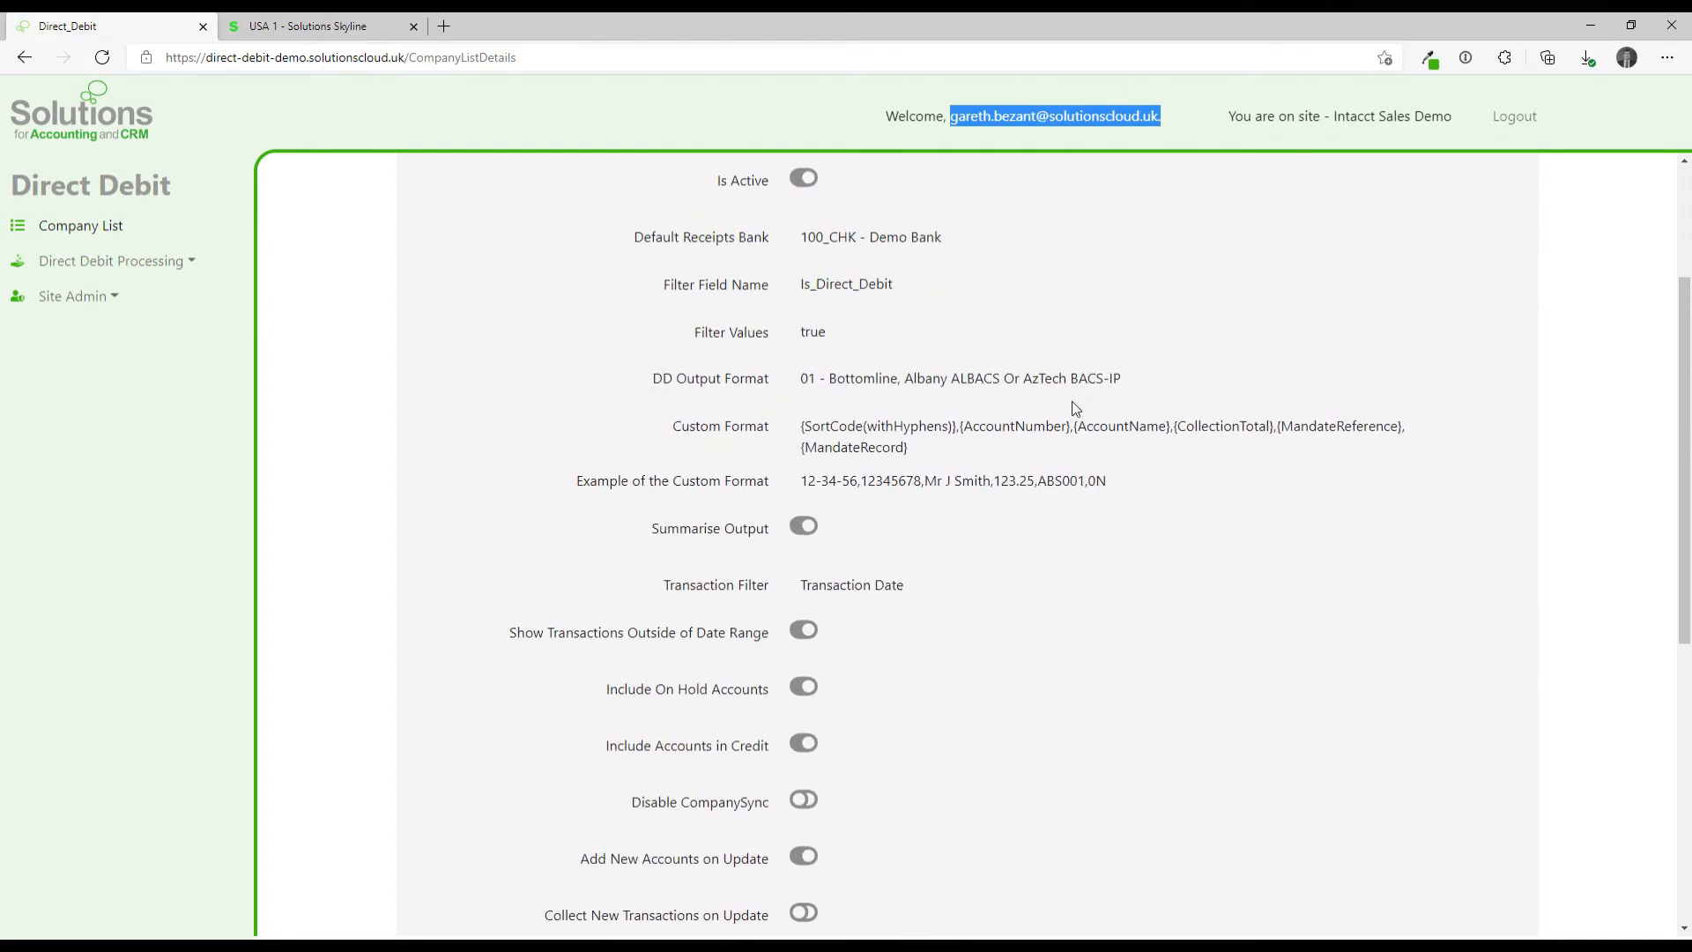
scroll(down, 3)
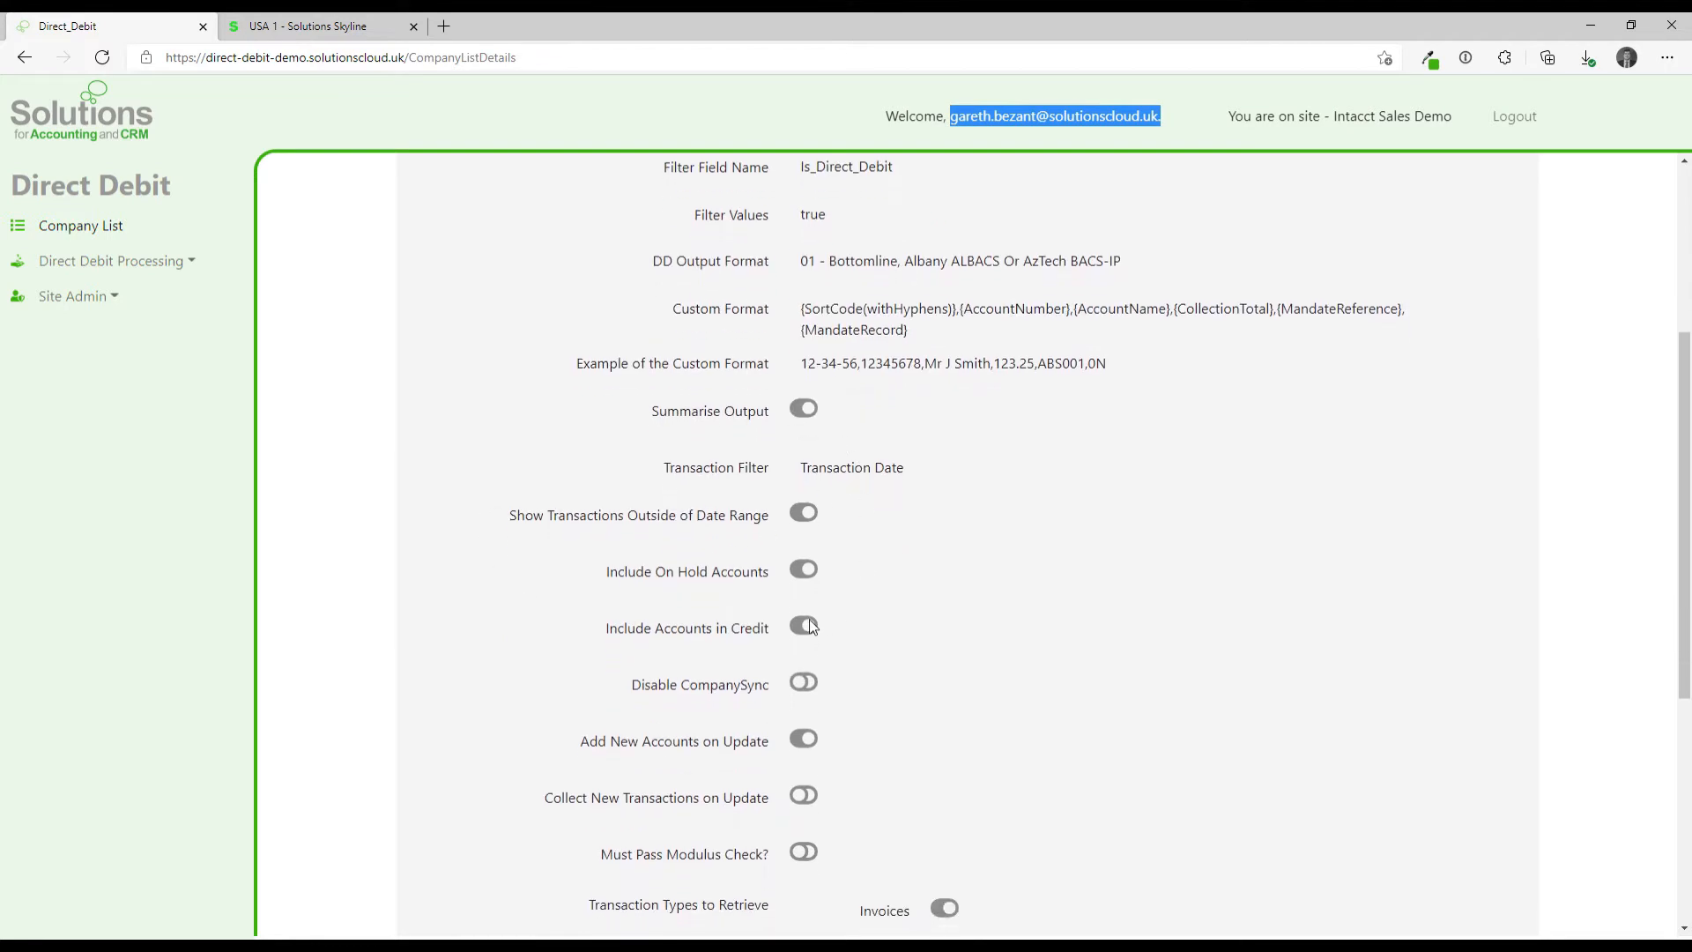
scroll(down, 3)
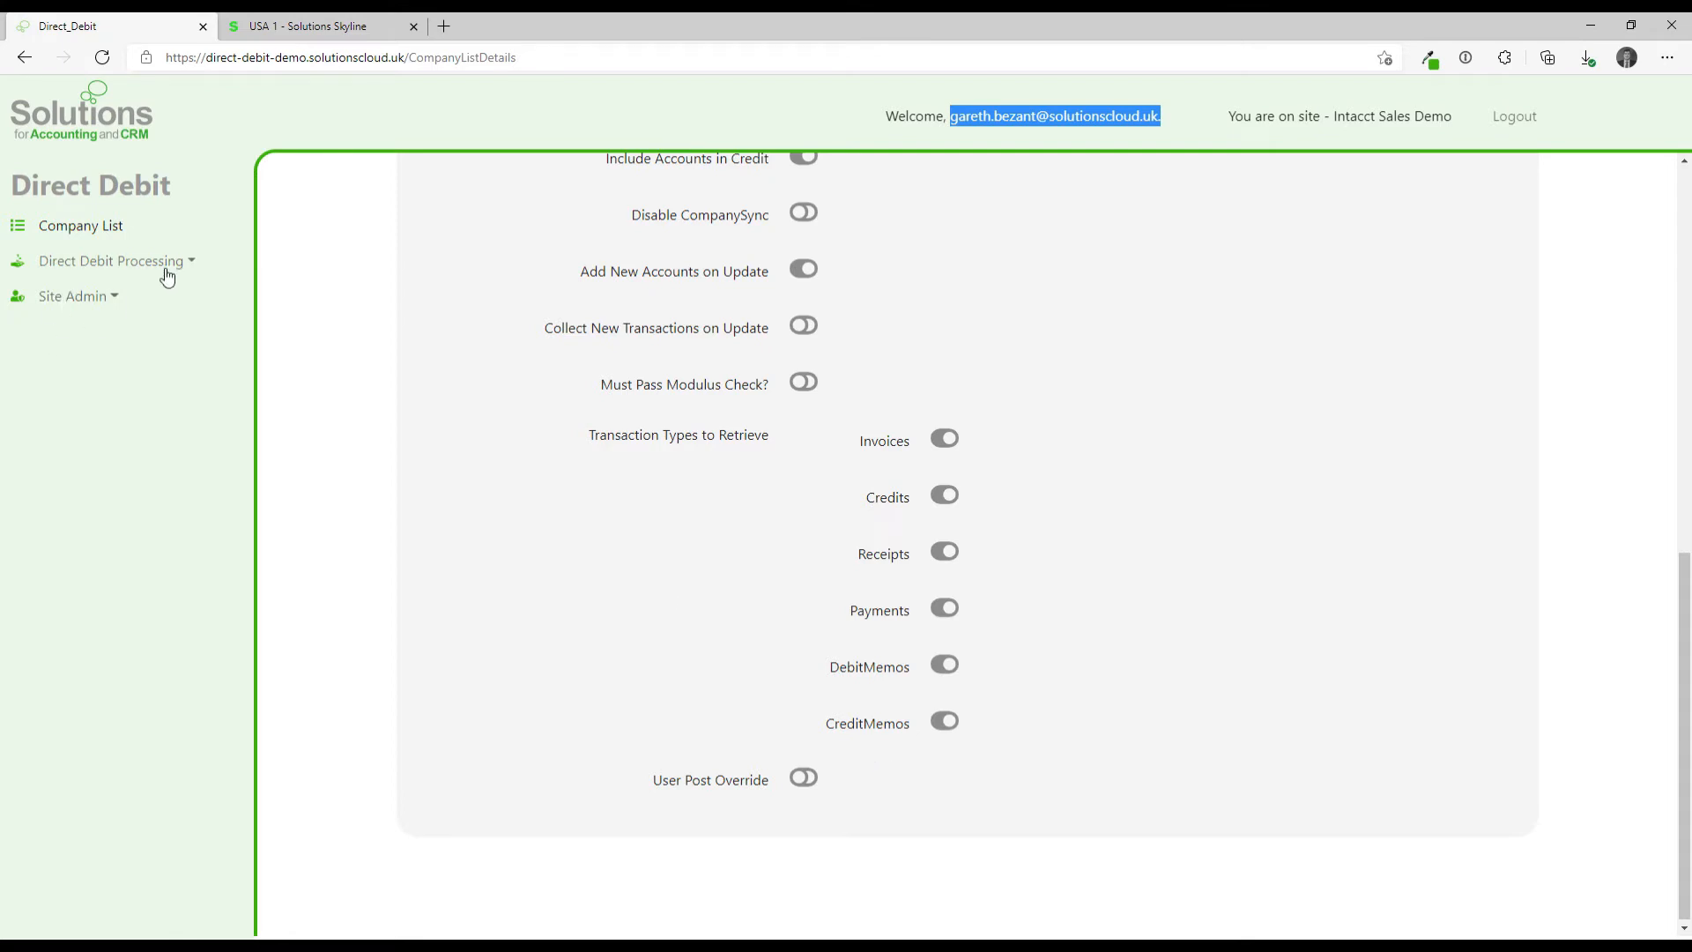
Reach the Create DD Setup (AUDDIS) File page under Direct Debit Processing for Solutions Skyline - Top Level.
click(110, 261)
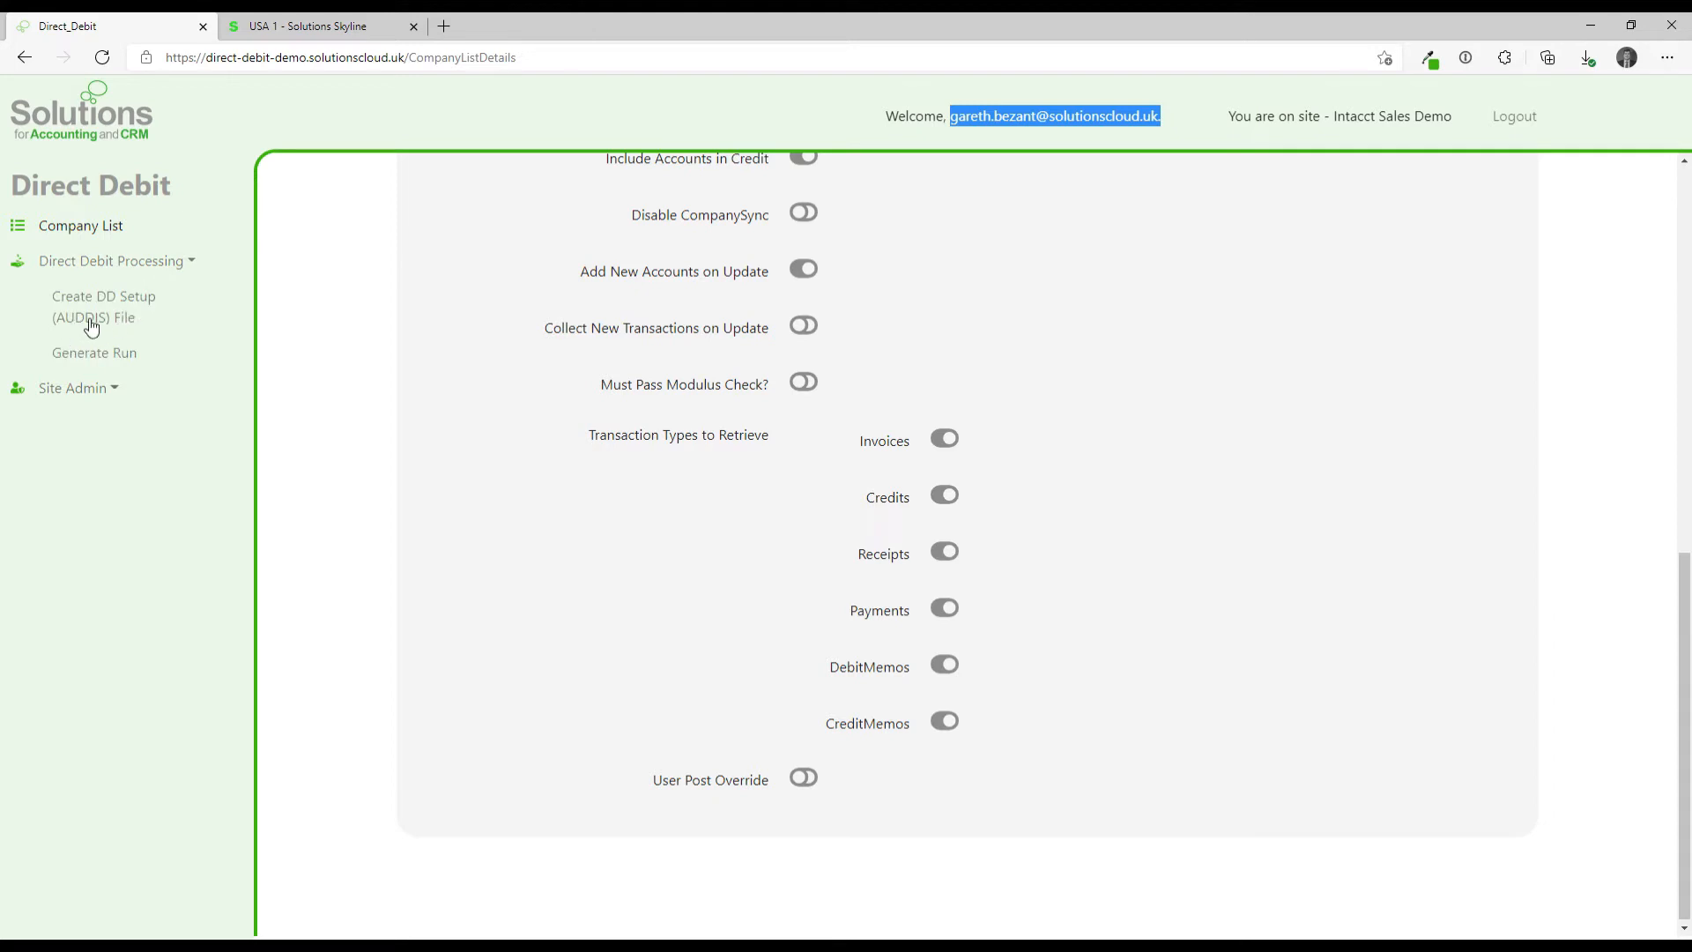
click(102, 307)
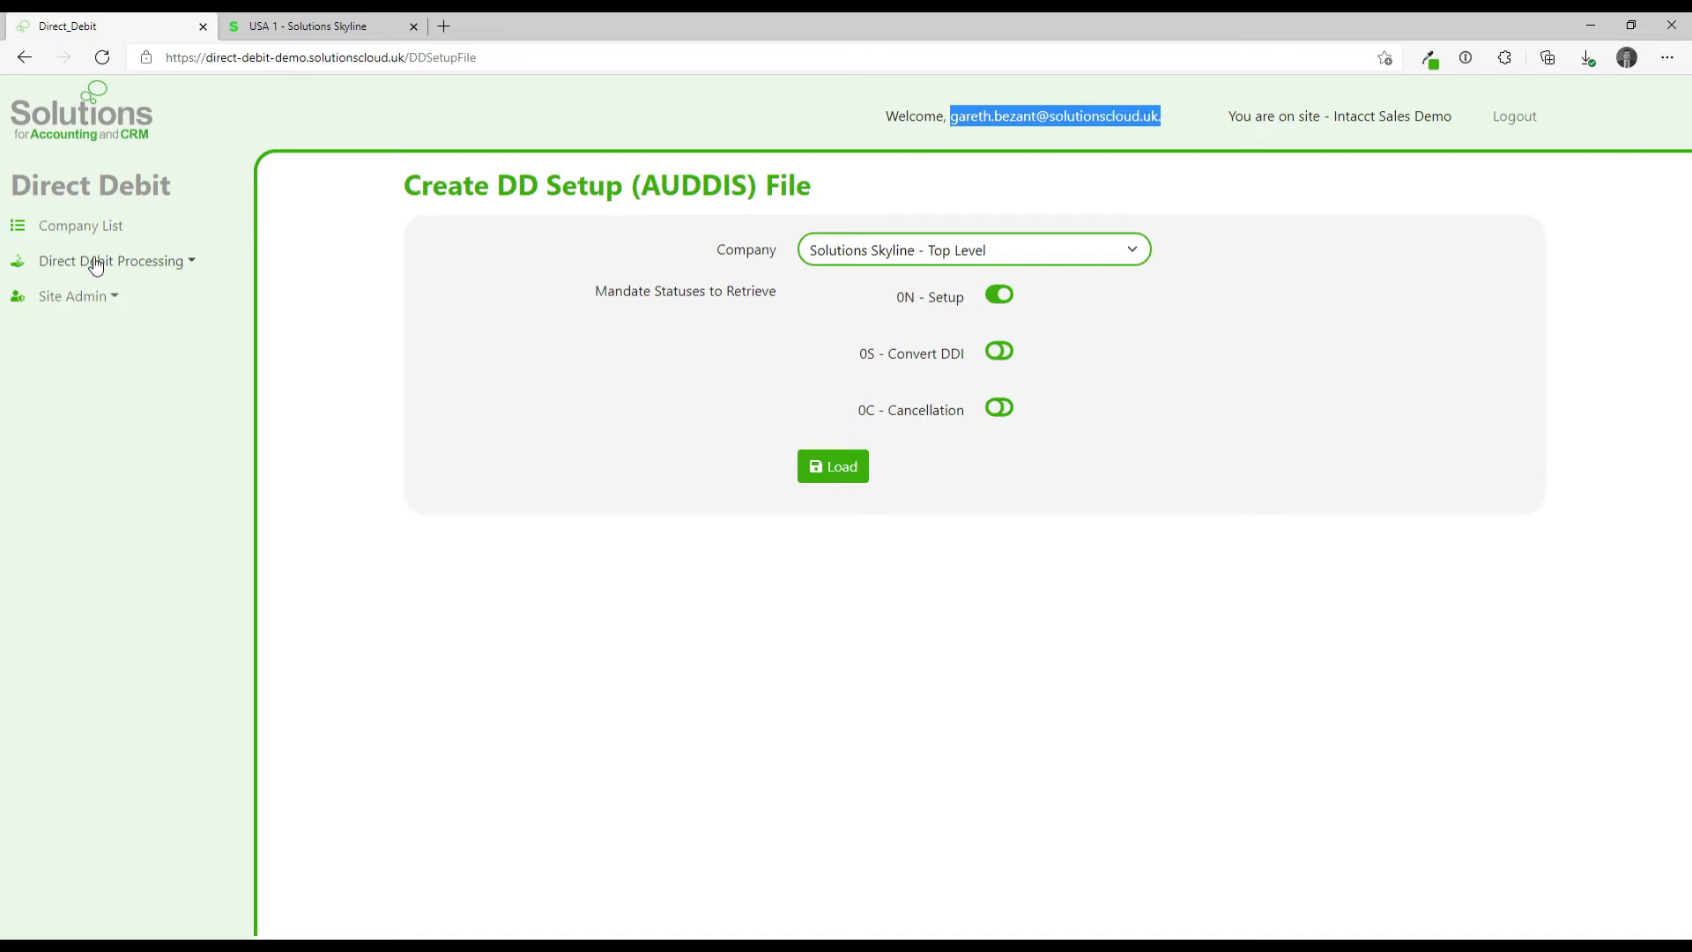
click(108, 261)
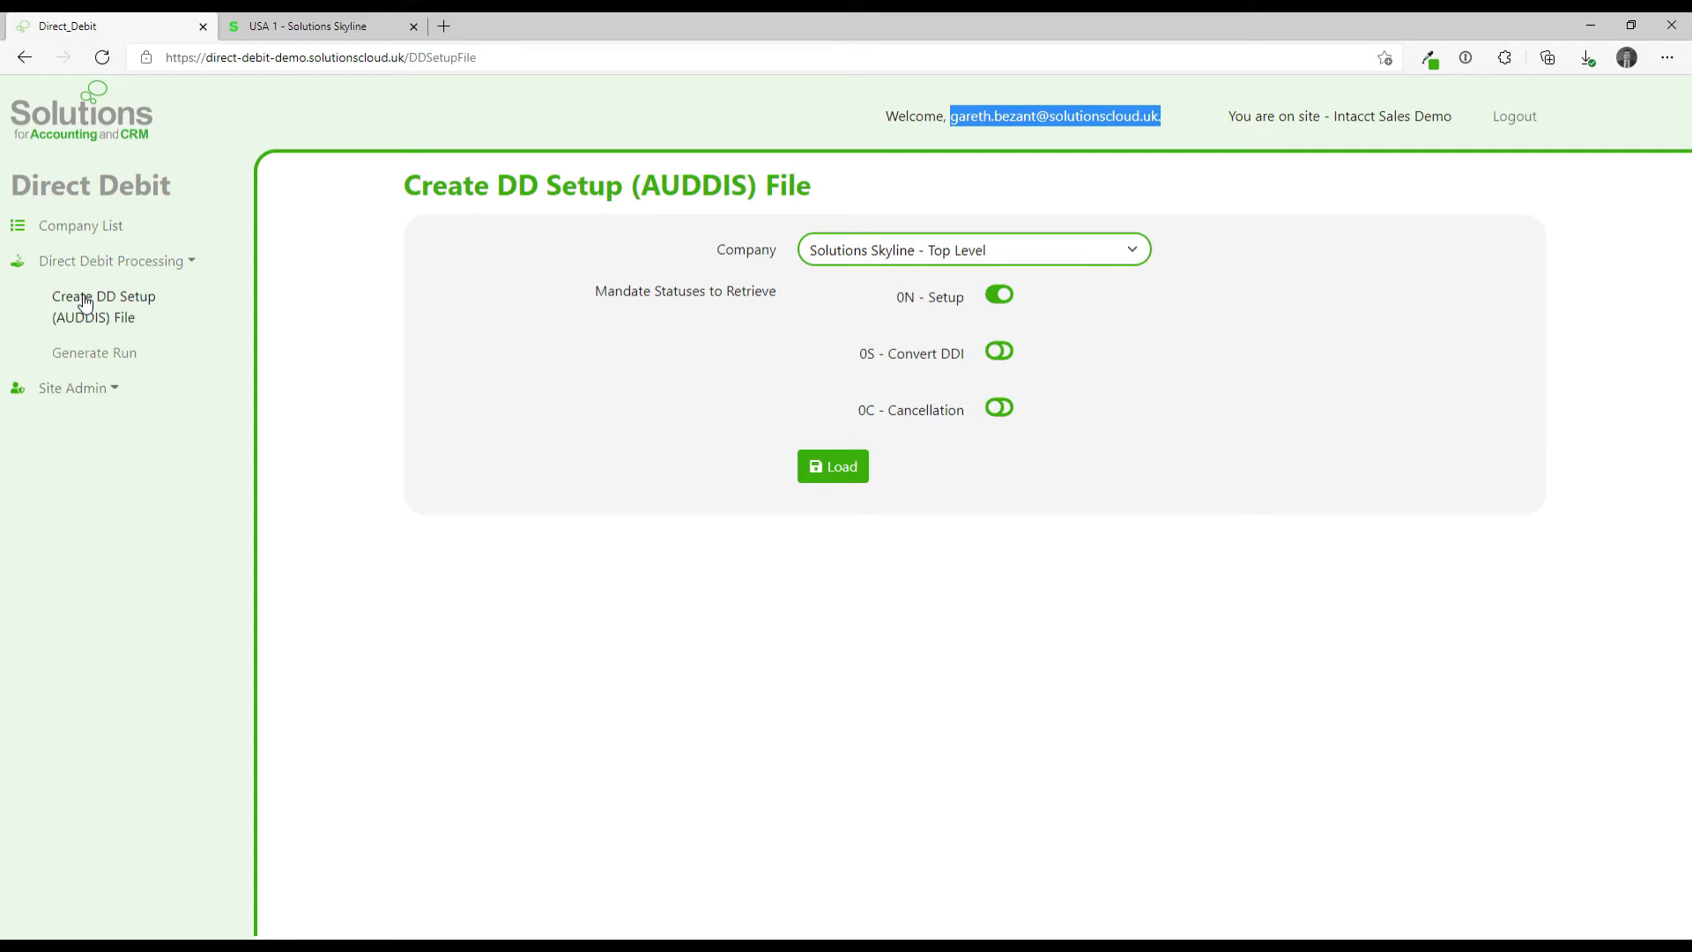
mouse_move(393, 647)
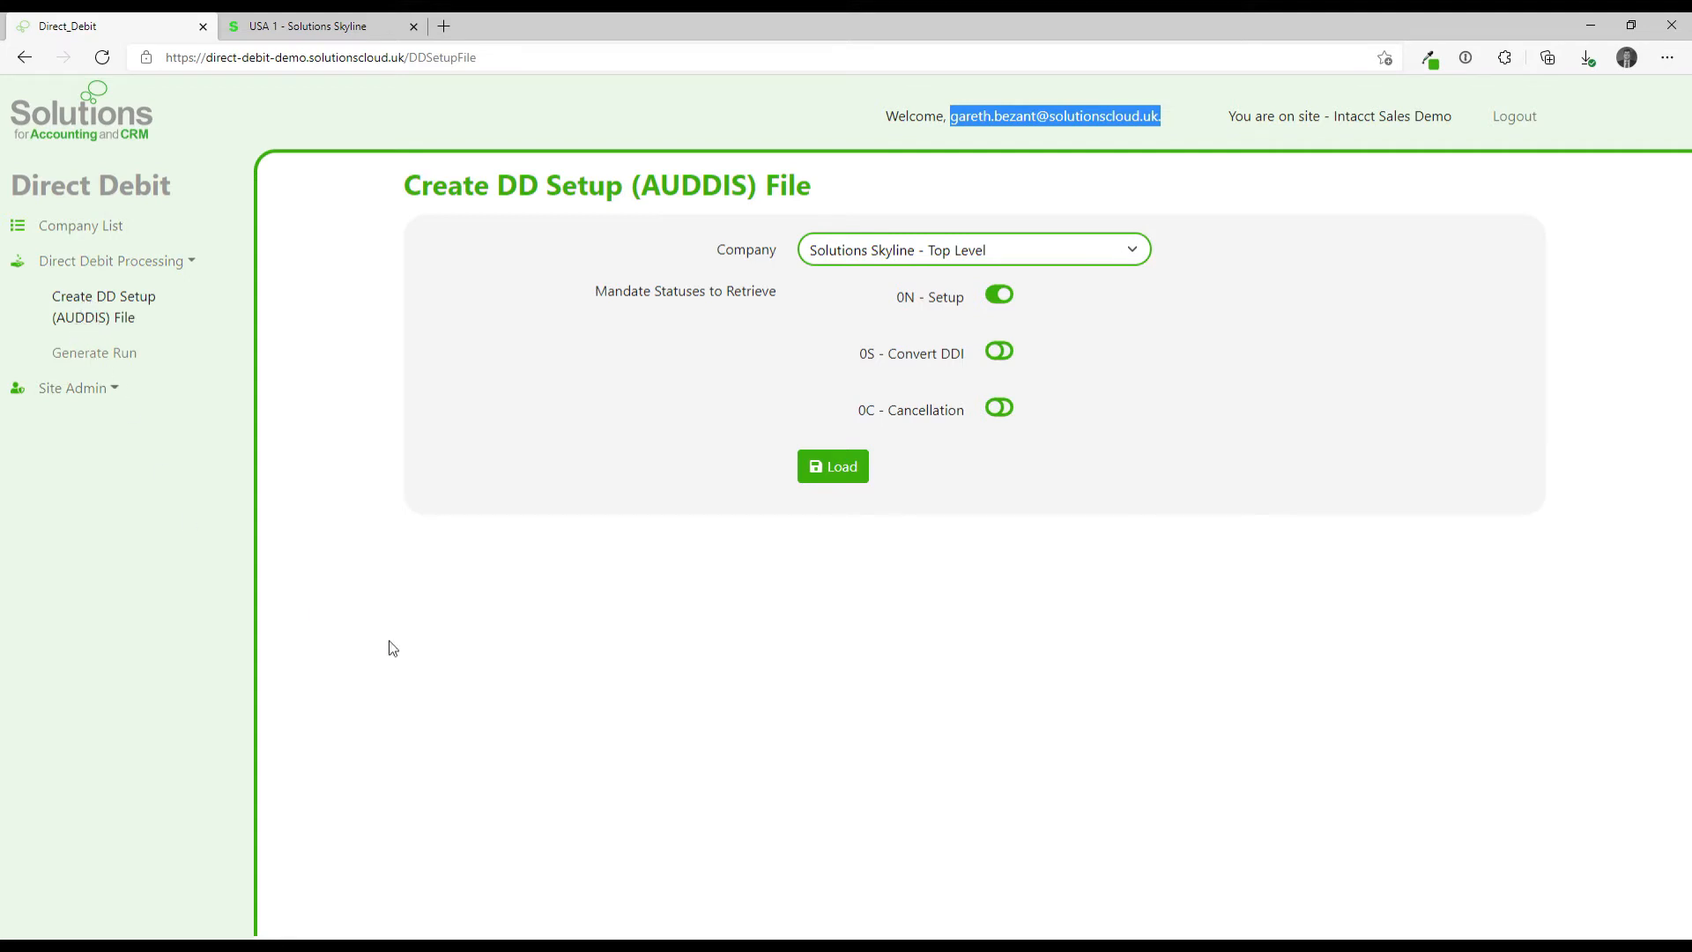
mouse_move(880, 314)
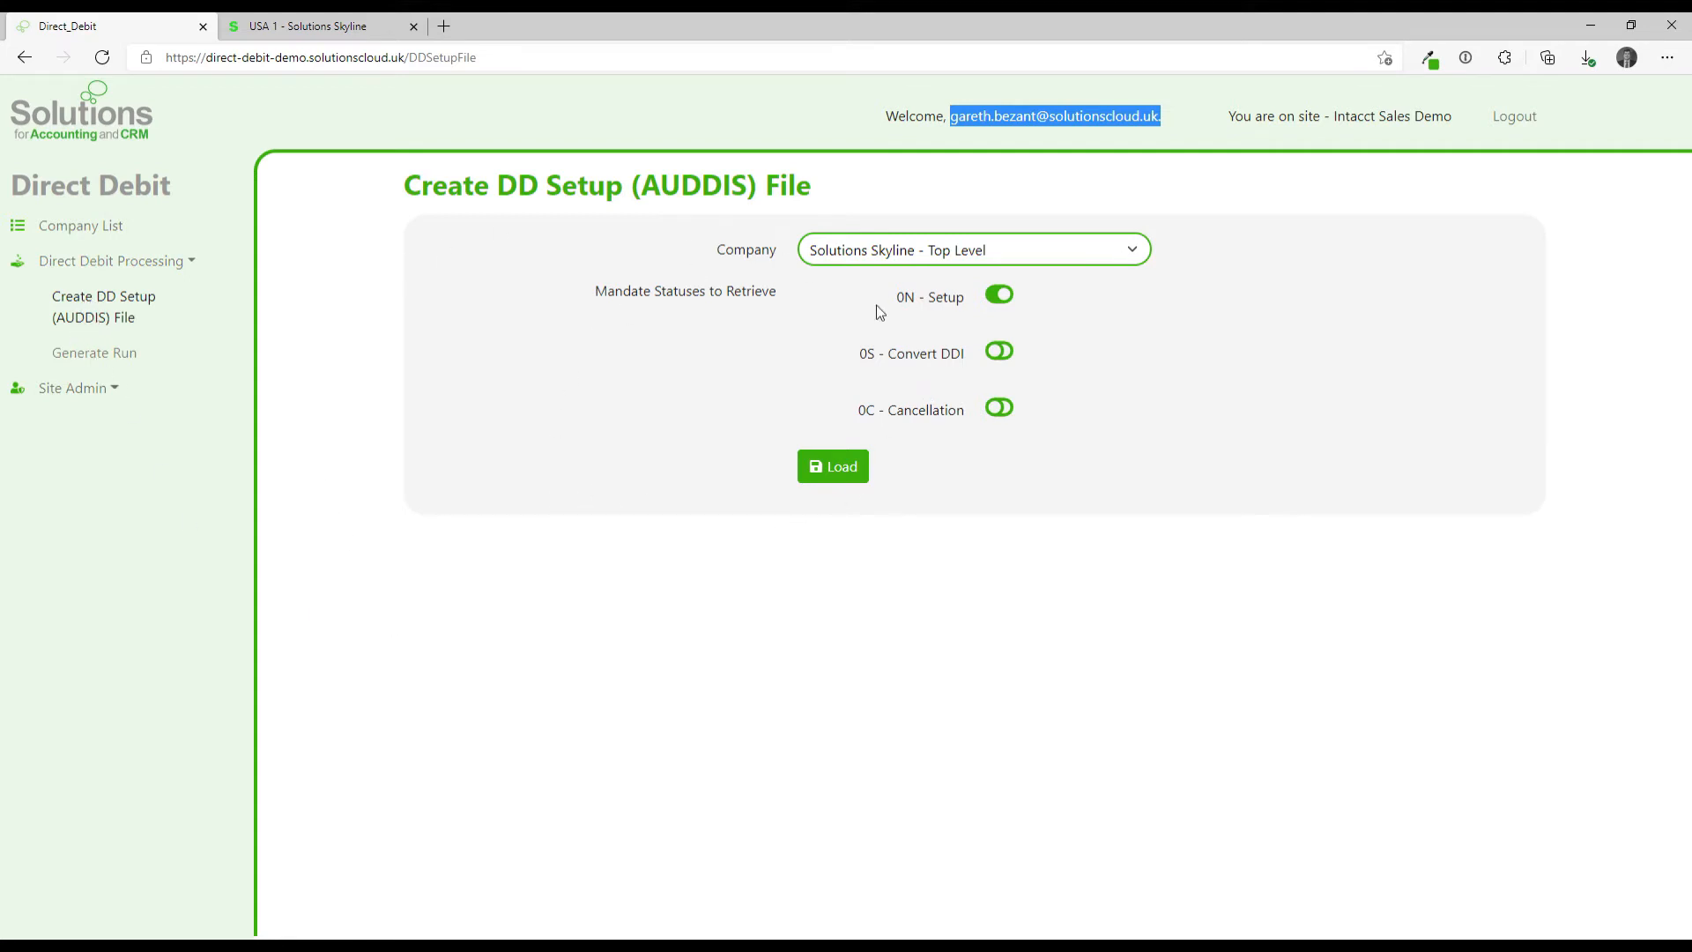
mouse_move(529, 451)
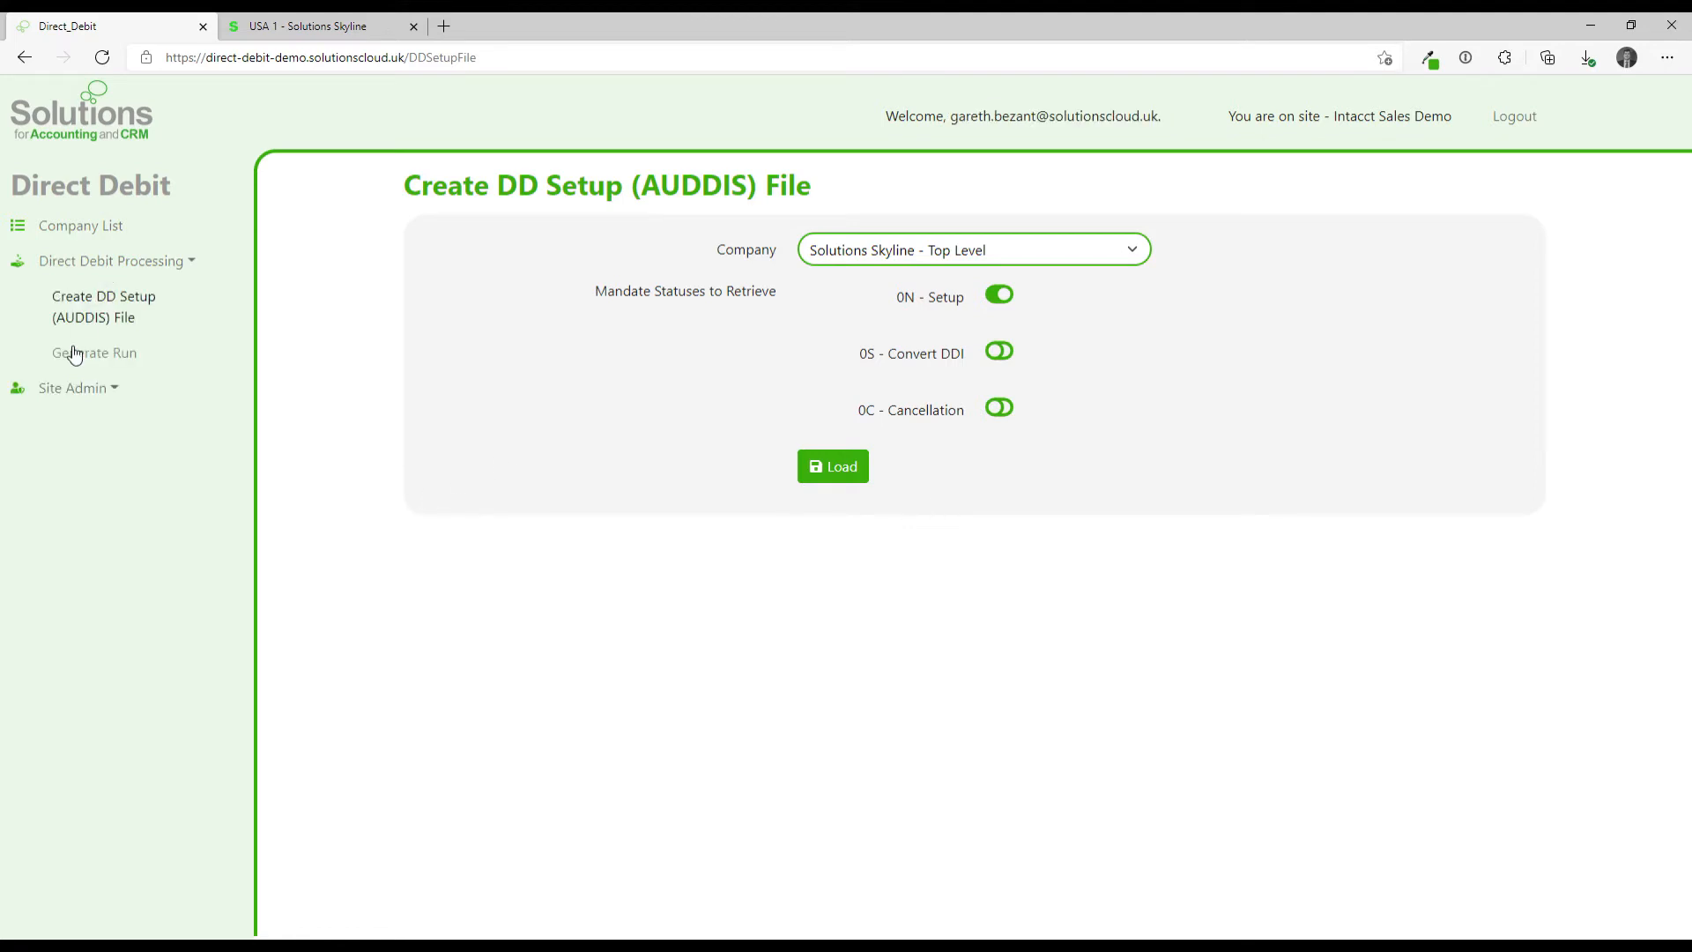
Start a new direct debit run for USA Company 1 from the runs list.
click(94, 352)
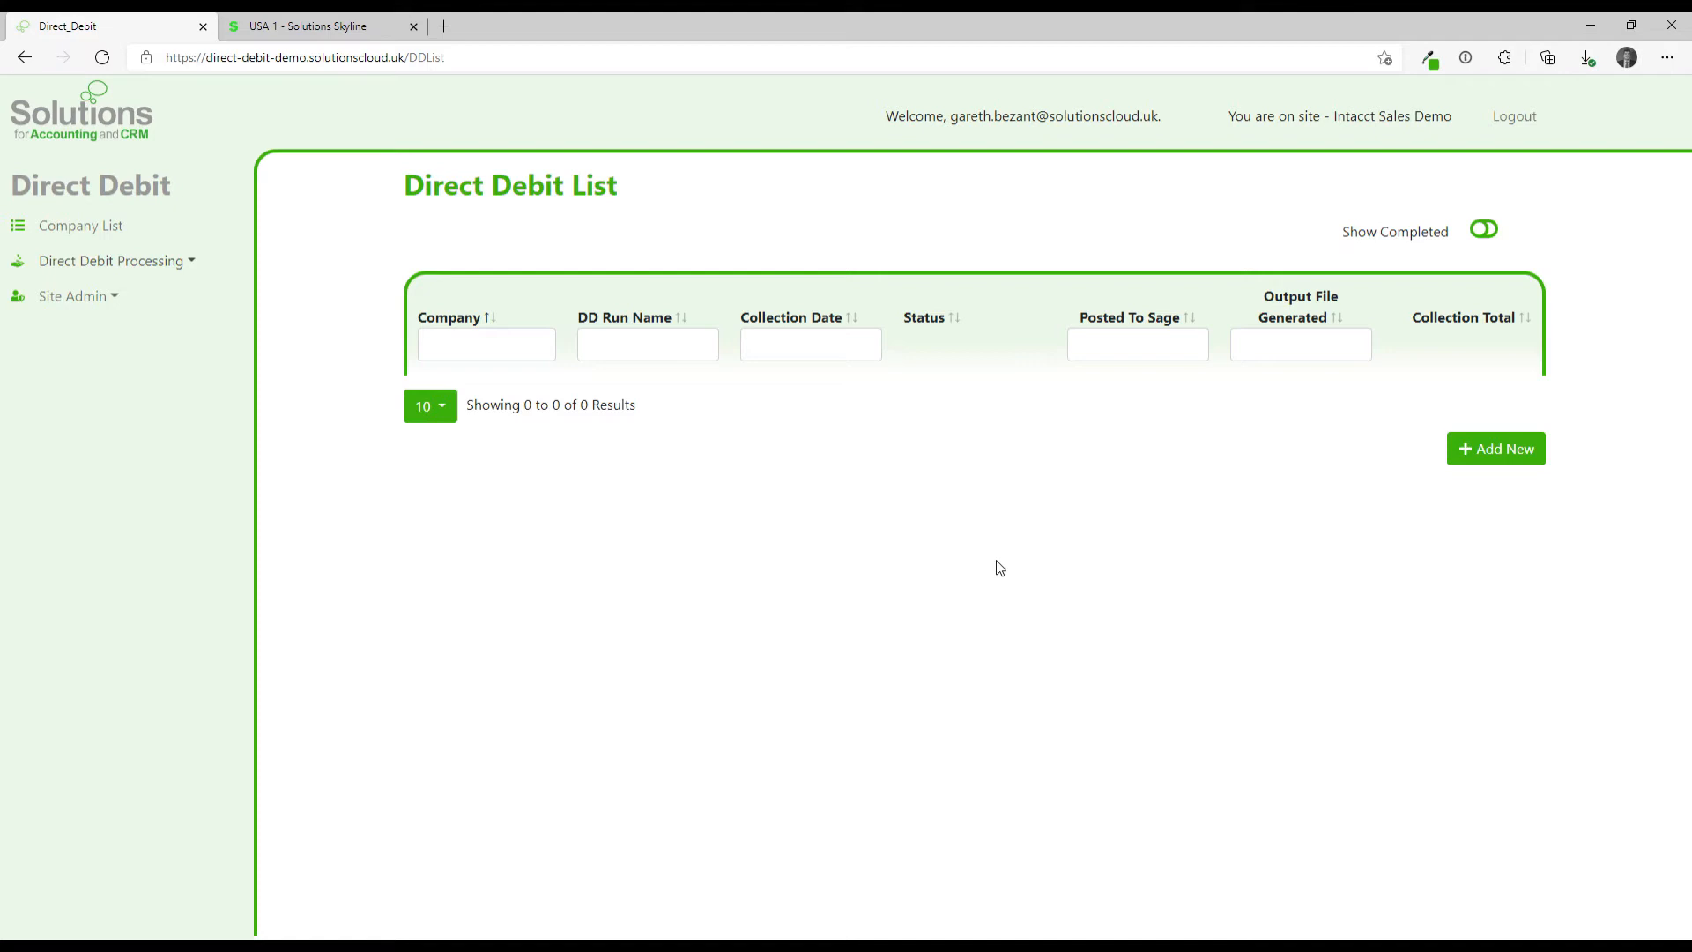
mouse_move(560, 423)
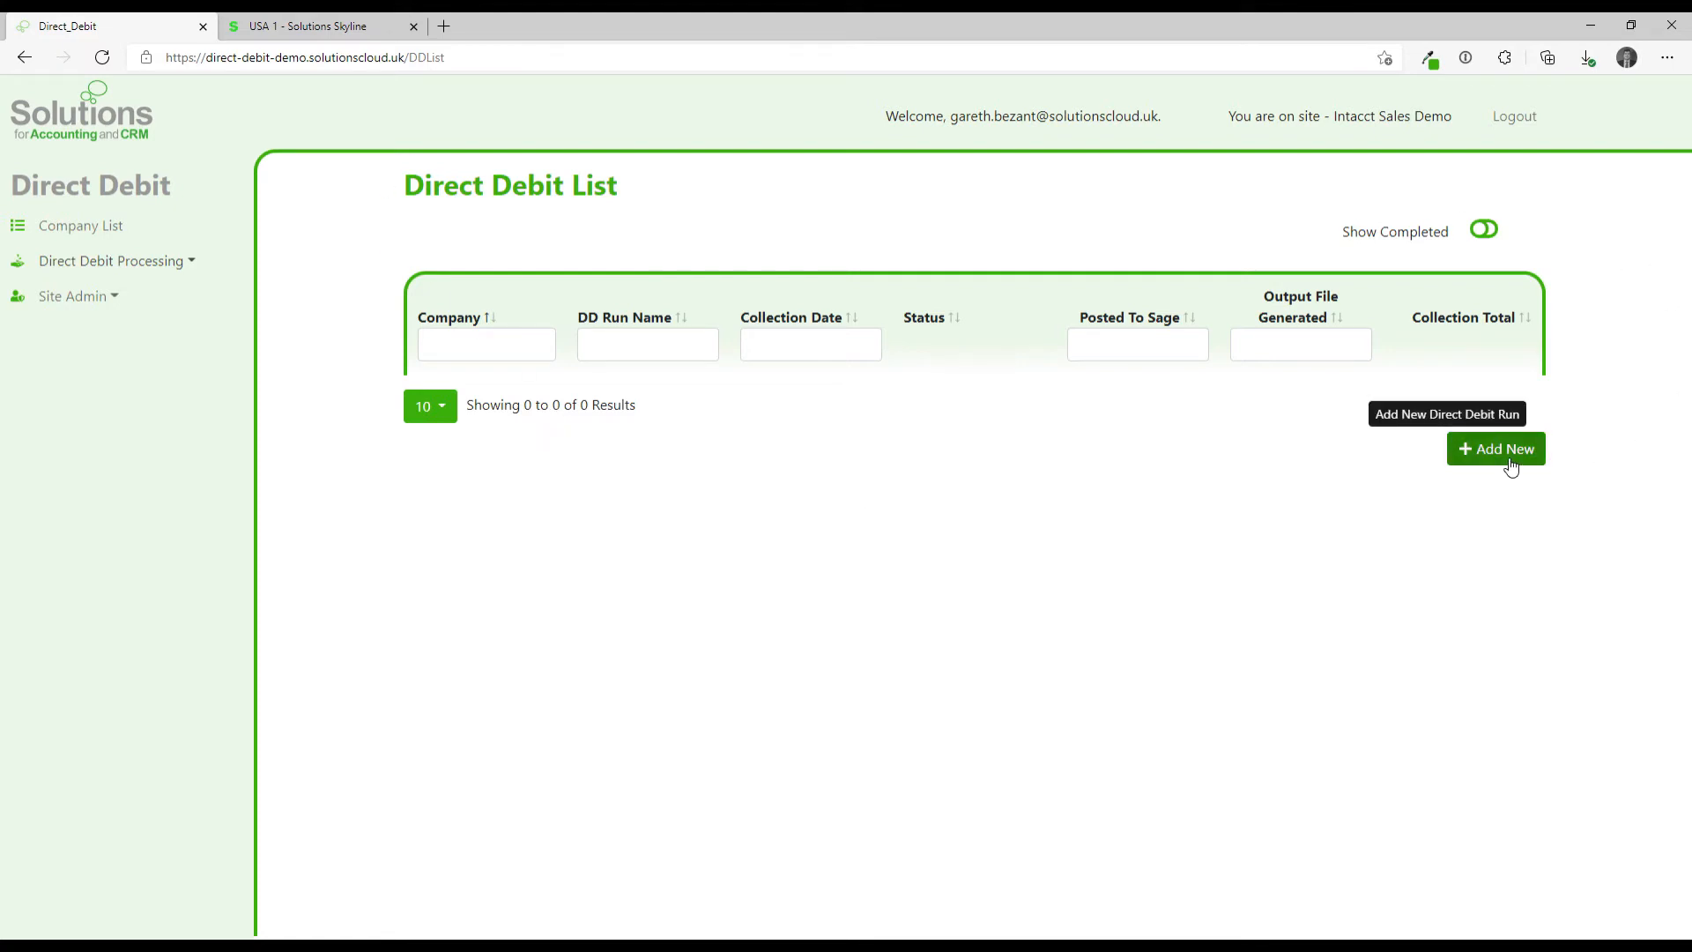
click(1496, 450)
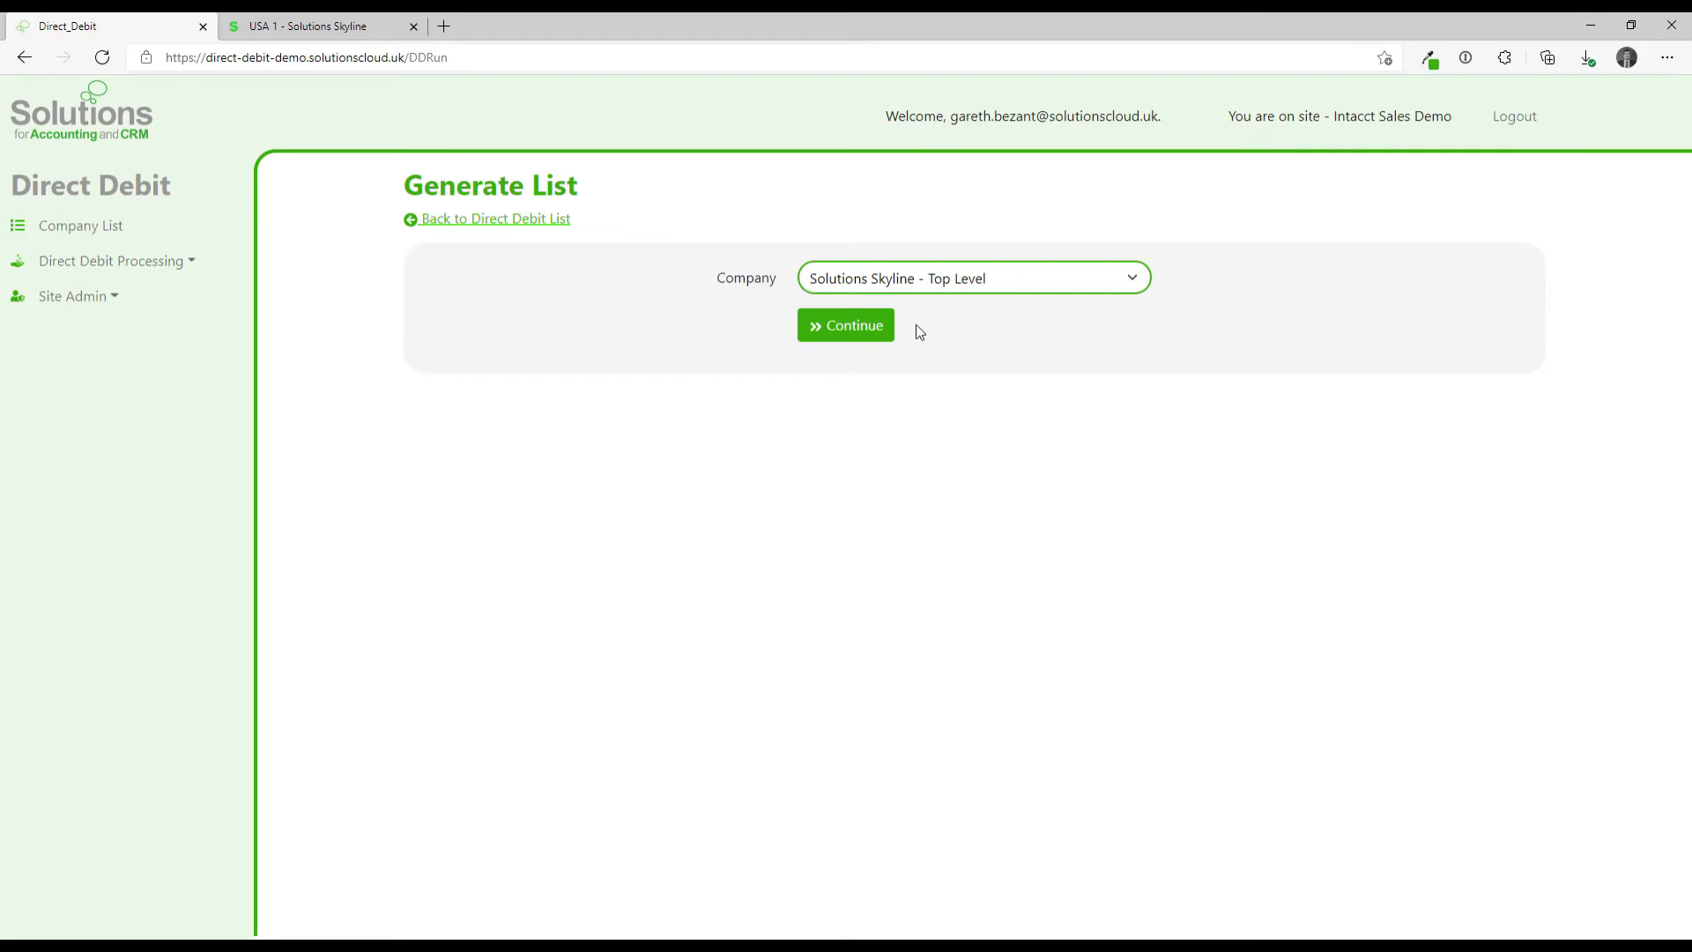
click(971, 277)
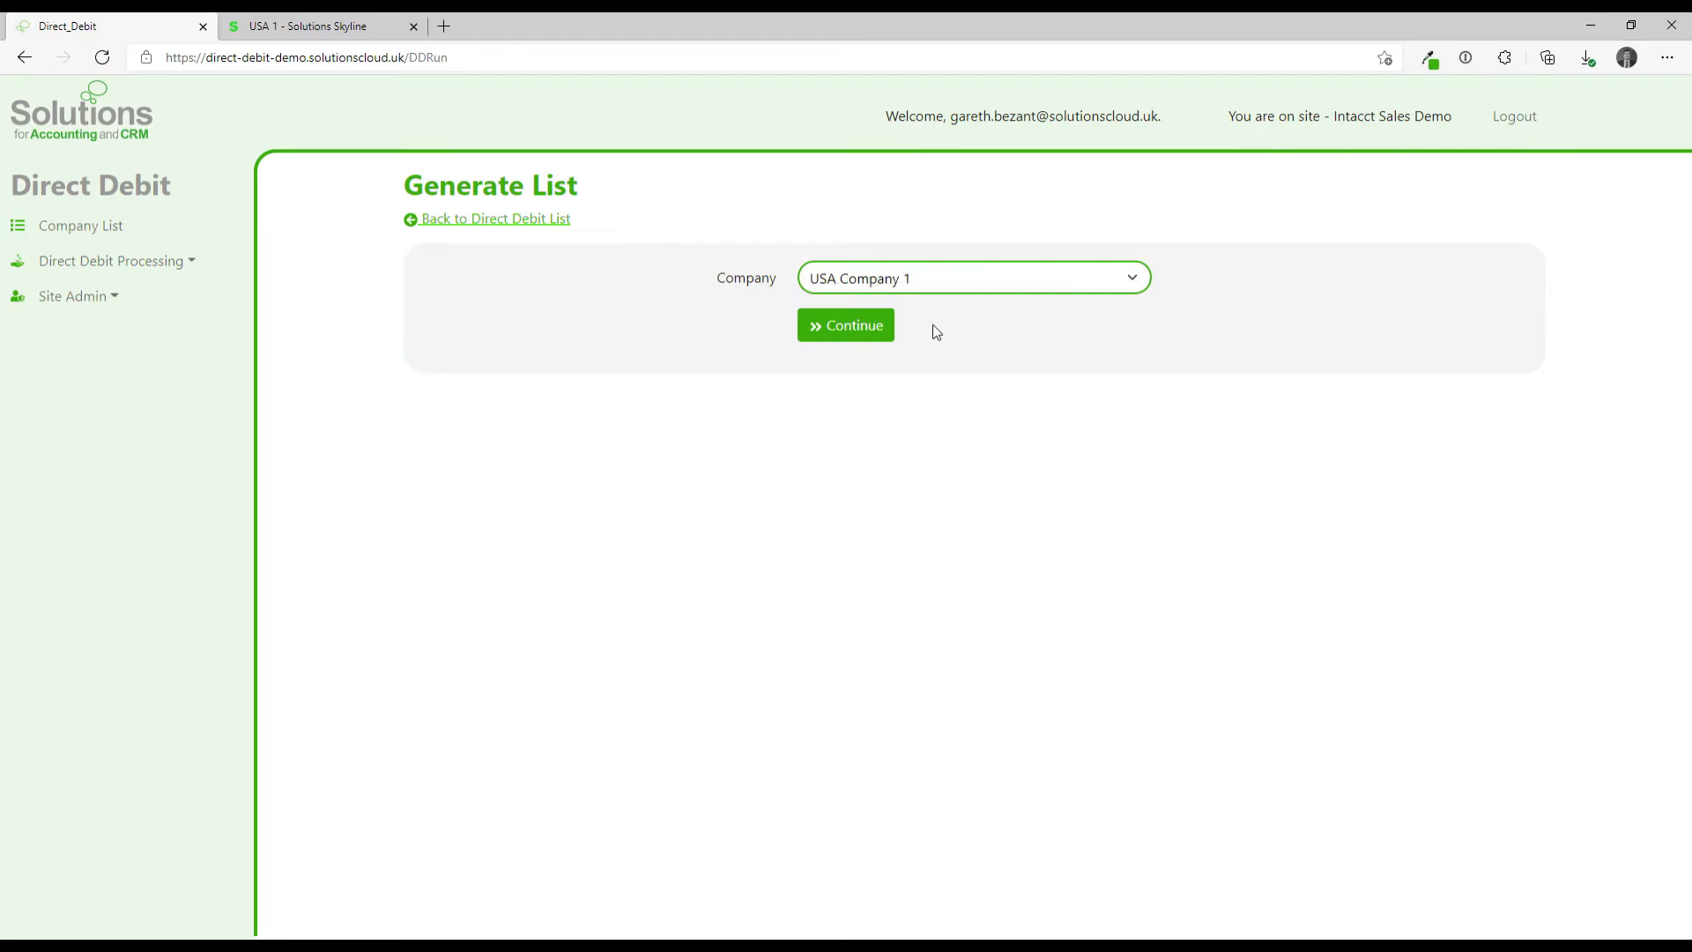
click(845, 325)
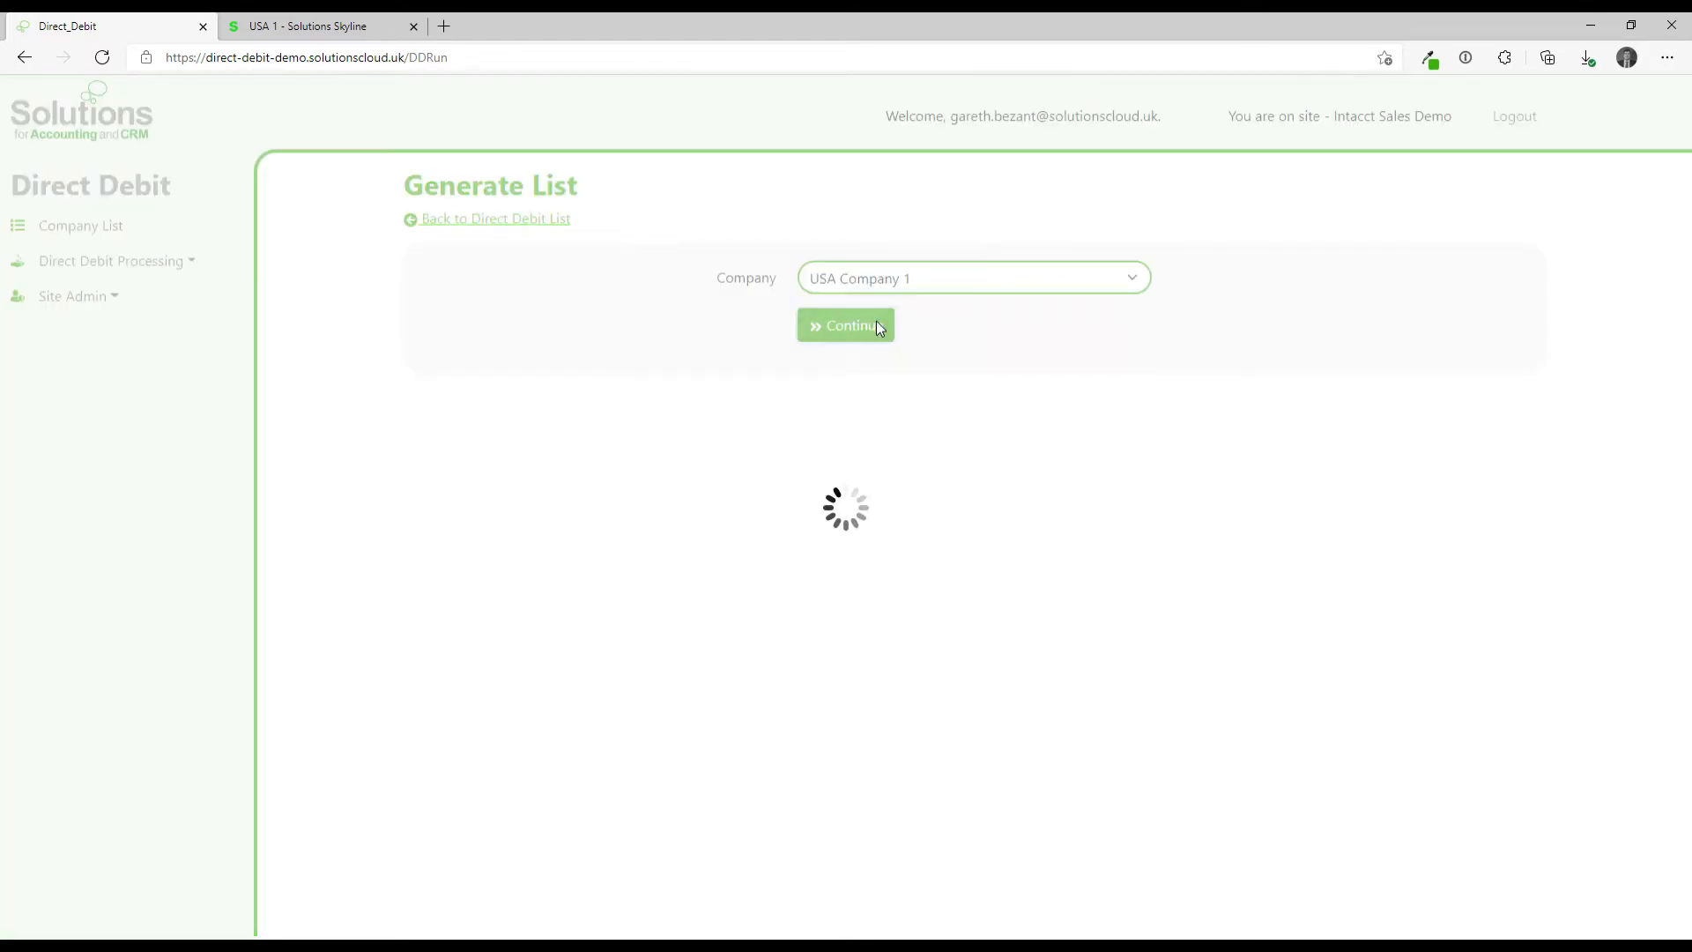
click(845, 324)
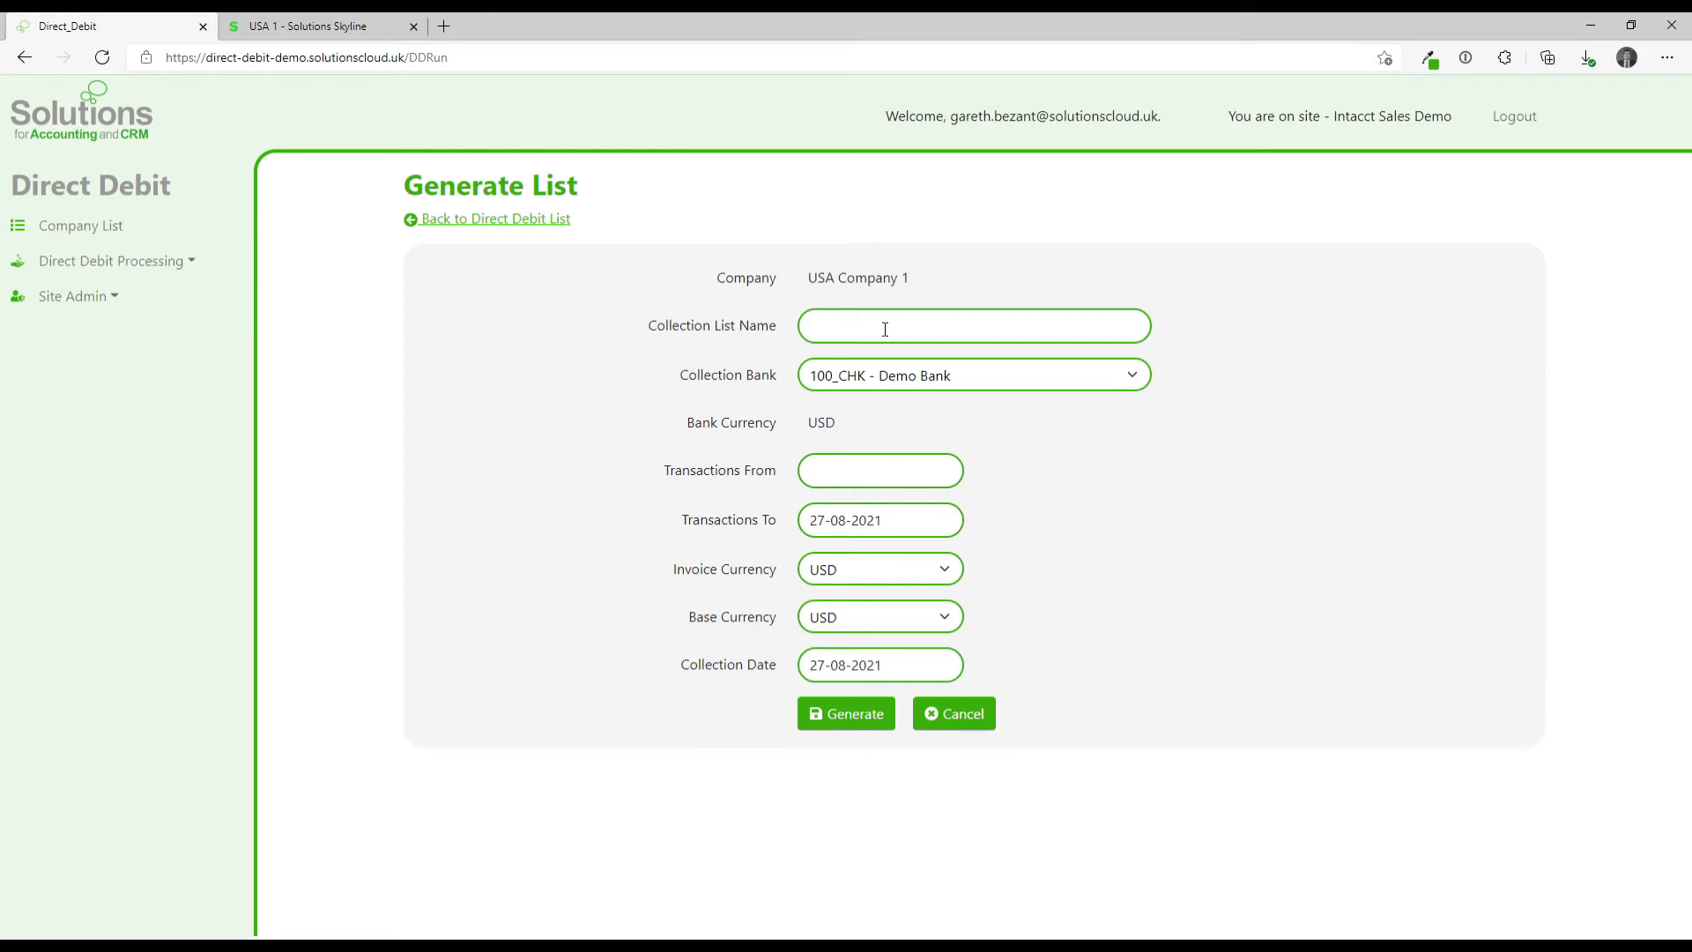
Name the run 'Run 1 1509' with collection date 15-09-2021 and generate it.
text(Run 1)
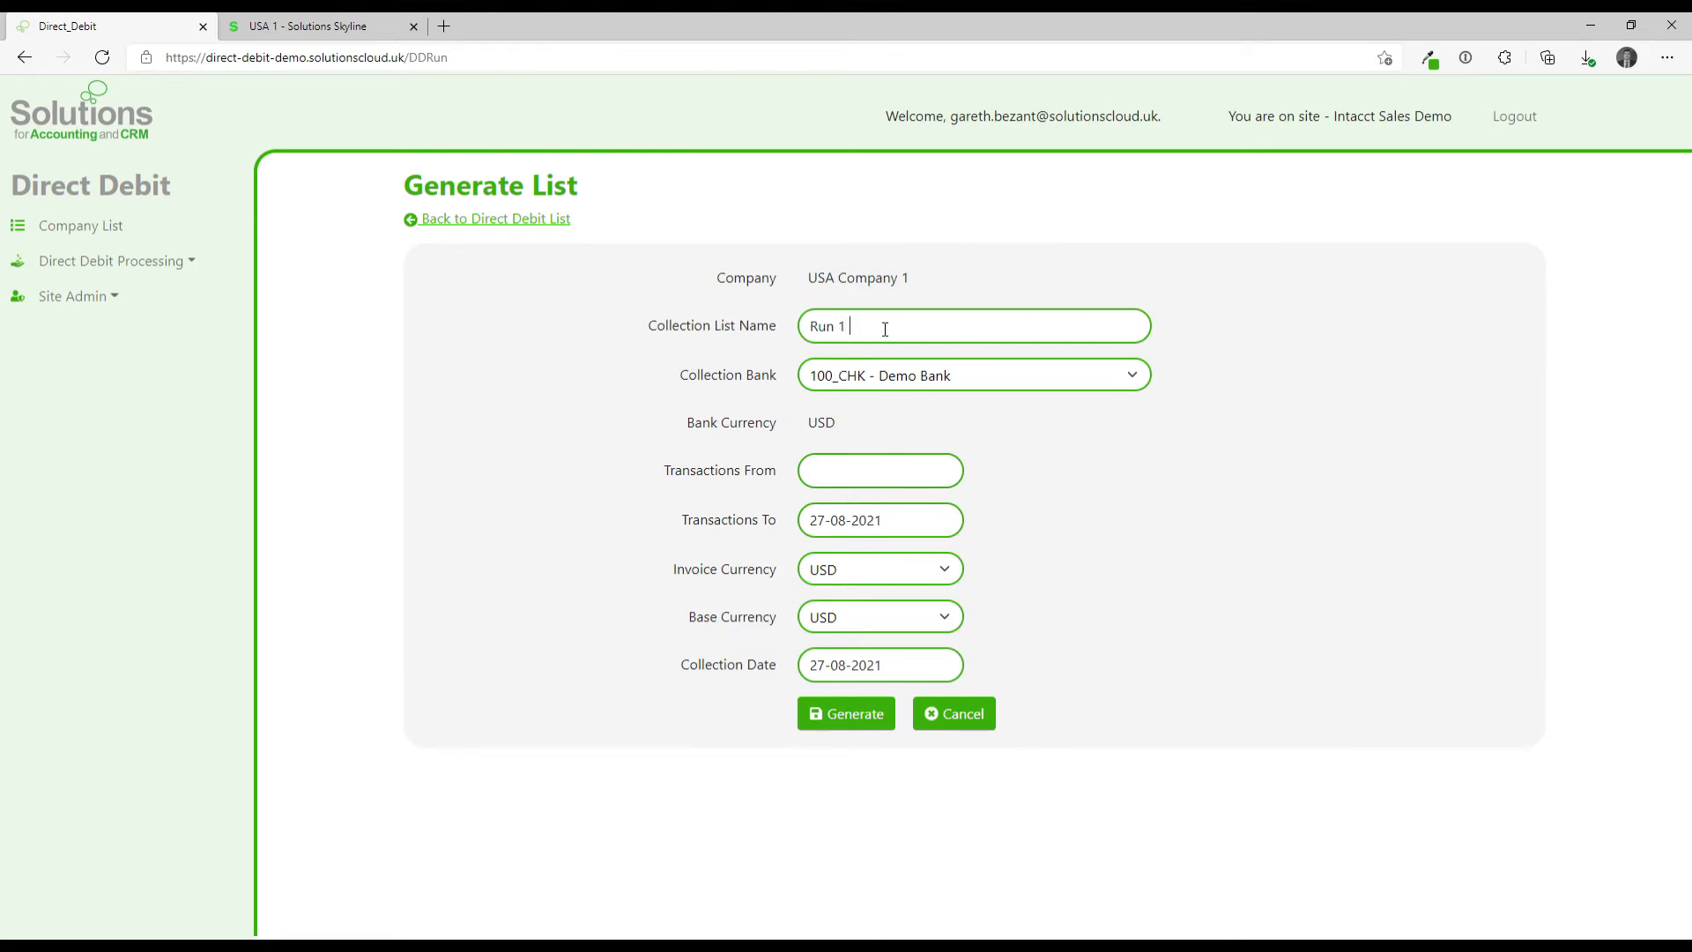
text(15/1)
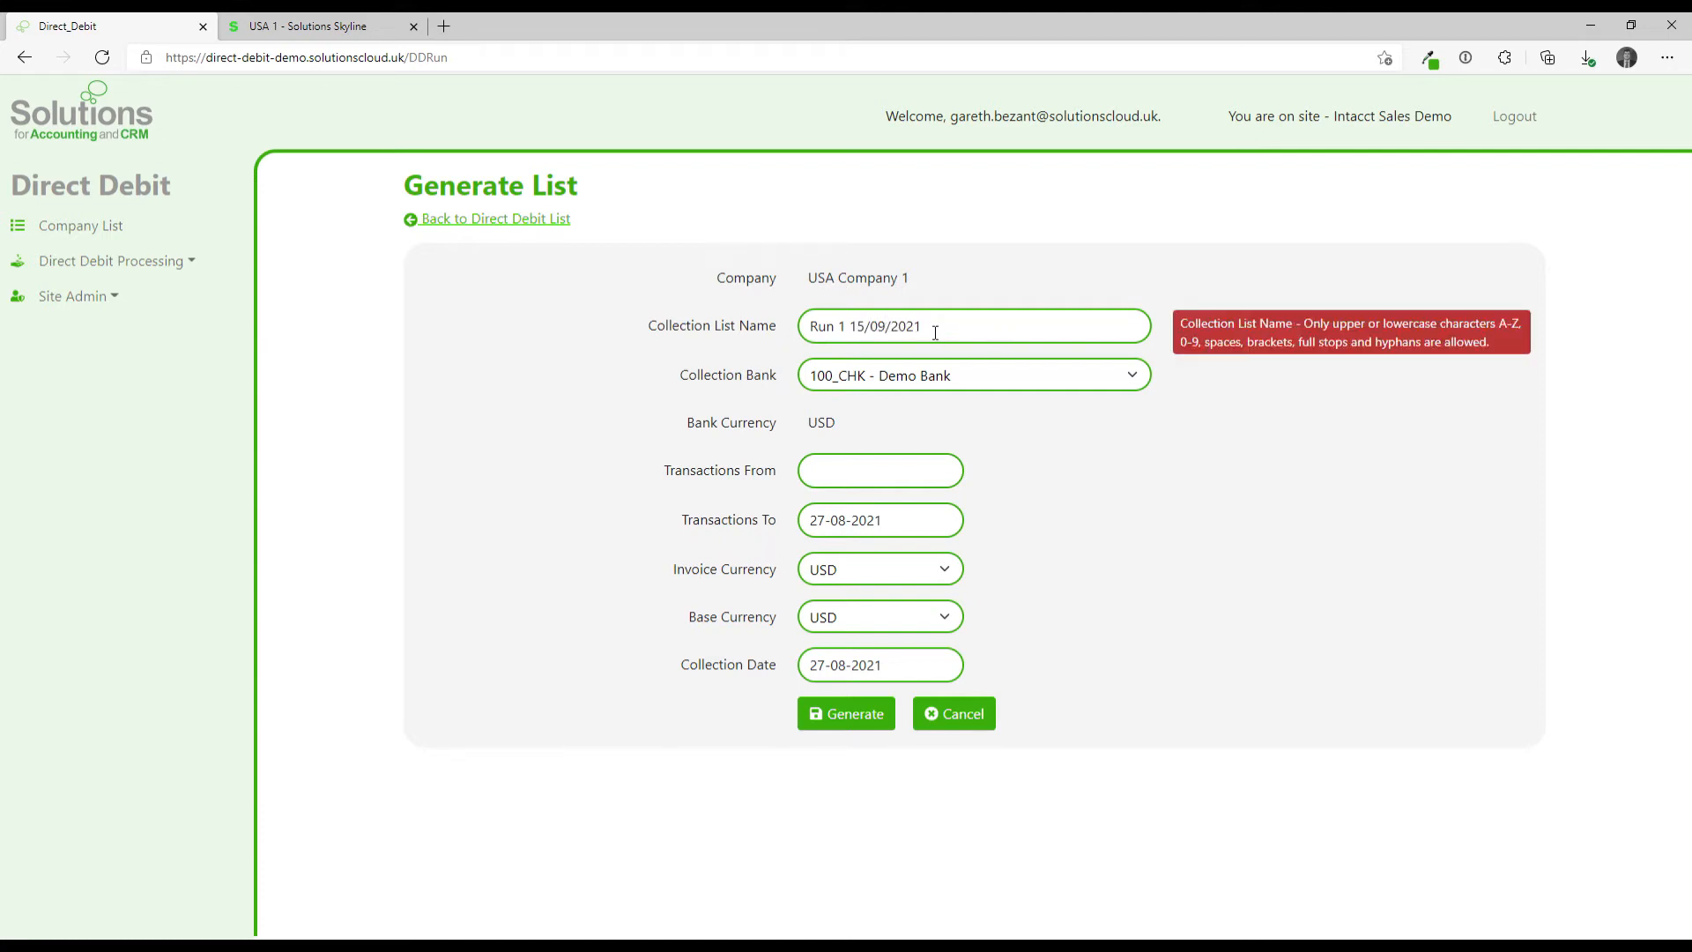
double_click(885, 326)
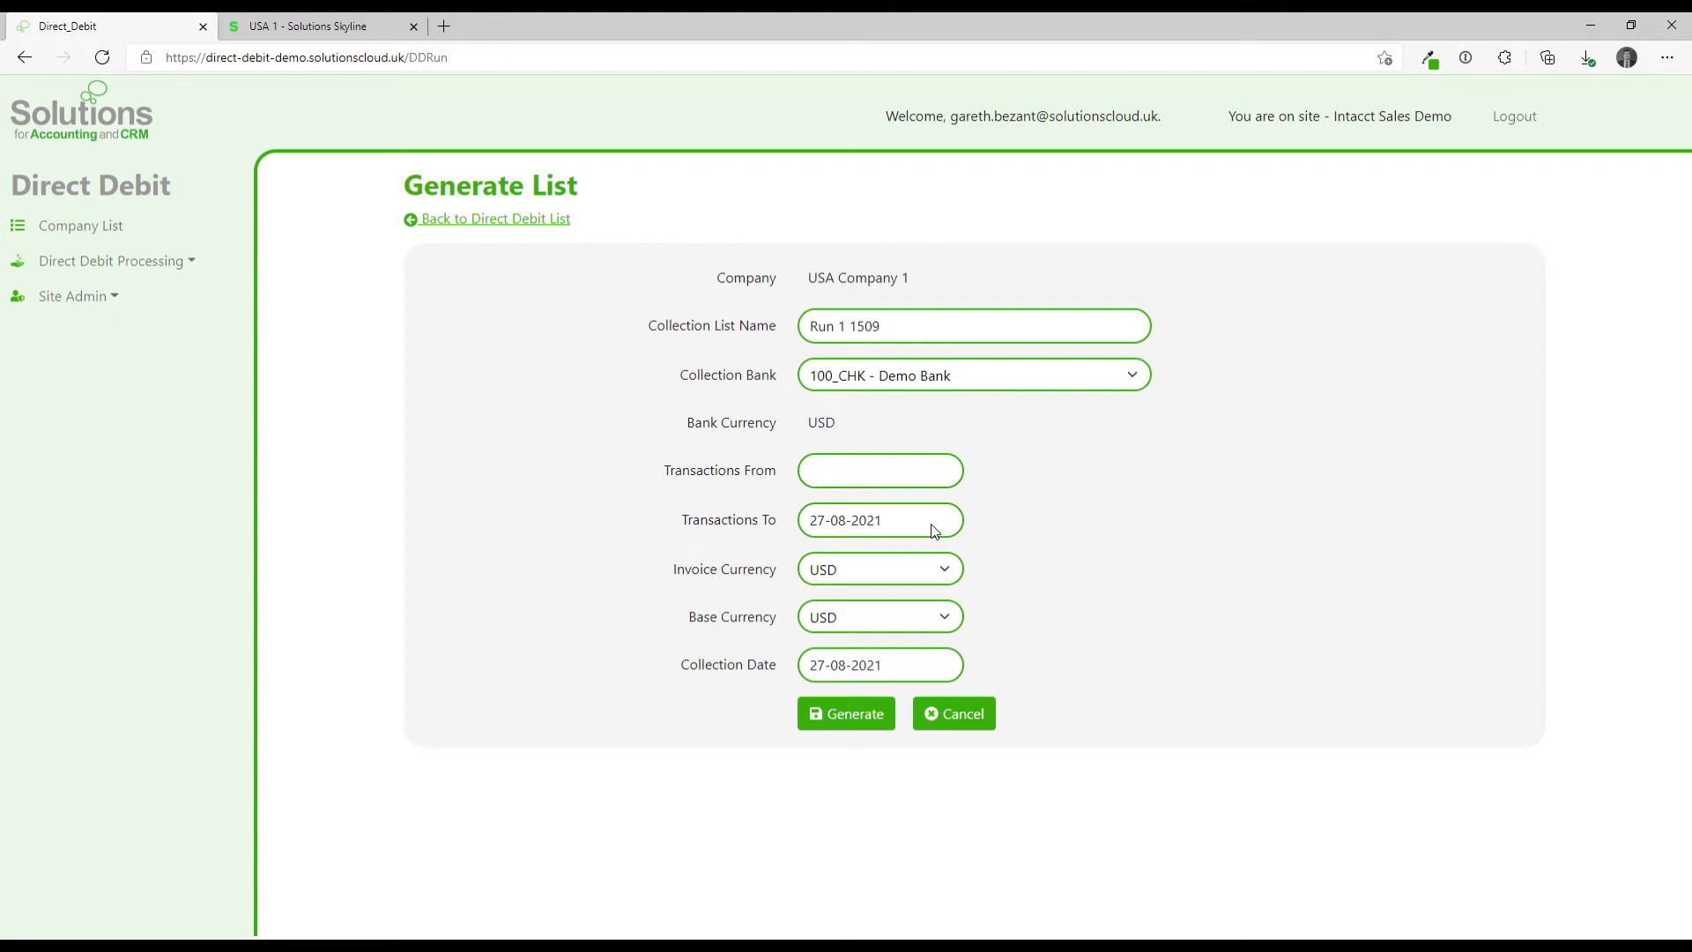
mouse_move(904, 533)
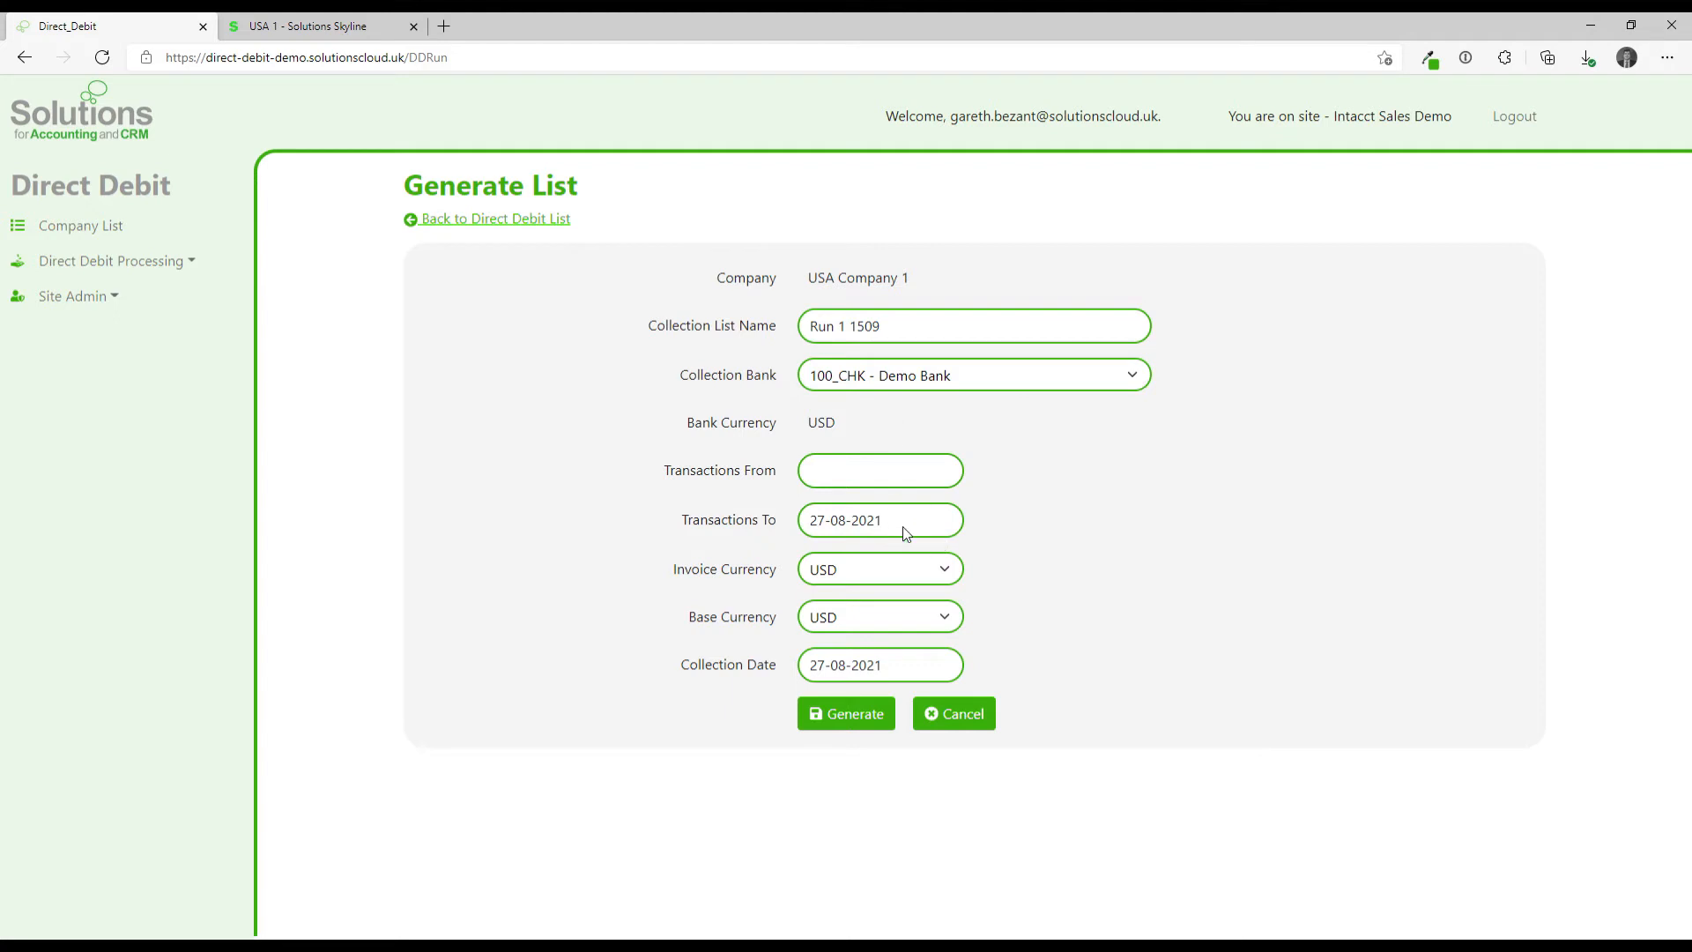
mouse_move(717, 430)
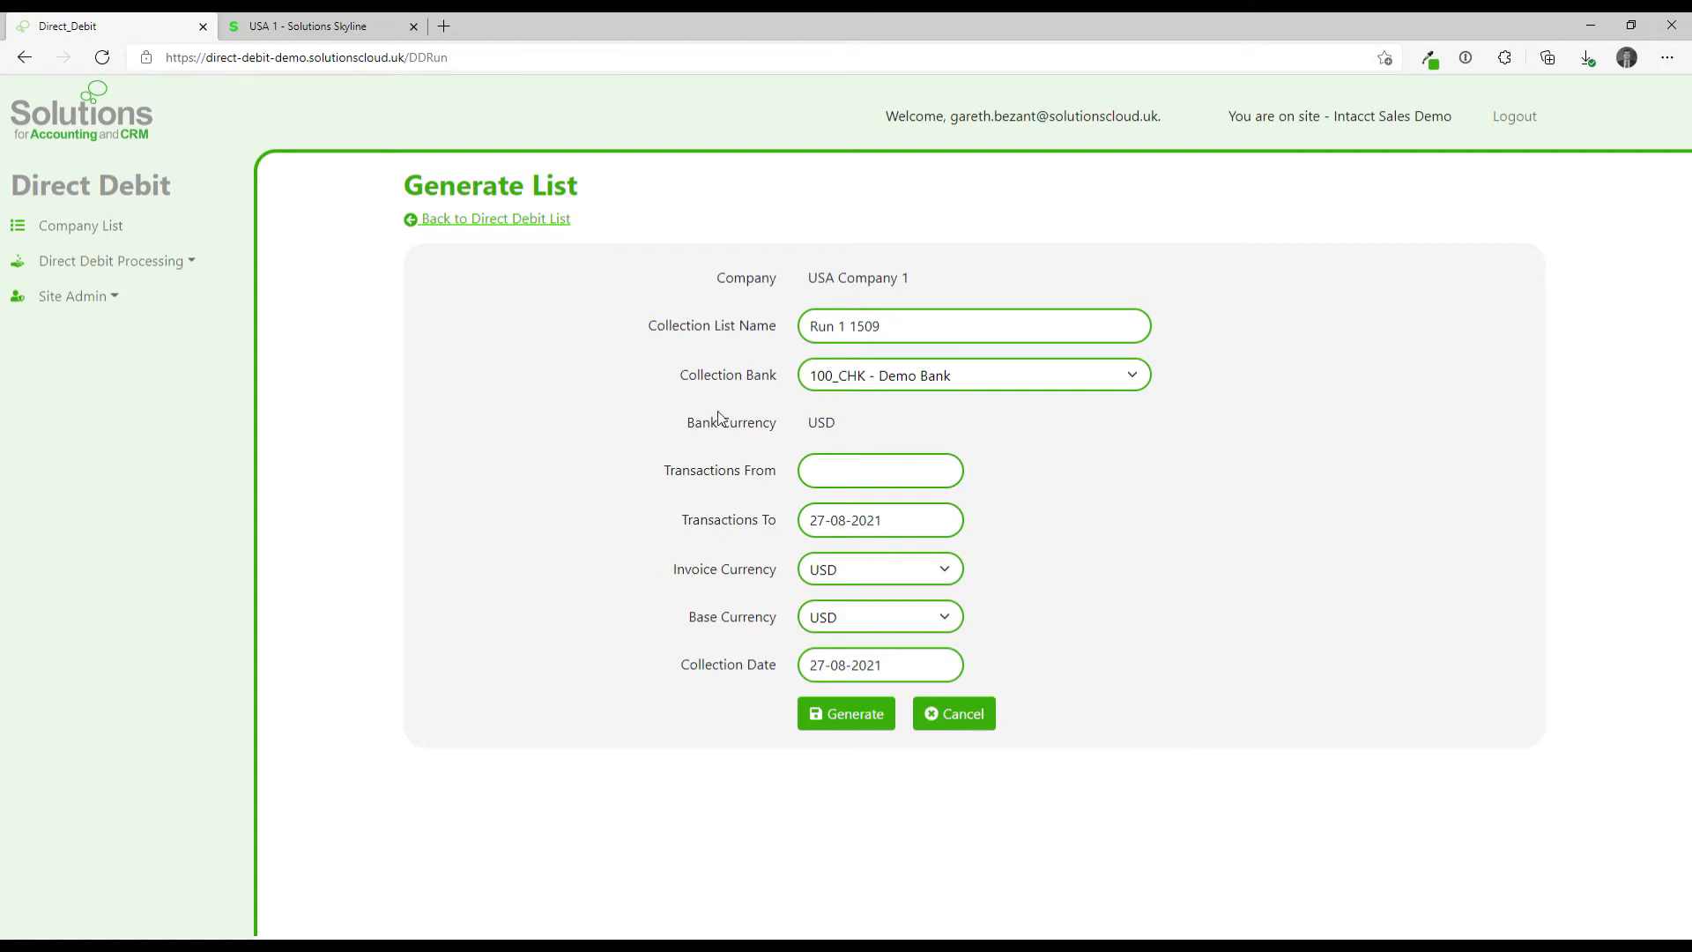
click(846, 714)
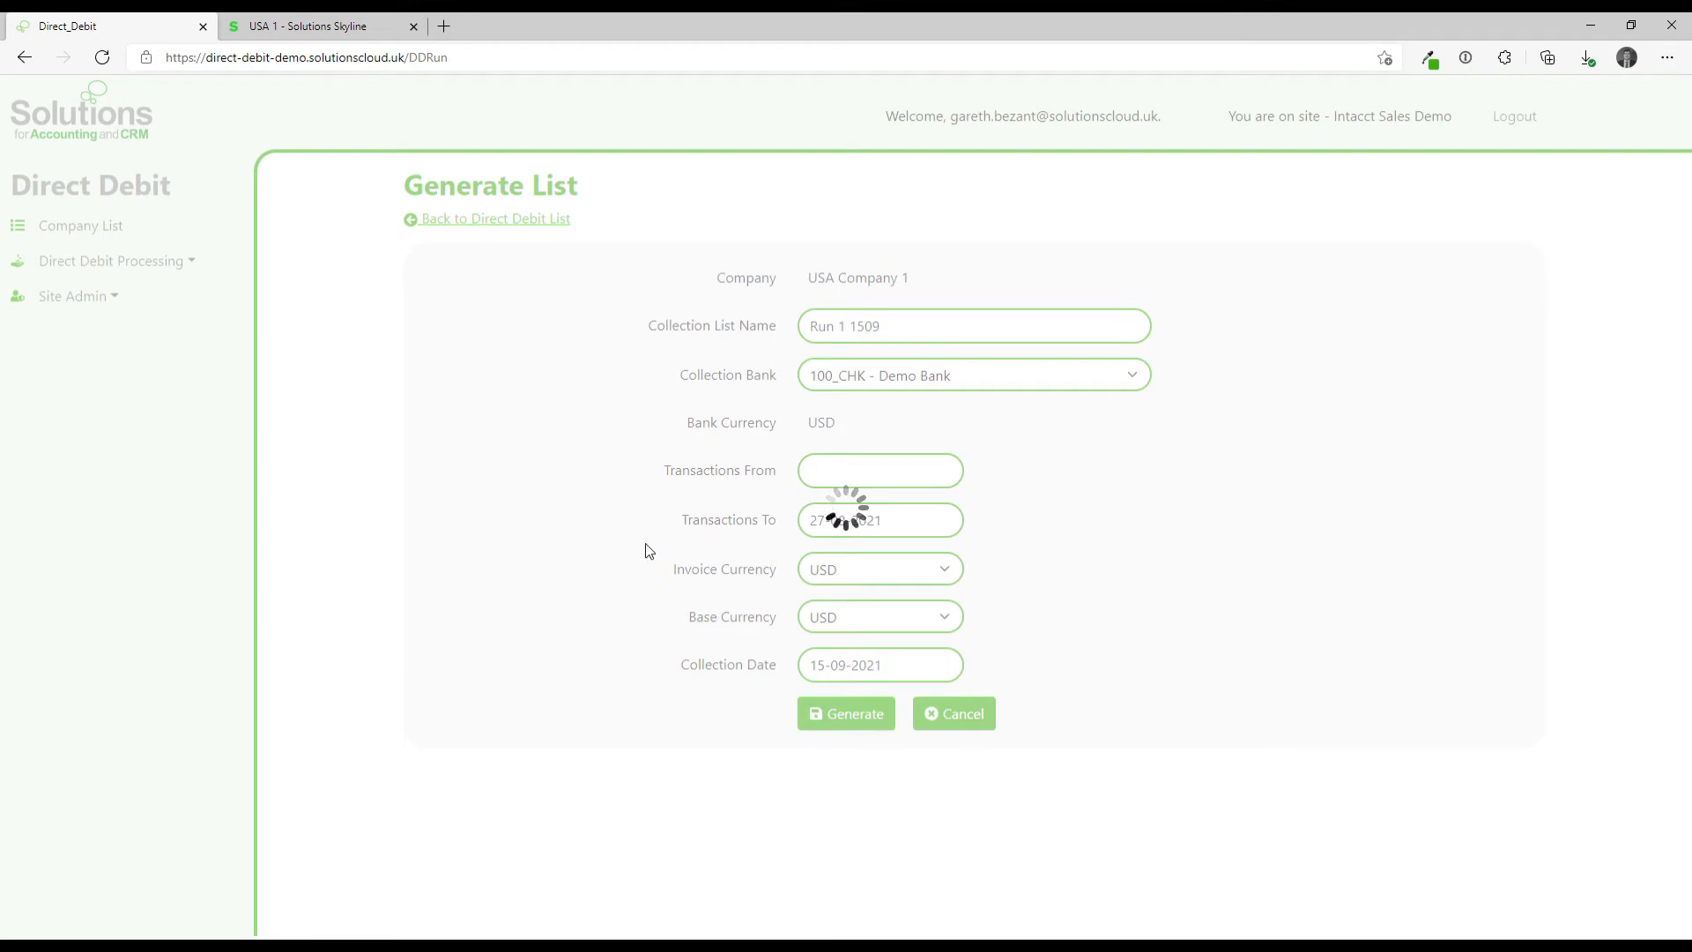
Generate the collection list, remove EZ Services, and expand AB SQUARE's transactions totalling 200858.00.
click(844, 714)
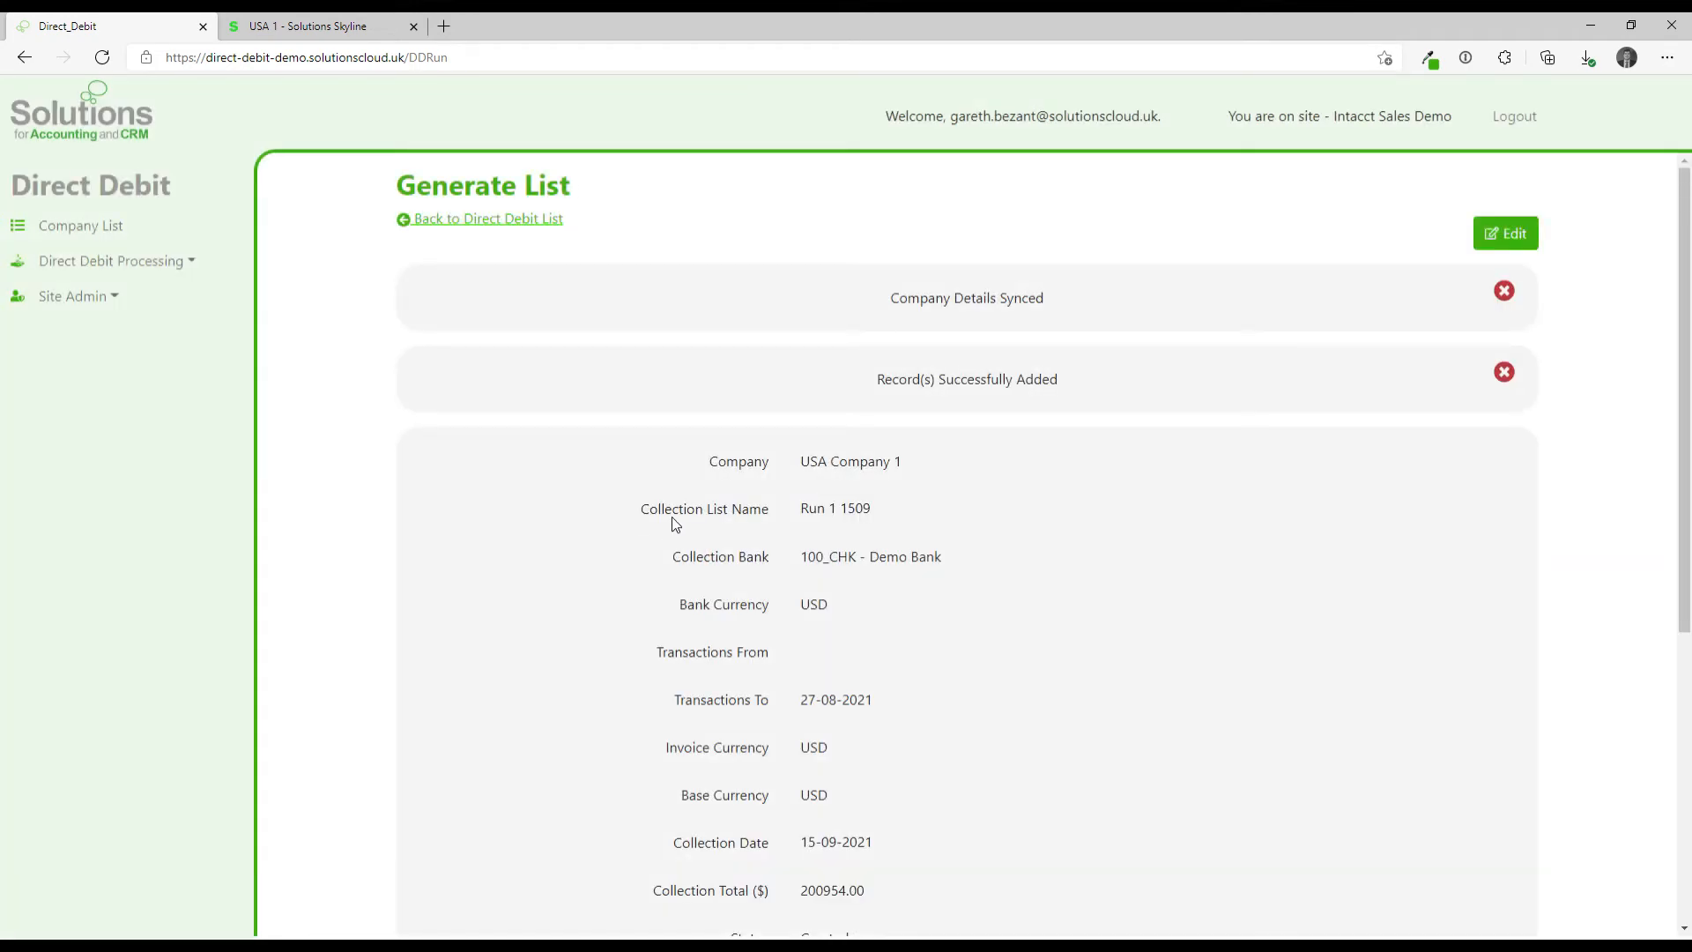
scroll(down, 3)
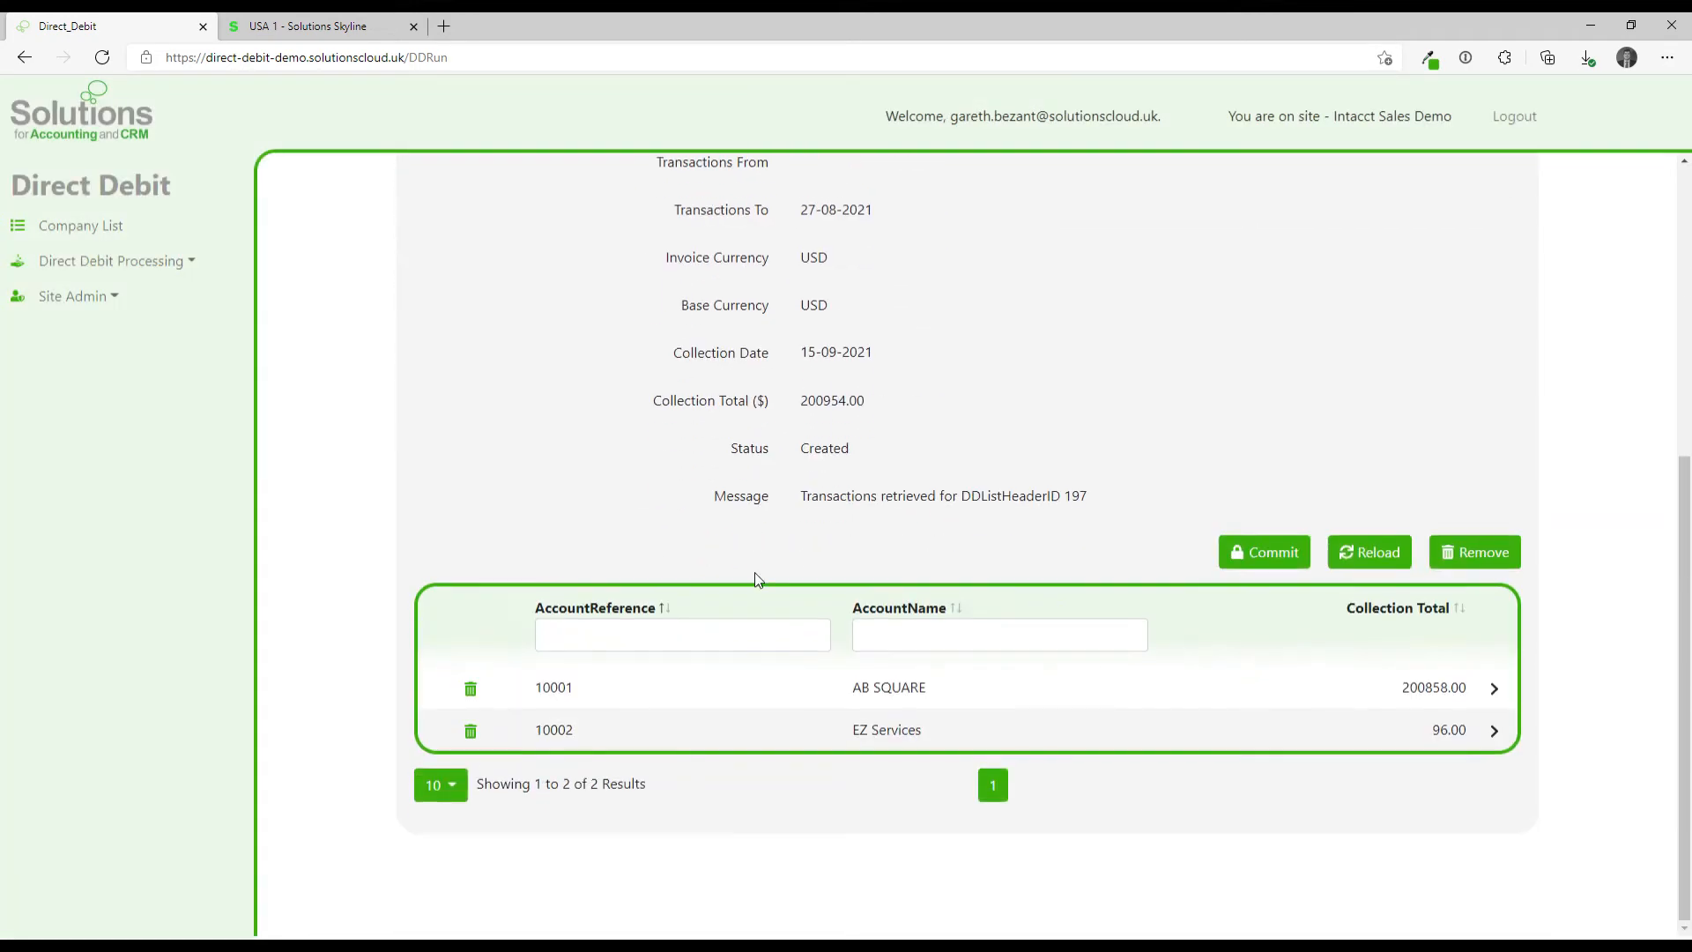
mouse_move(894, 767)
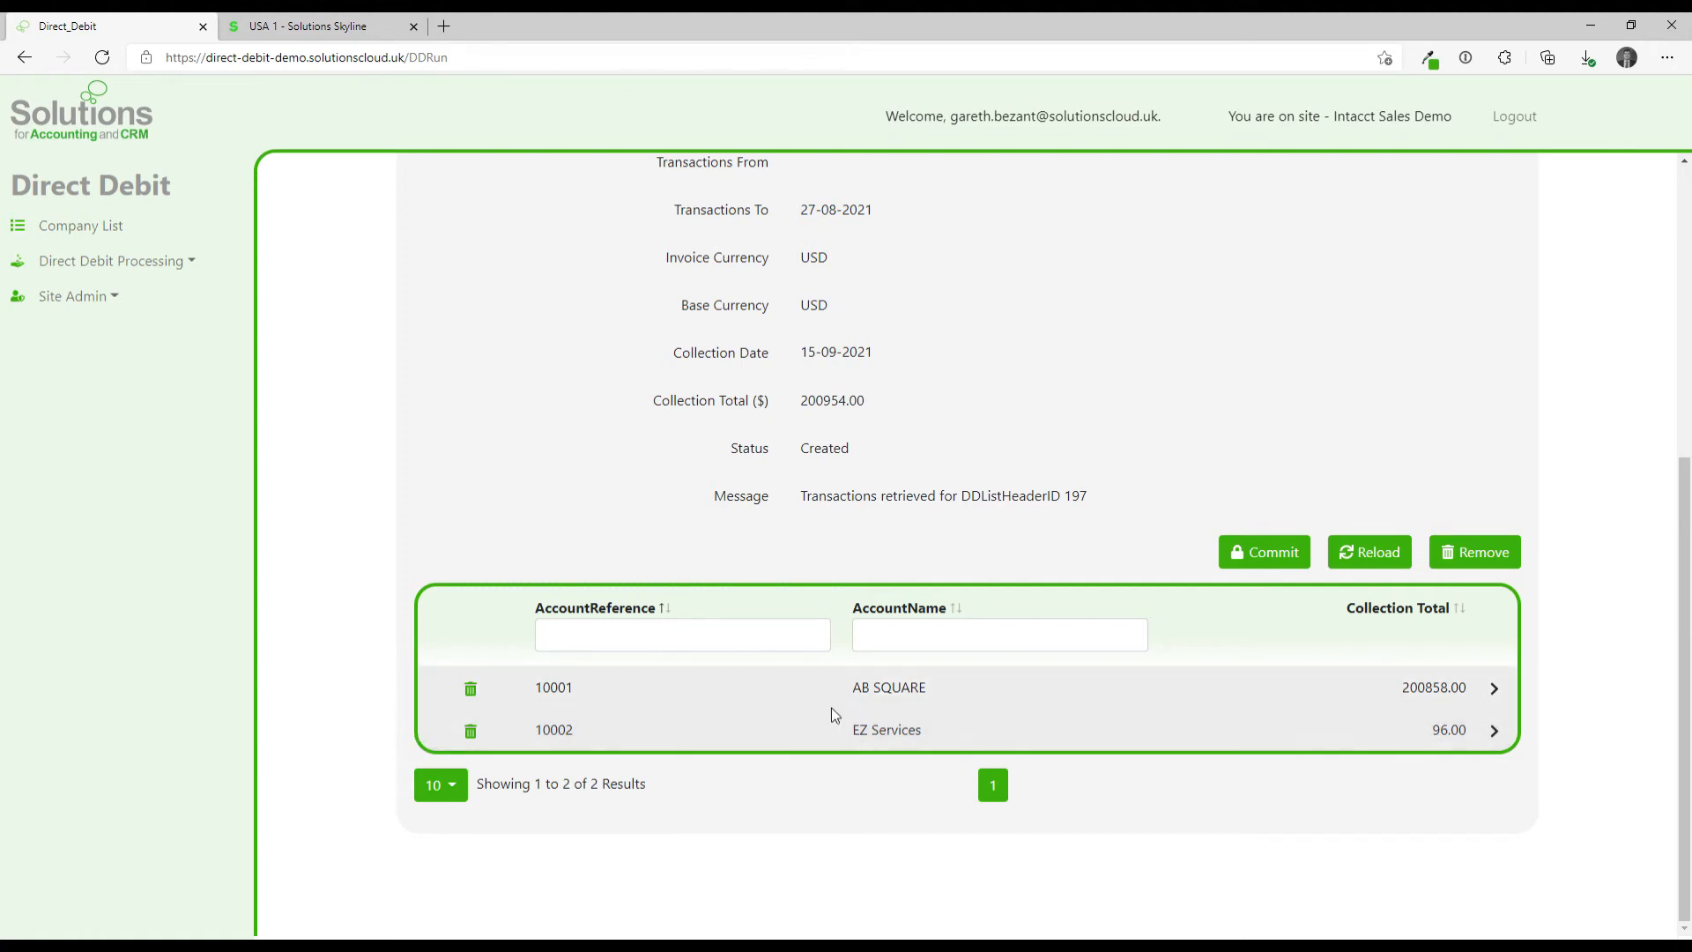
mouse_move(836, 695)
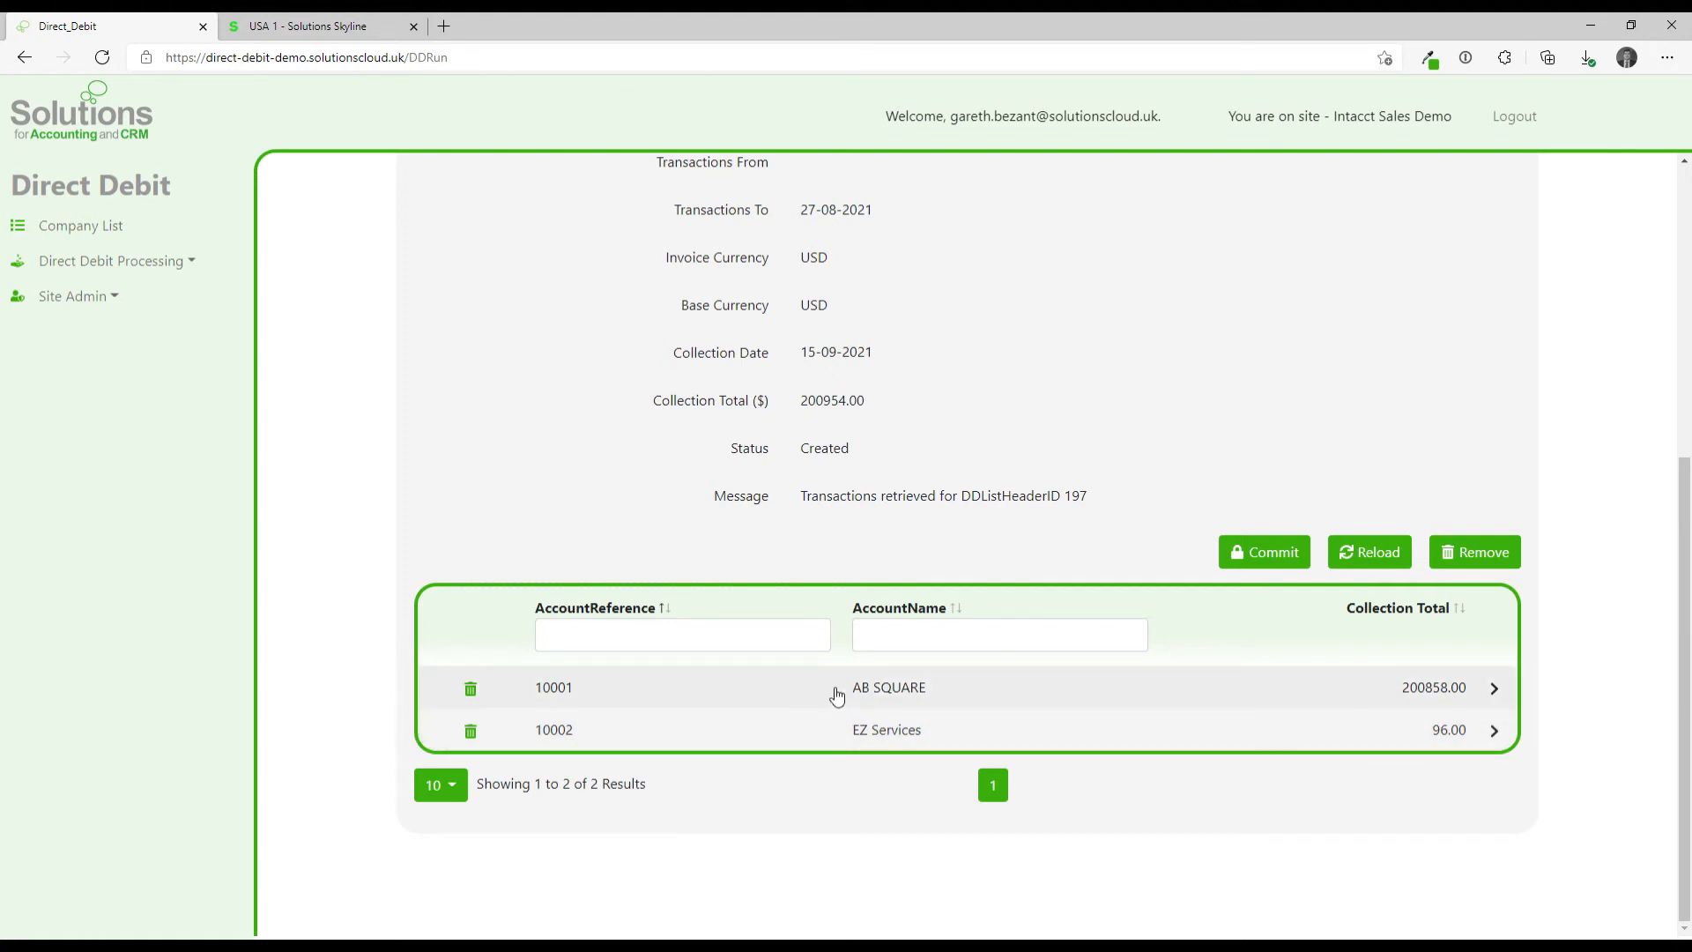
mouse_move(824, 703)
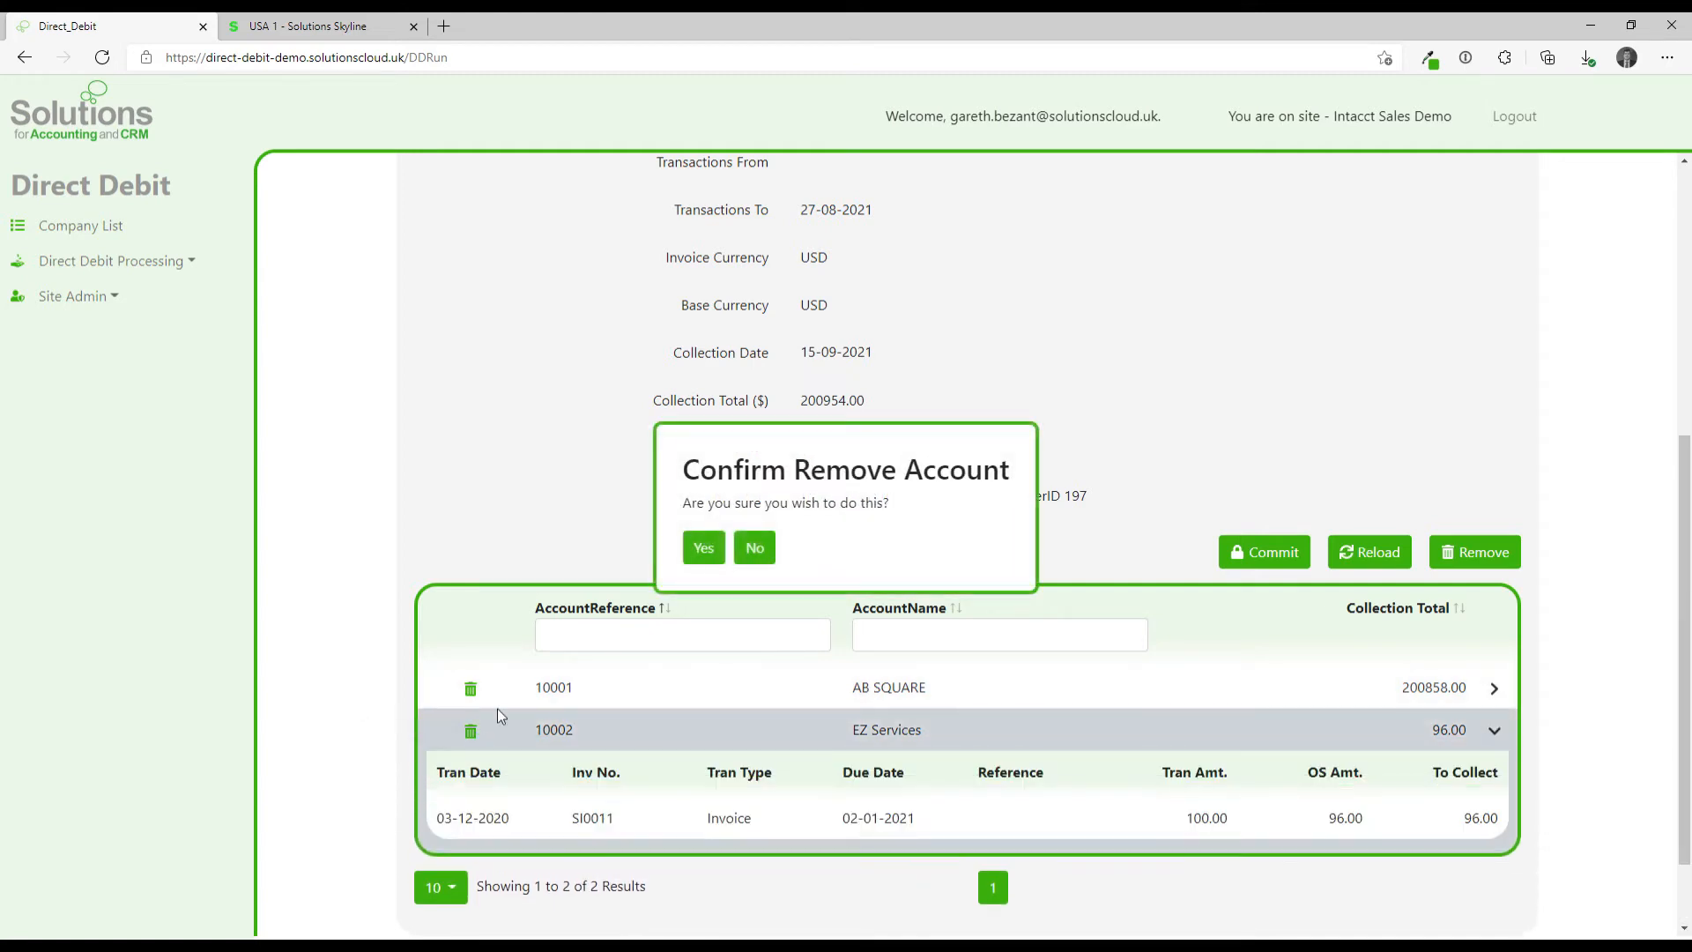
click(703, 546)
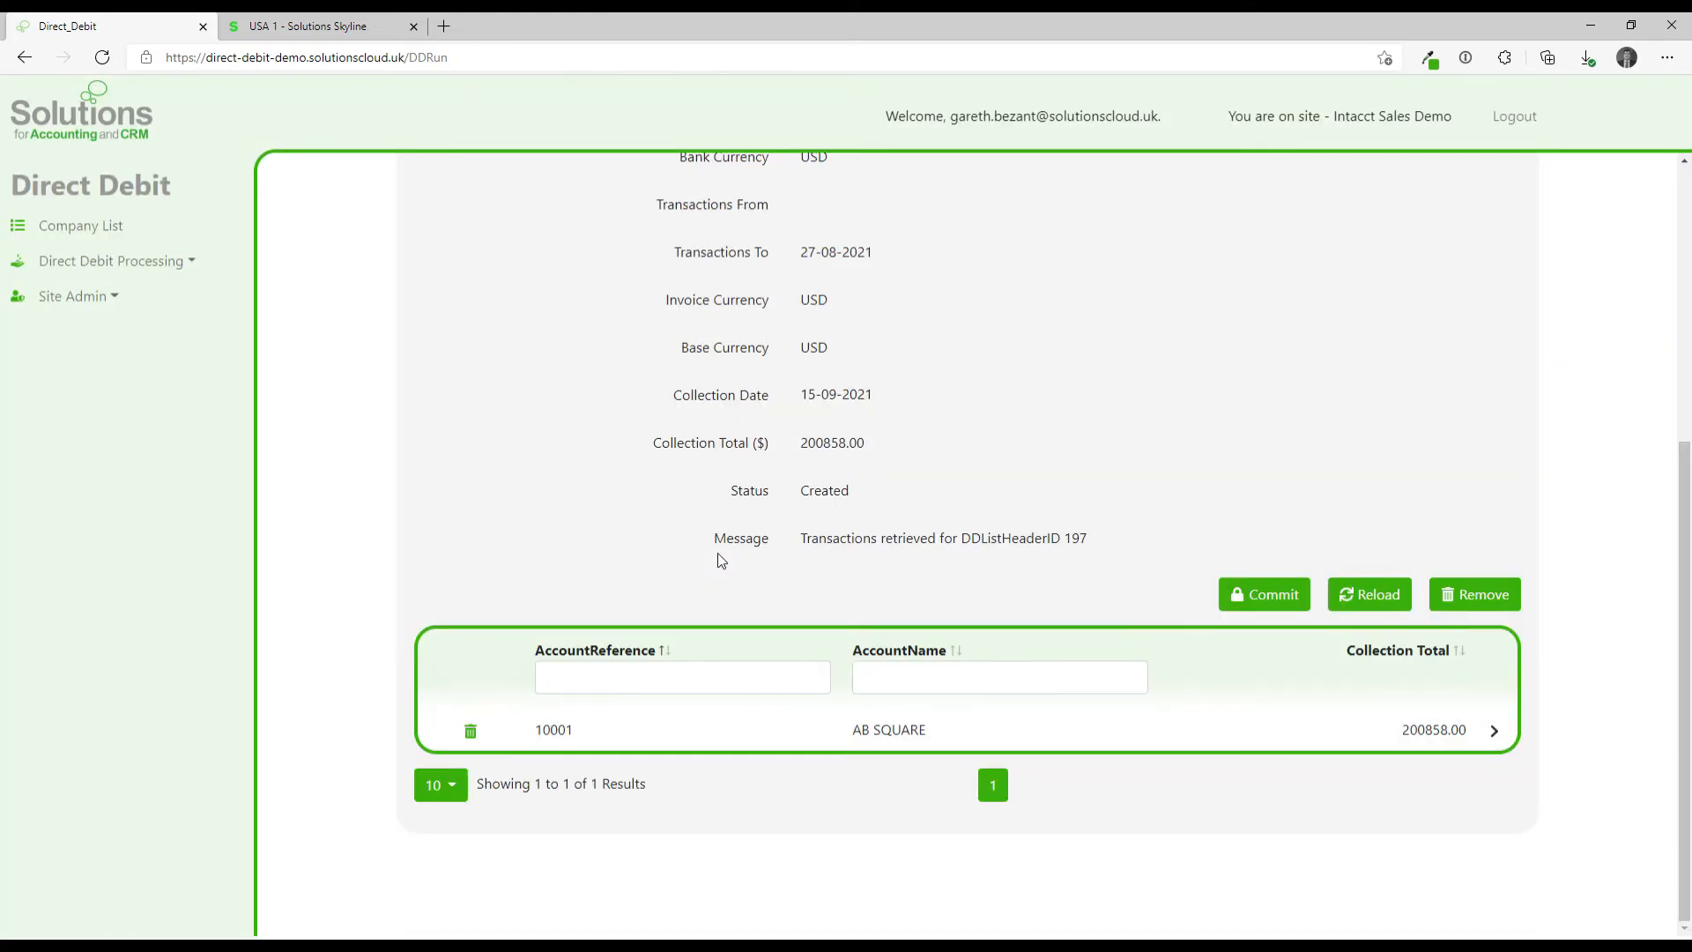
click(1493, 728)
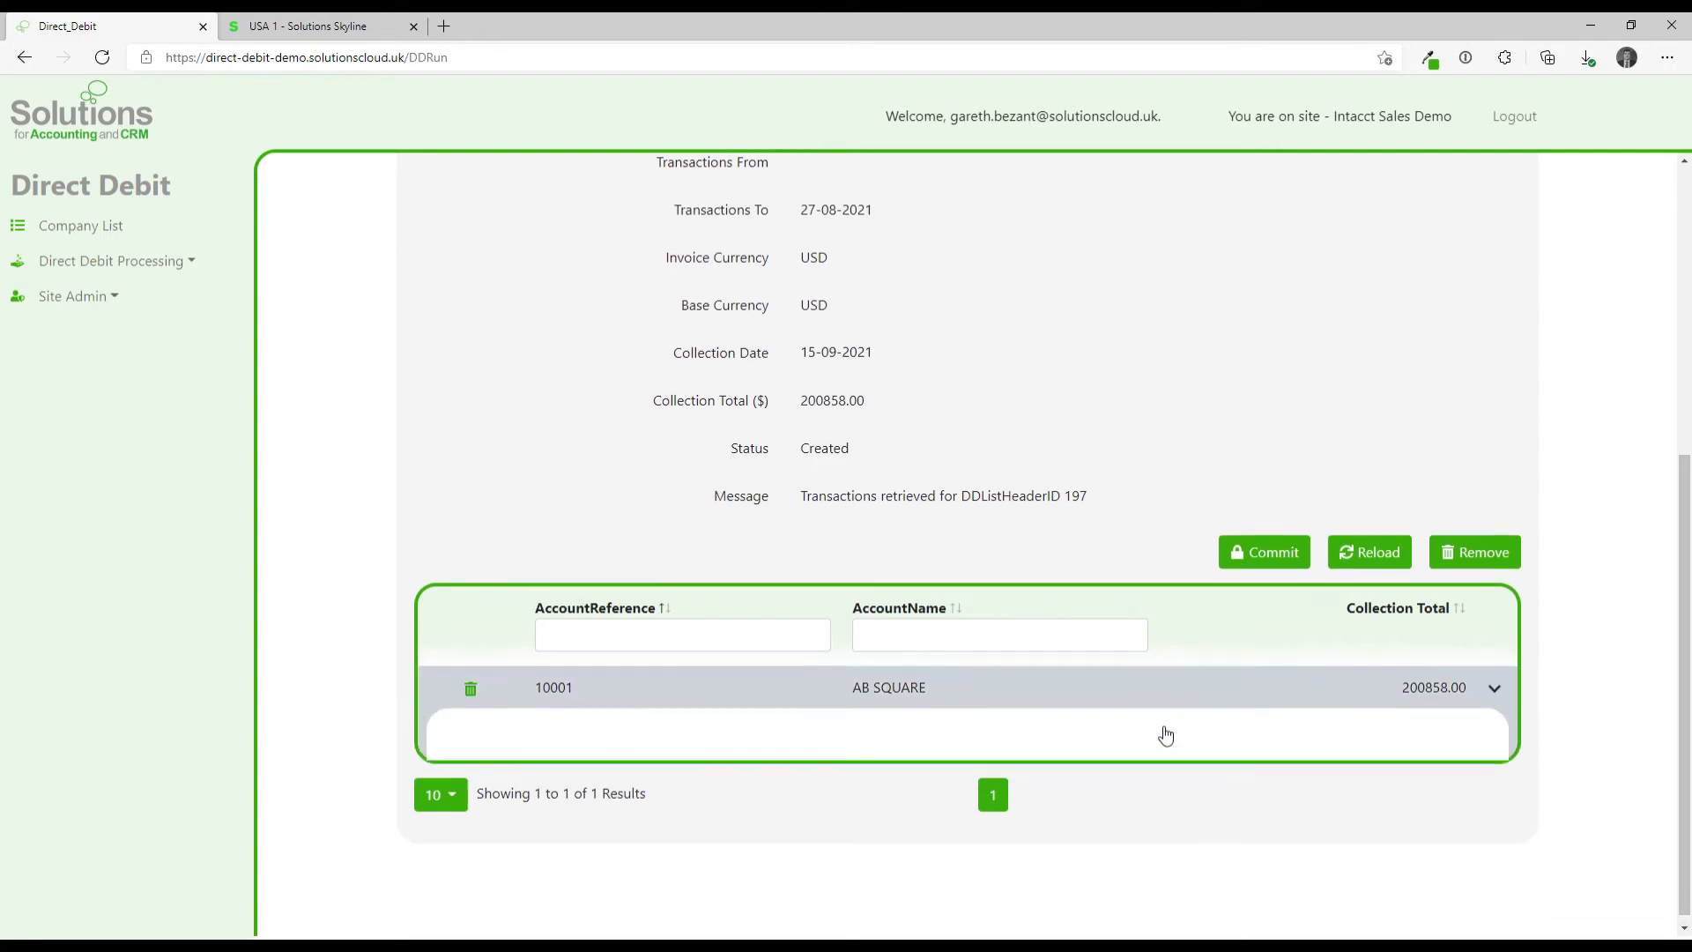
click(1493, 688)
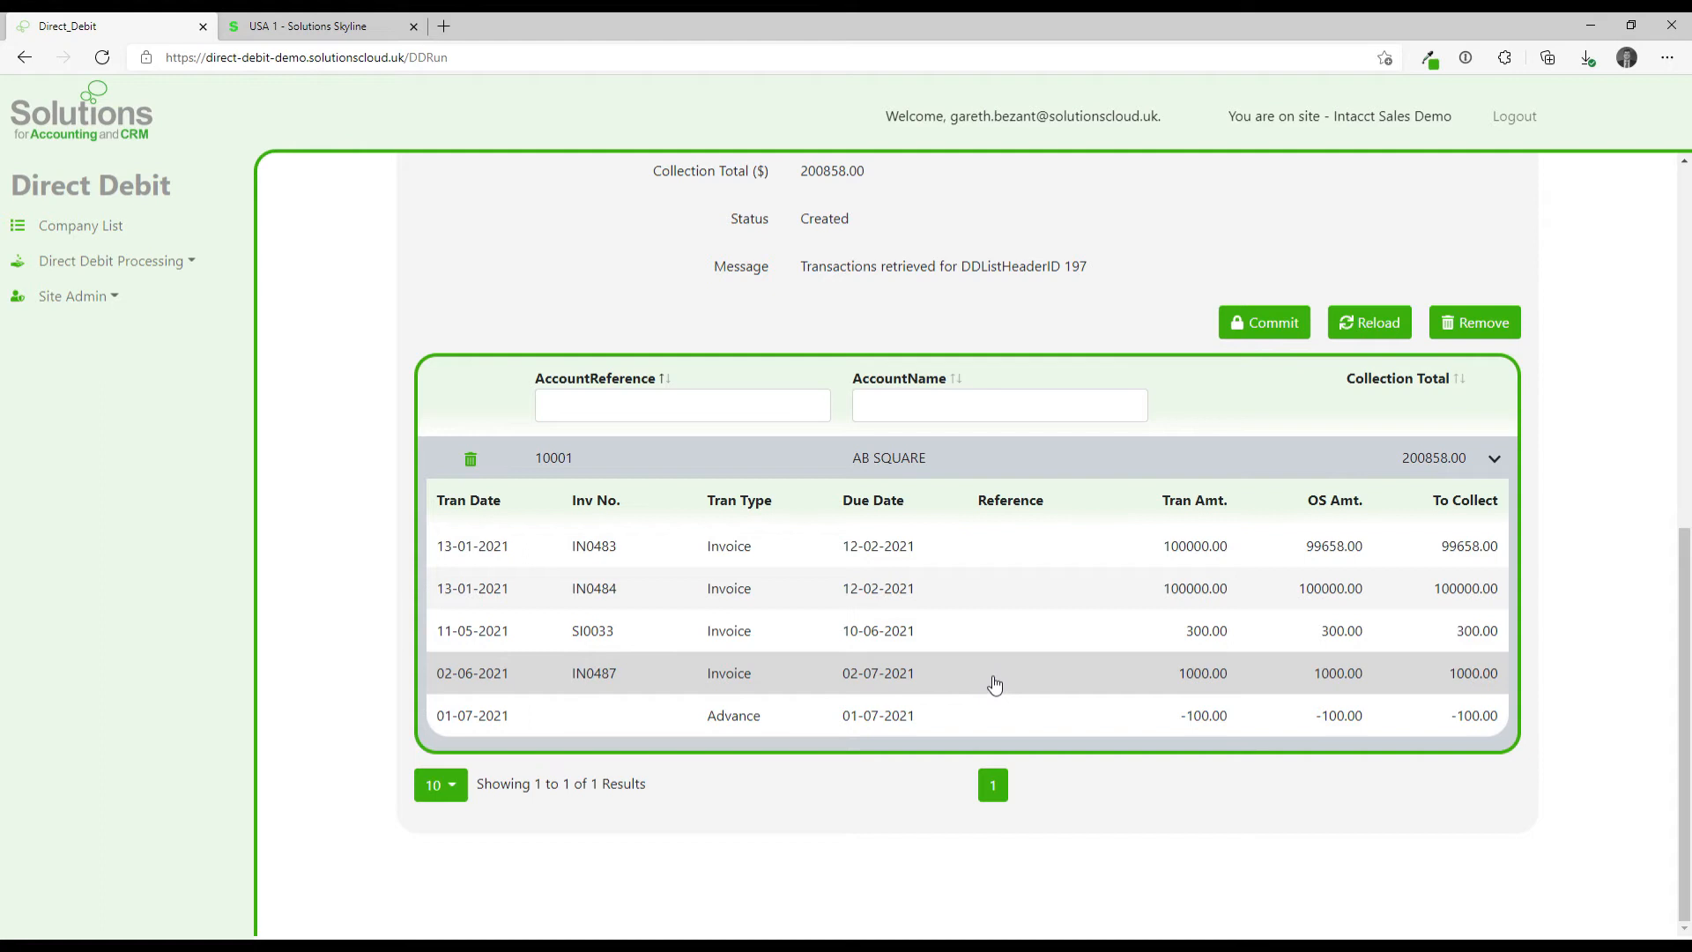
mouse_move(1639, 506)
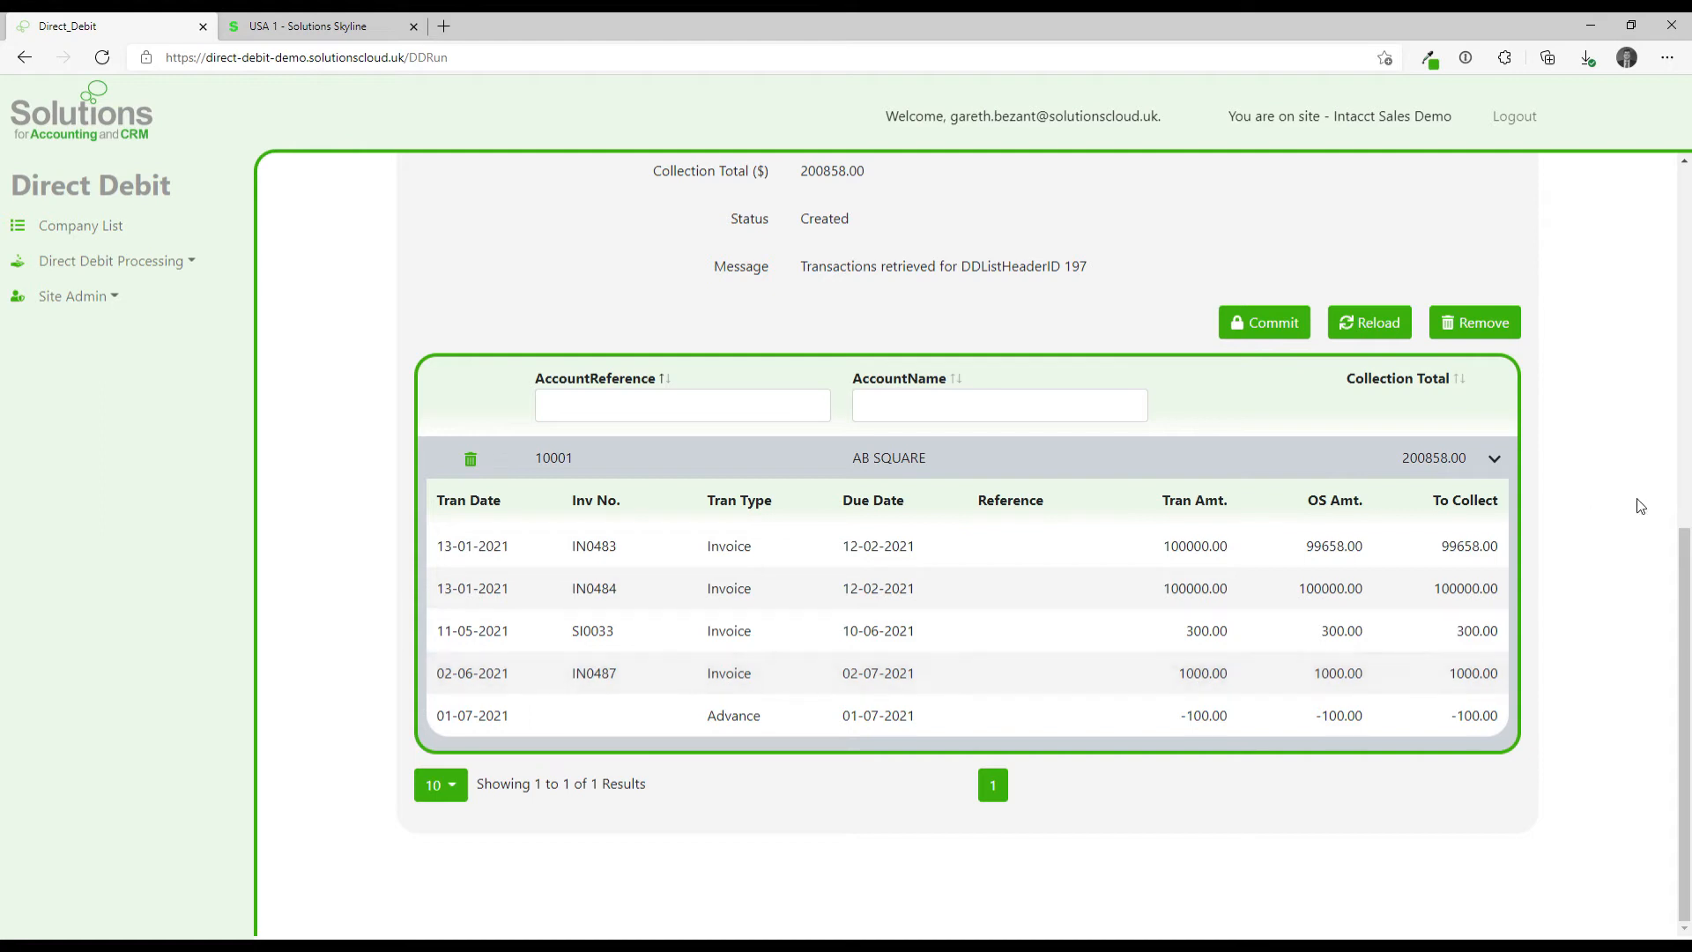
mouse_move(1326, 552)
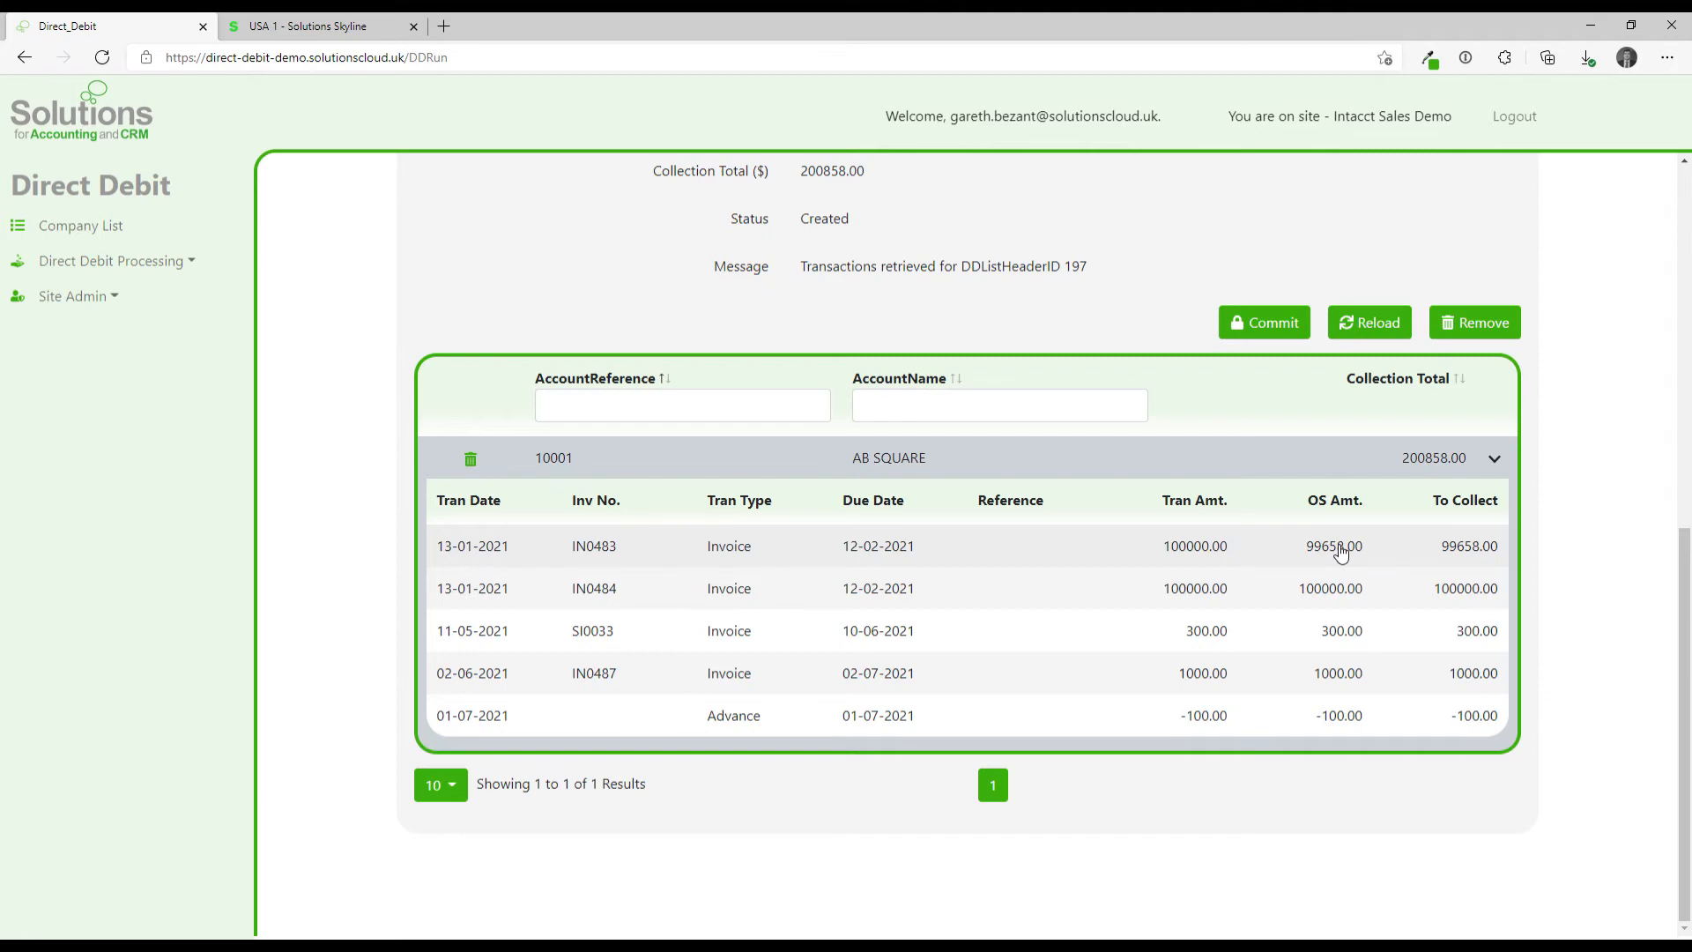
mouse_move(1487, 558)
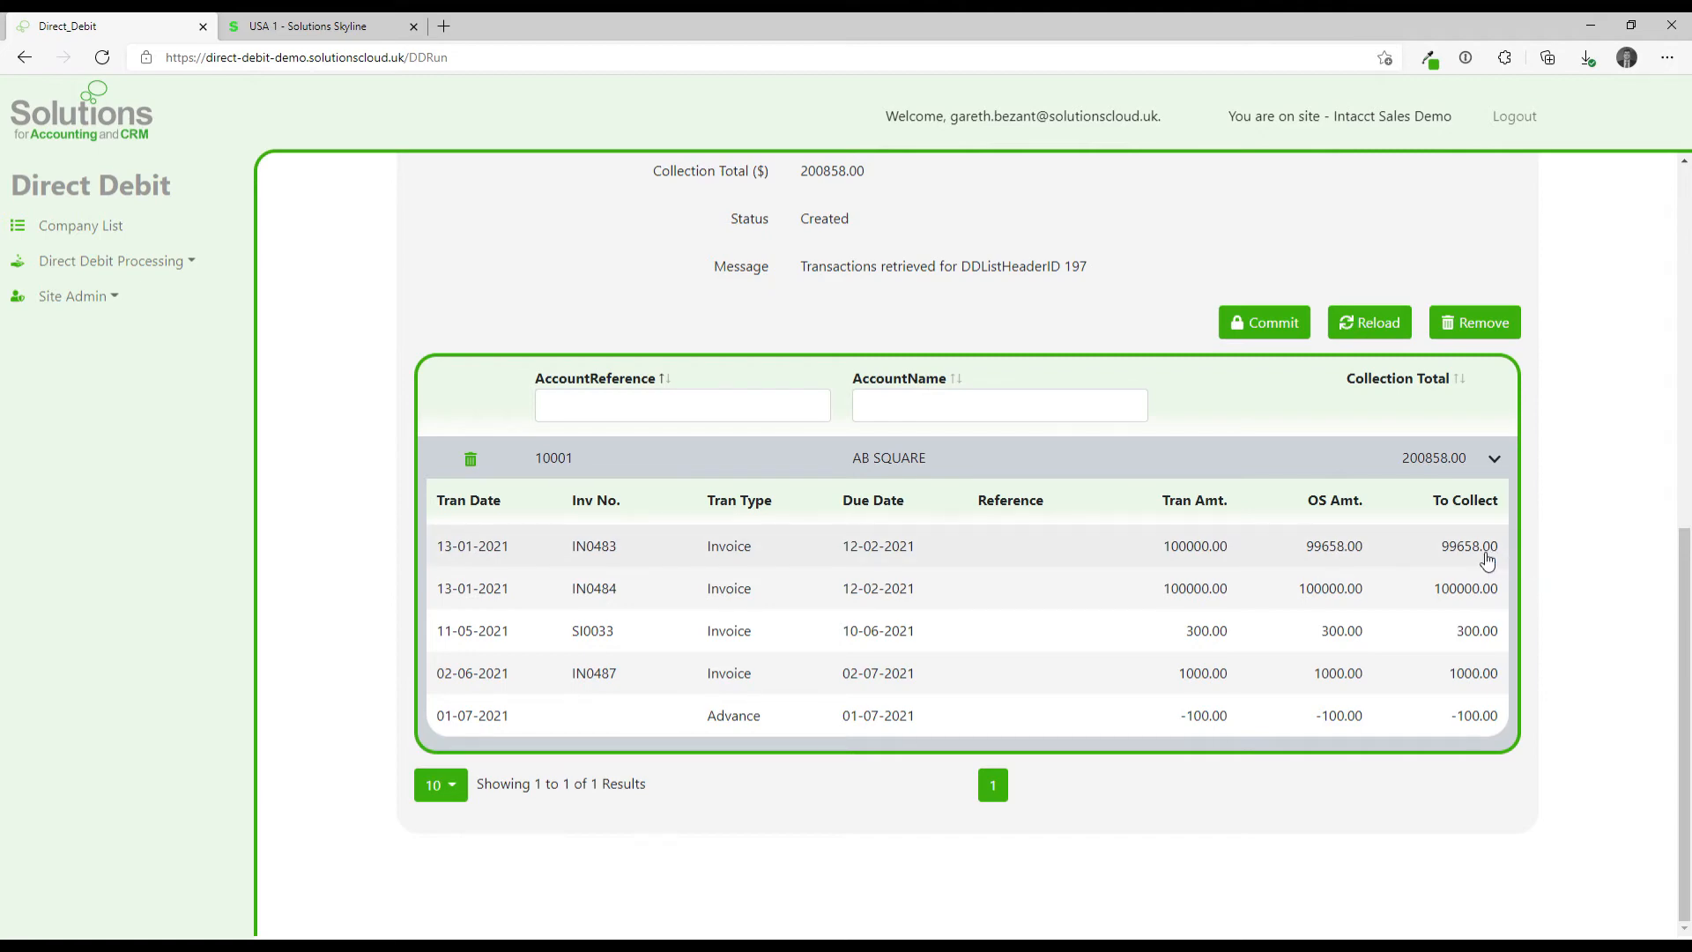
Set To Collect to 500 on IN0483 and 0 on the other line, making the run total 500.00.
text(500)
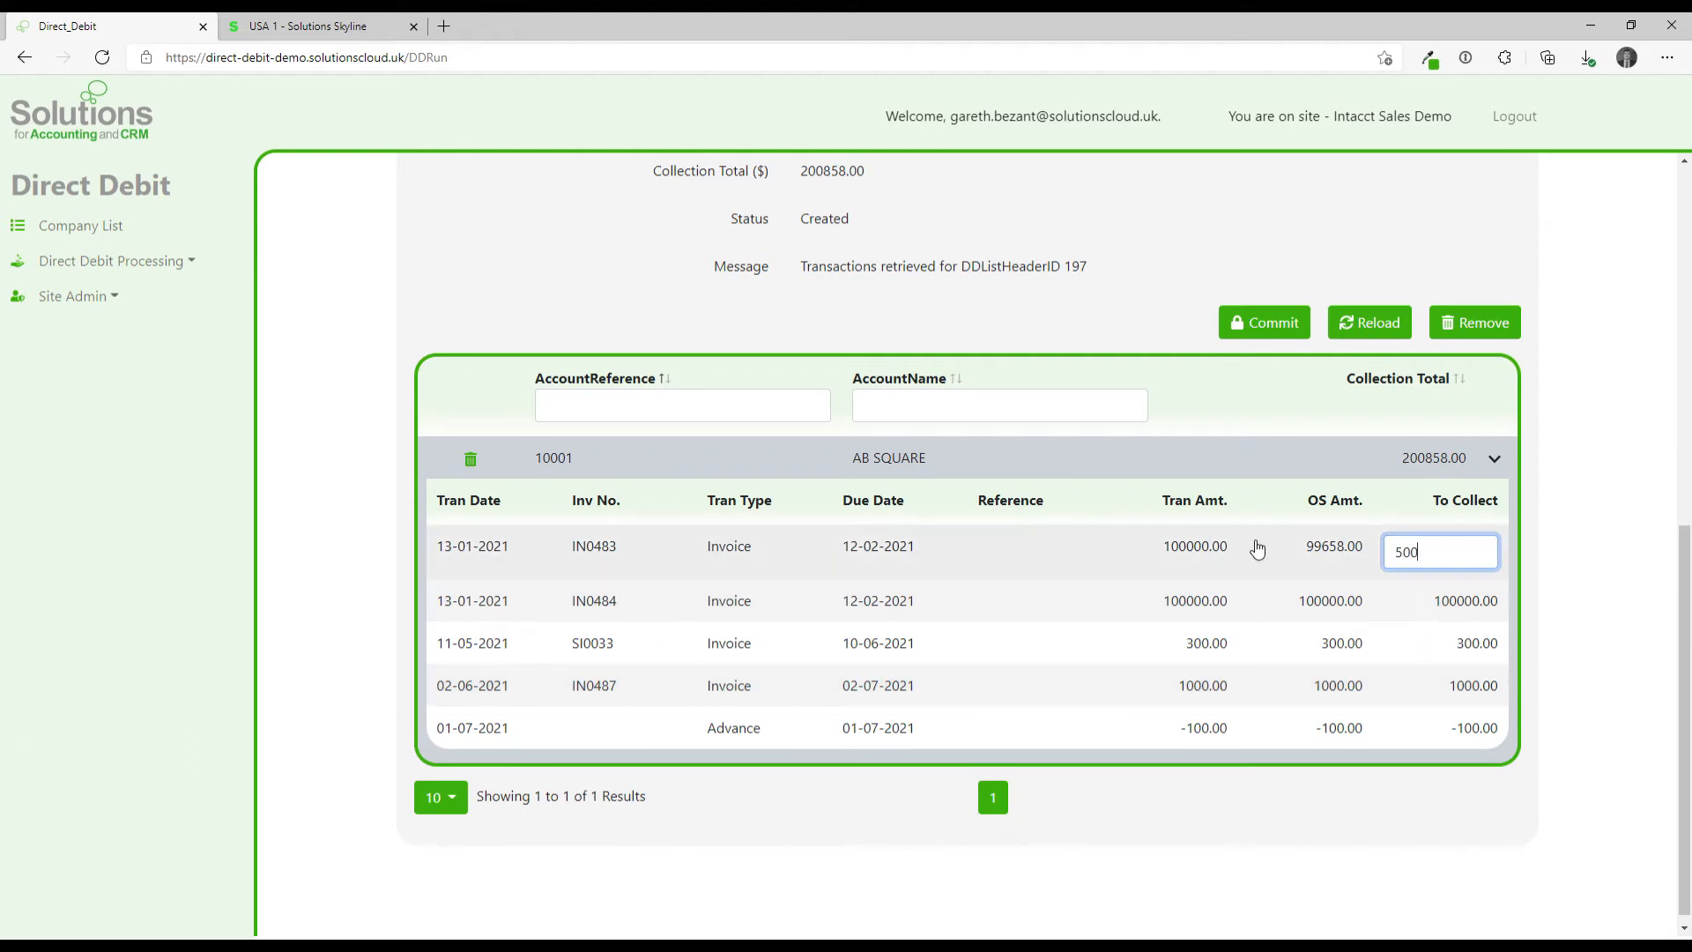
click(1439, 594)
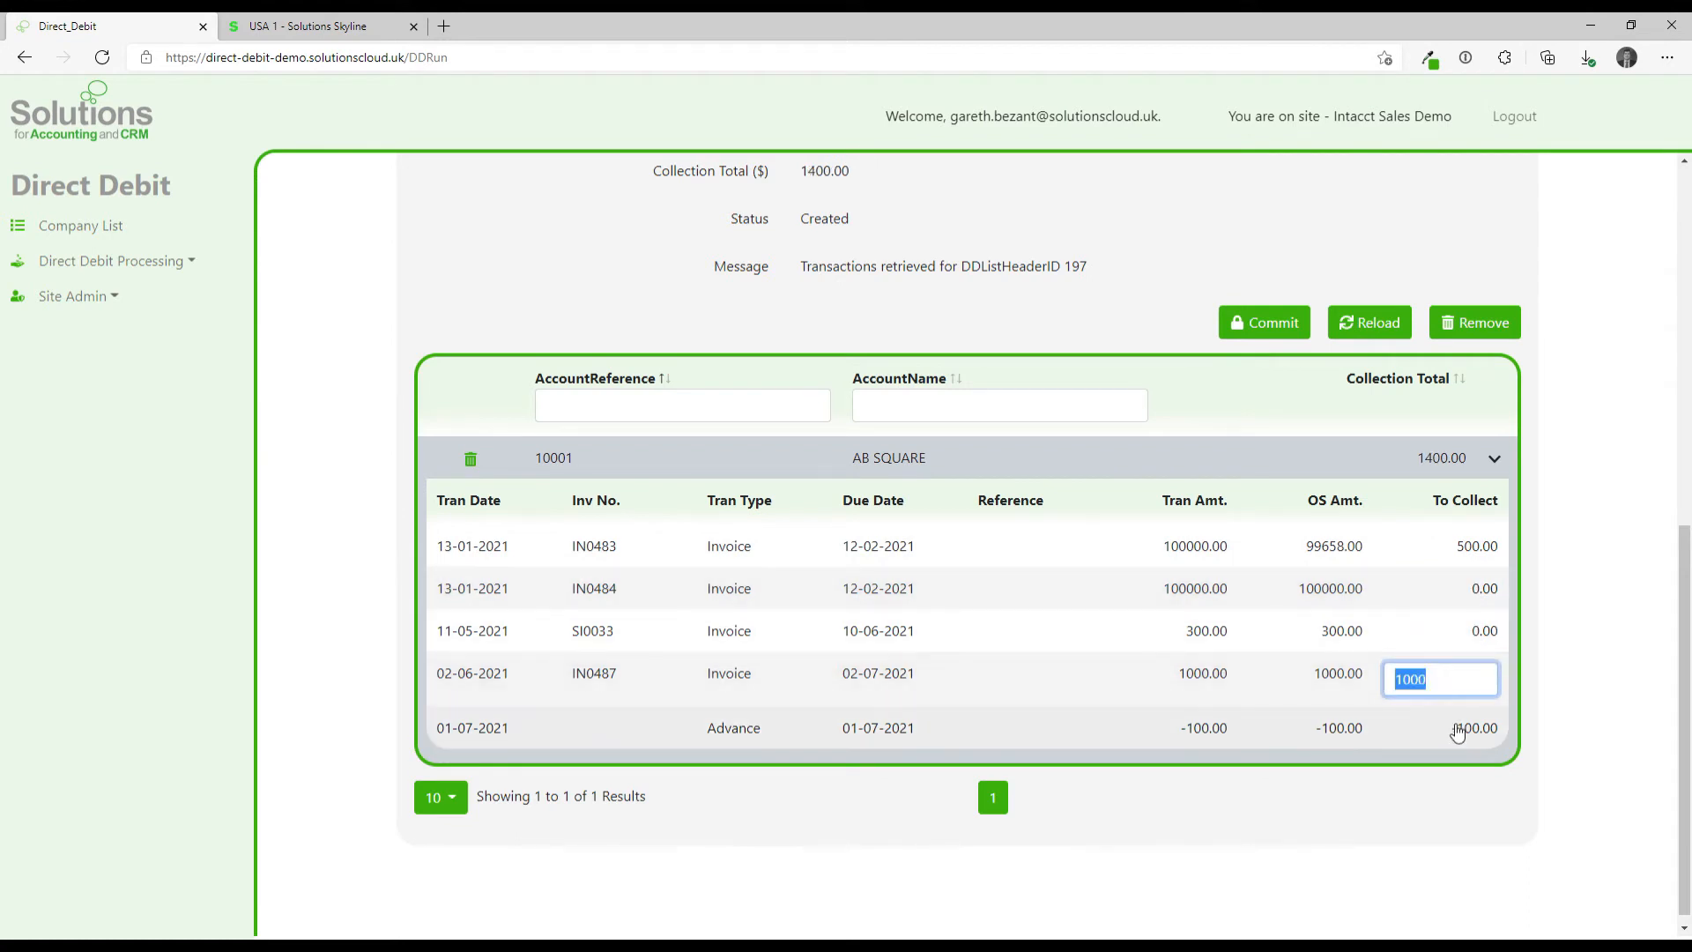
text(0.)
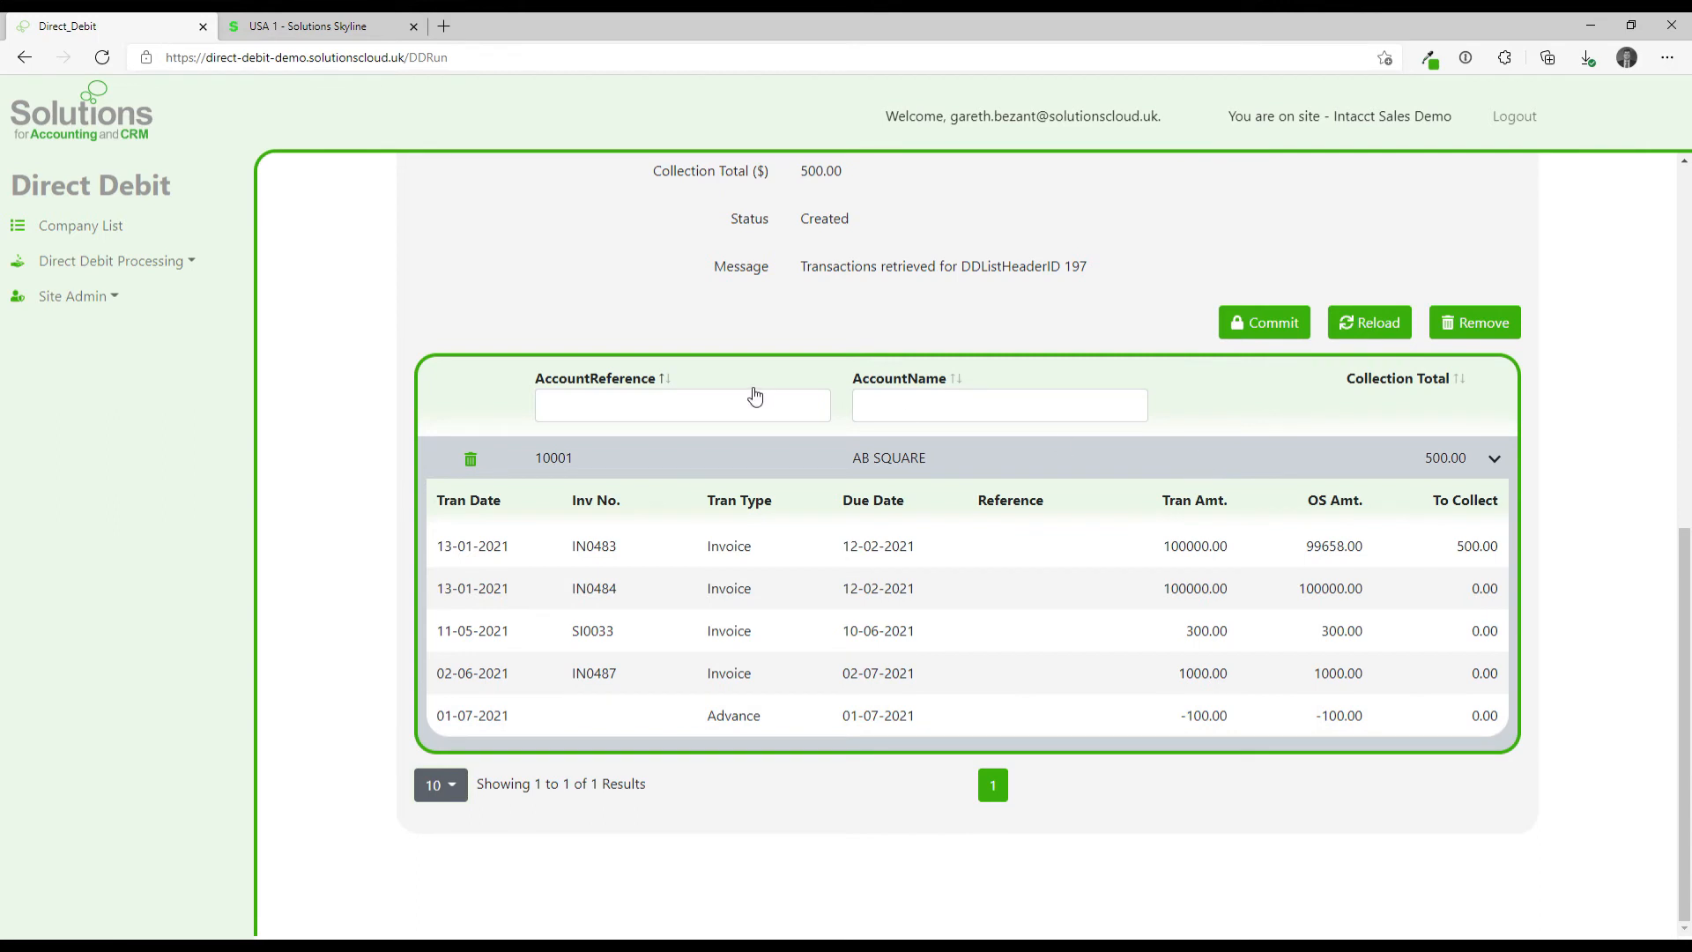
mouse_move(941, 444)
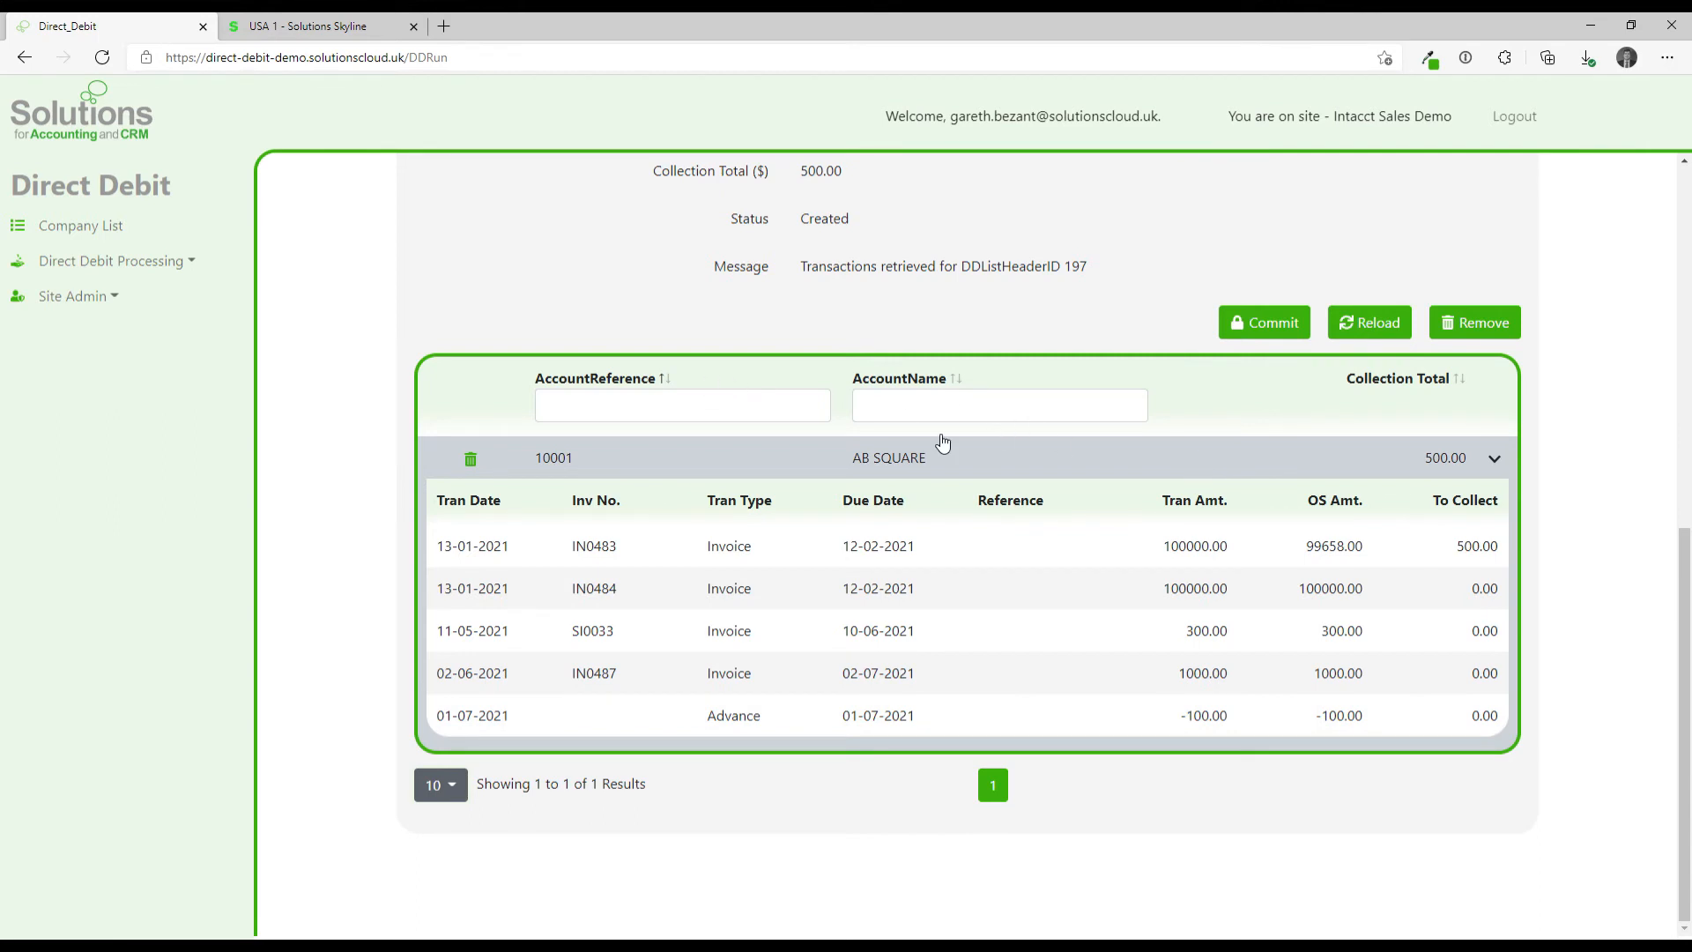
mouse_move(1369, 321)
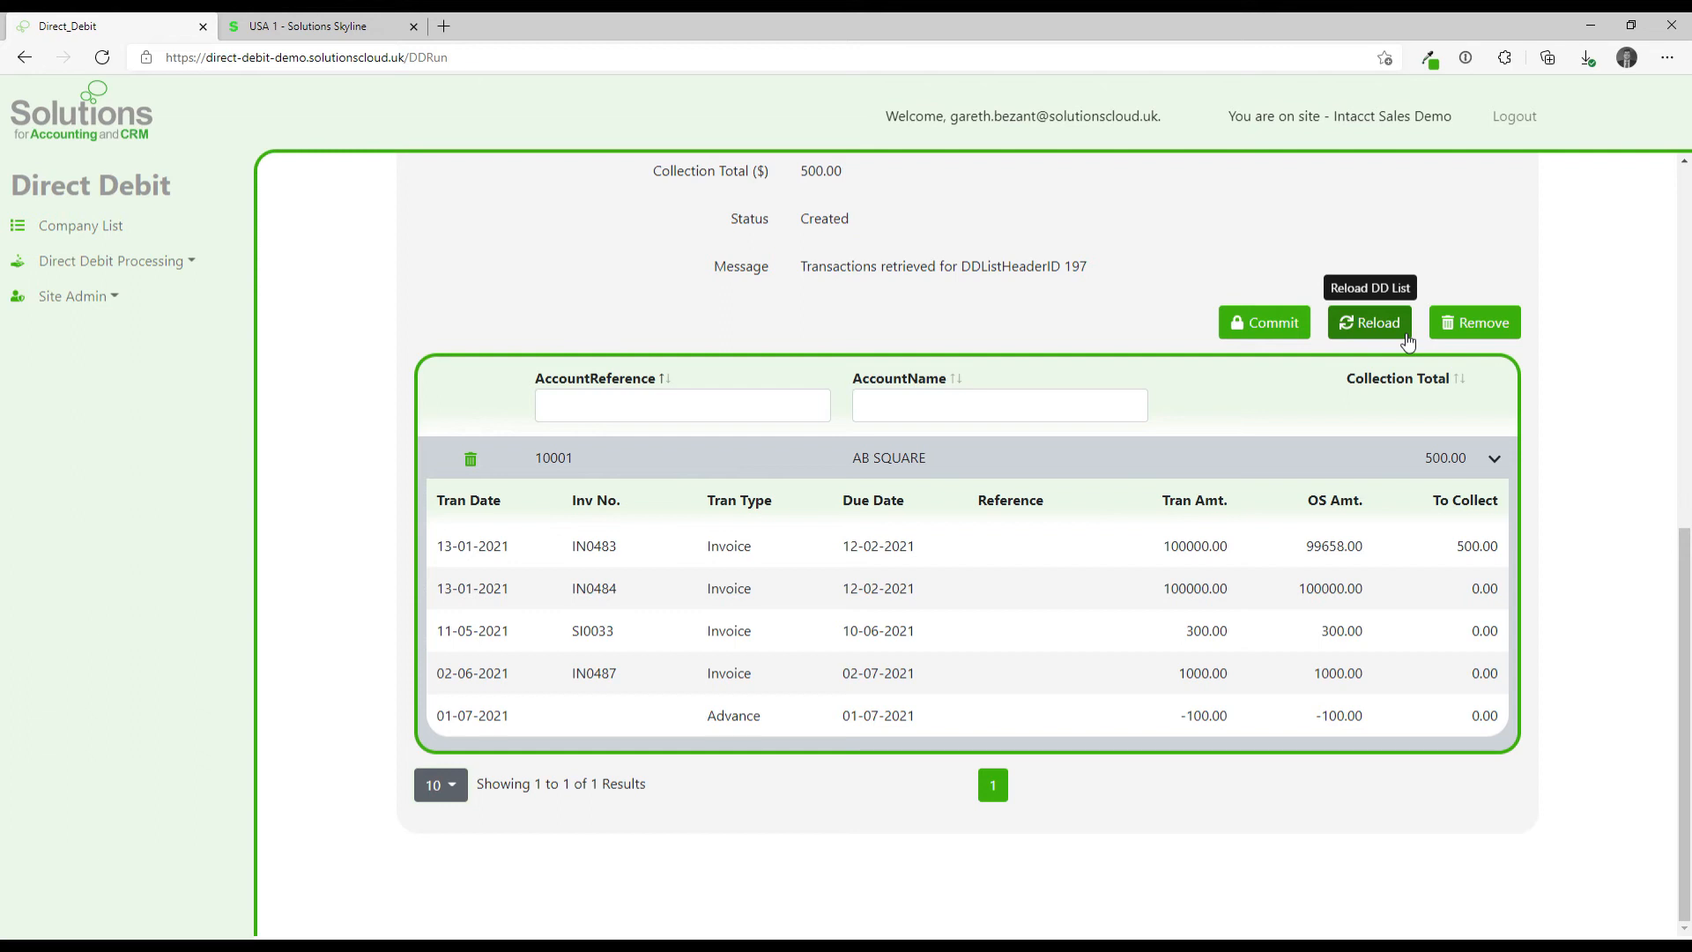
mouse_move(1378, 335)
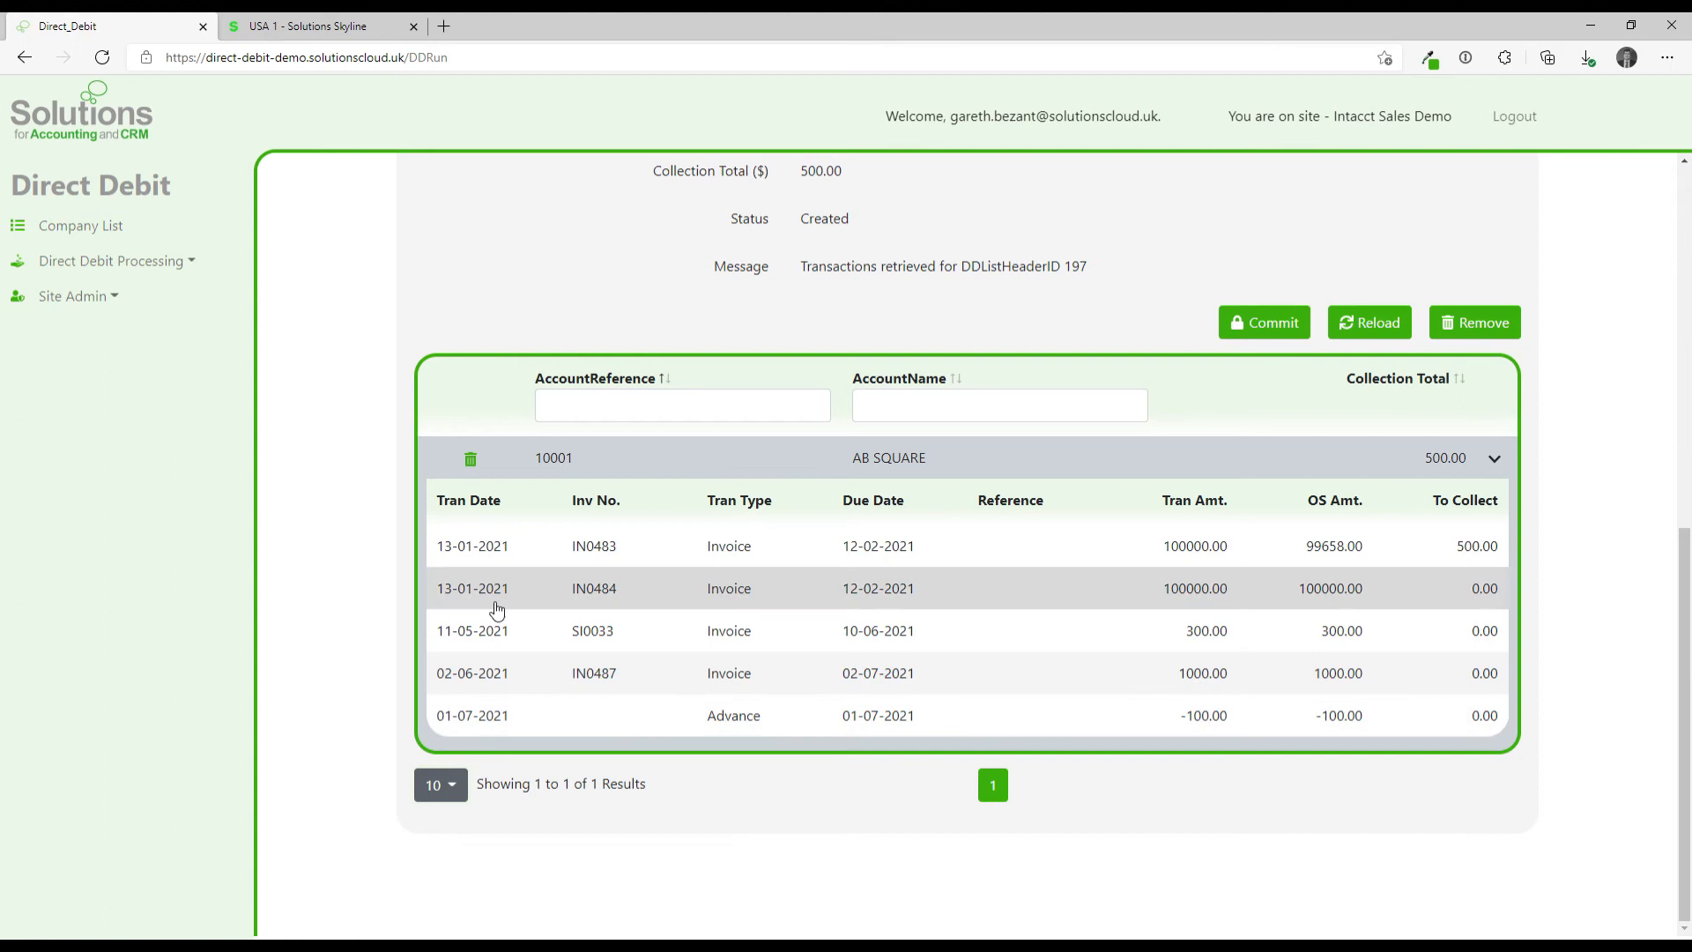
mouse_move(1264, 322)
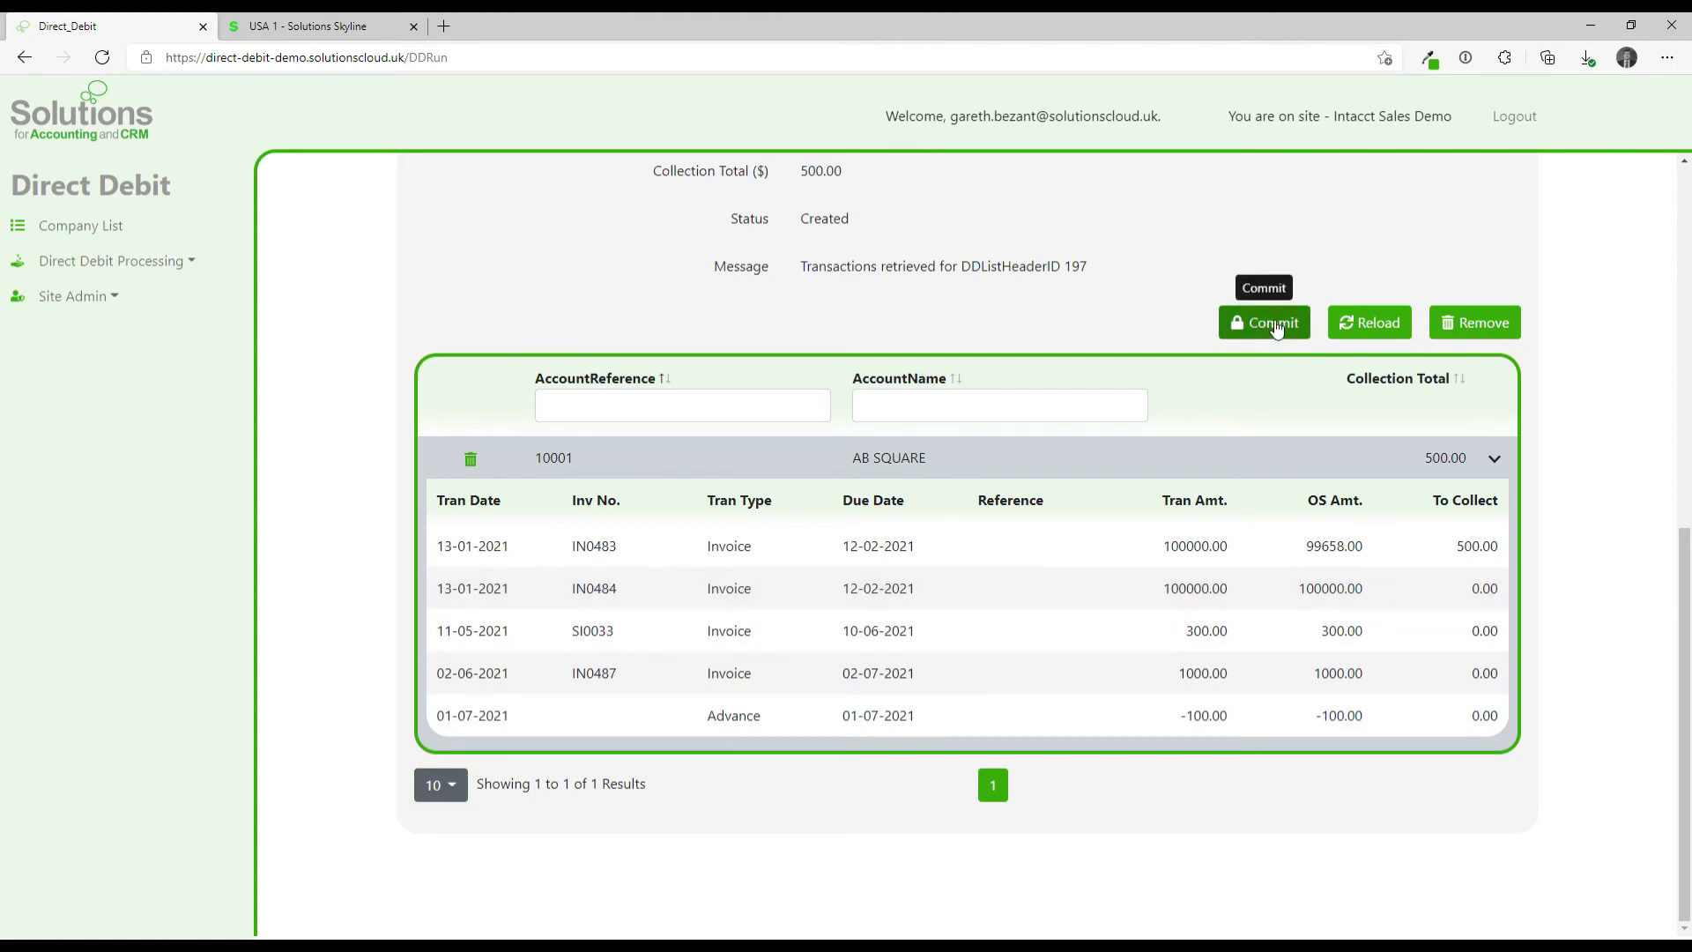
Commit run 'Run 1 1509' and download its bank file.
click(1263, 321)
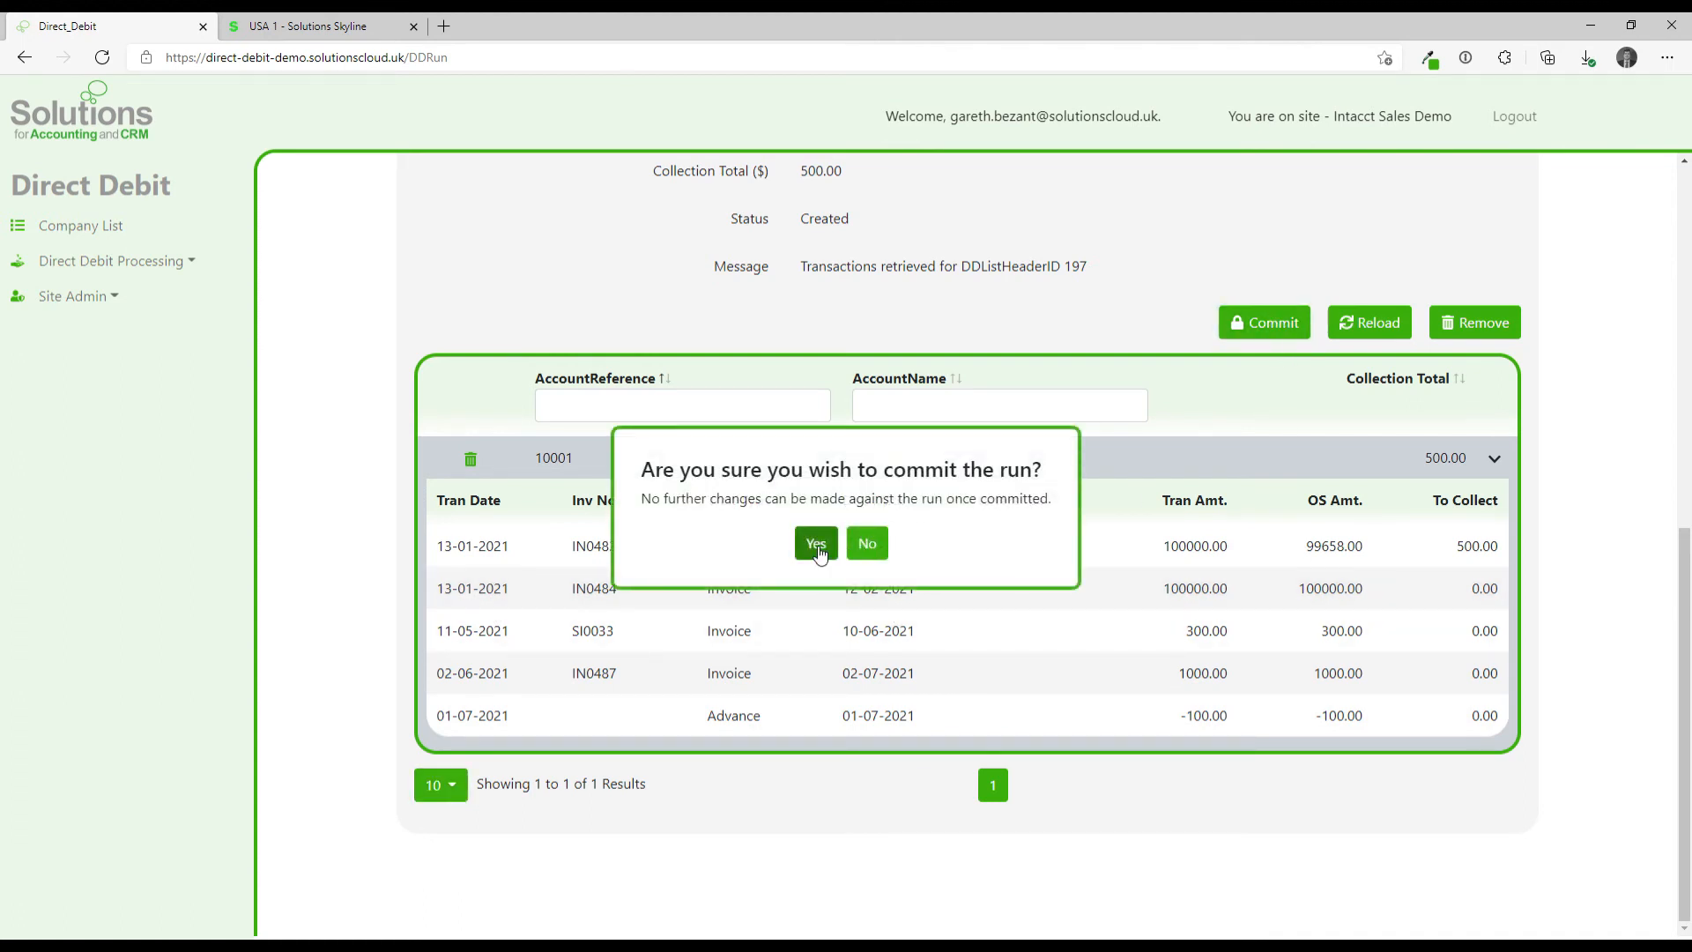
click(815, 543)
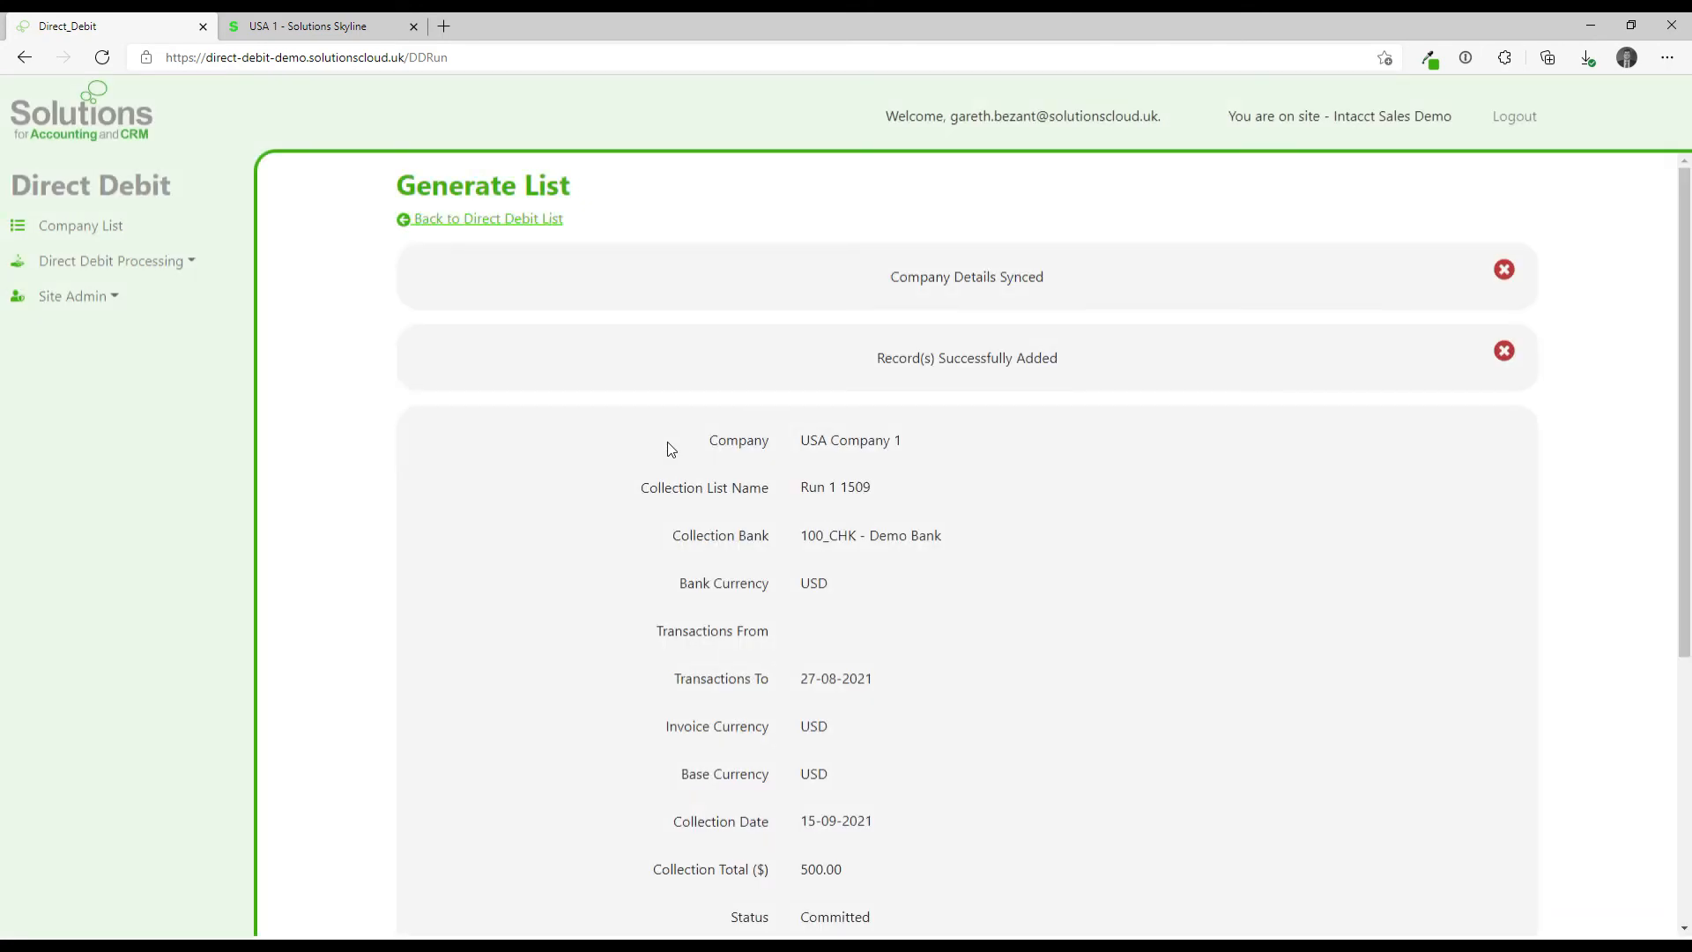
mouse_move(775, 444)
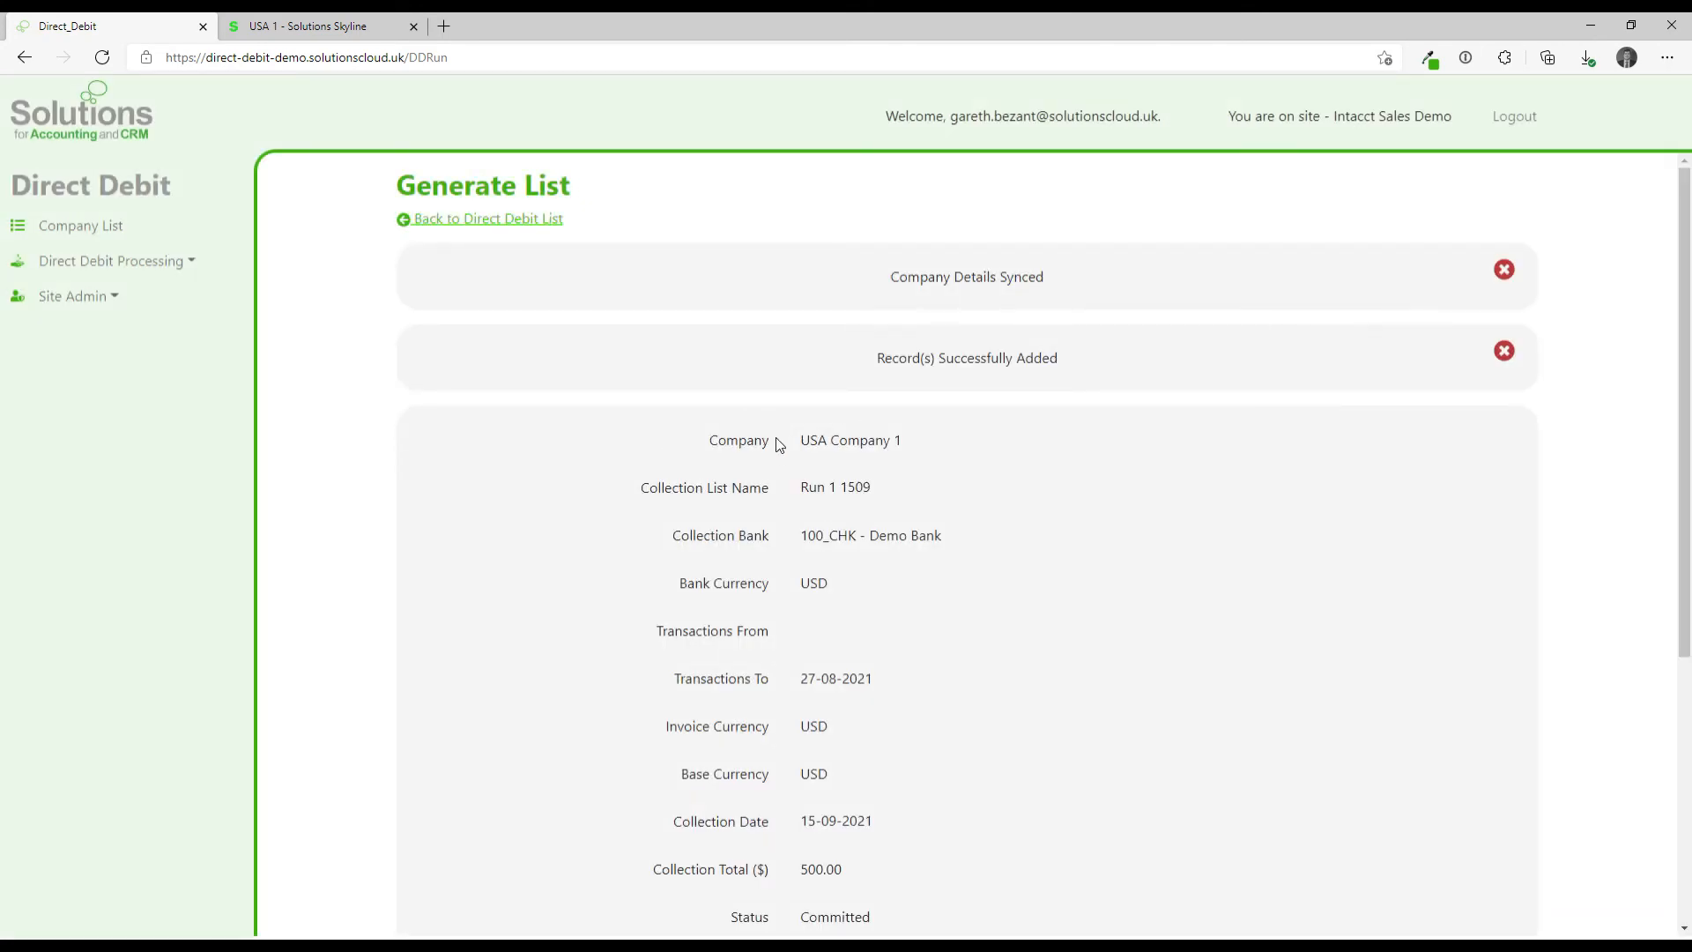
scroll(down, 3)
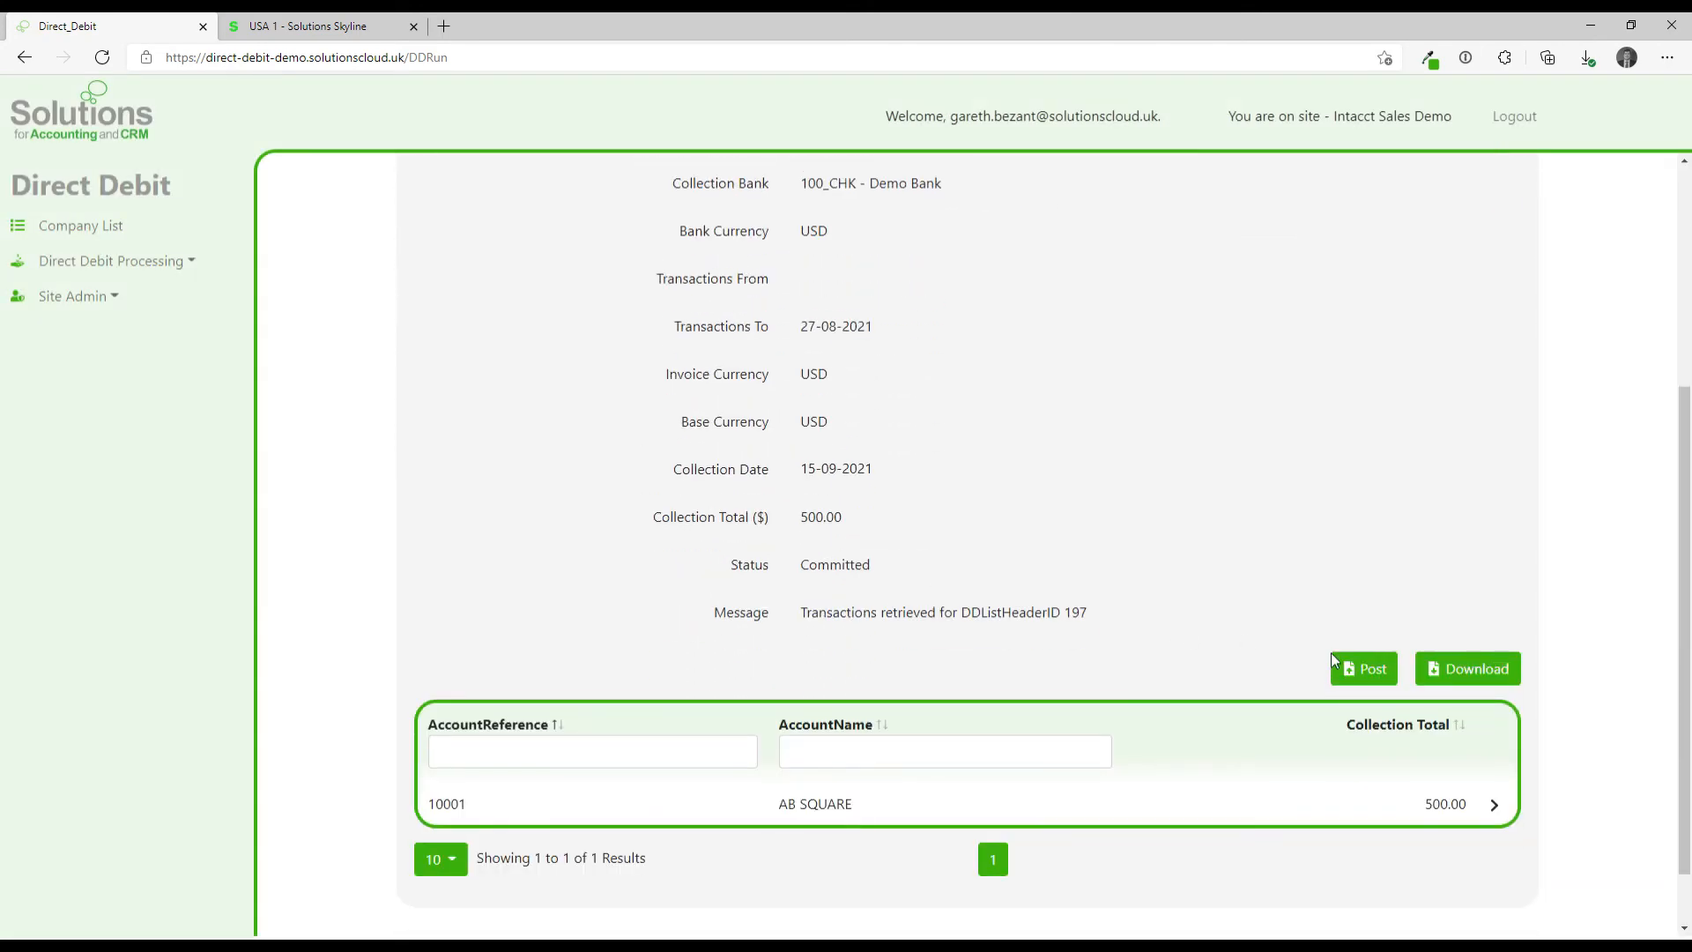
click(1466, 668)
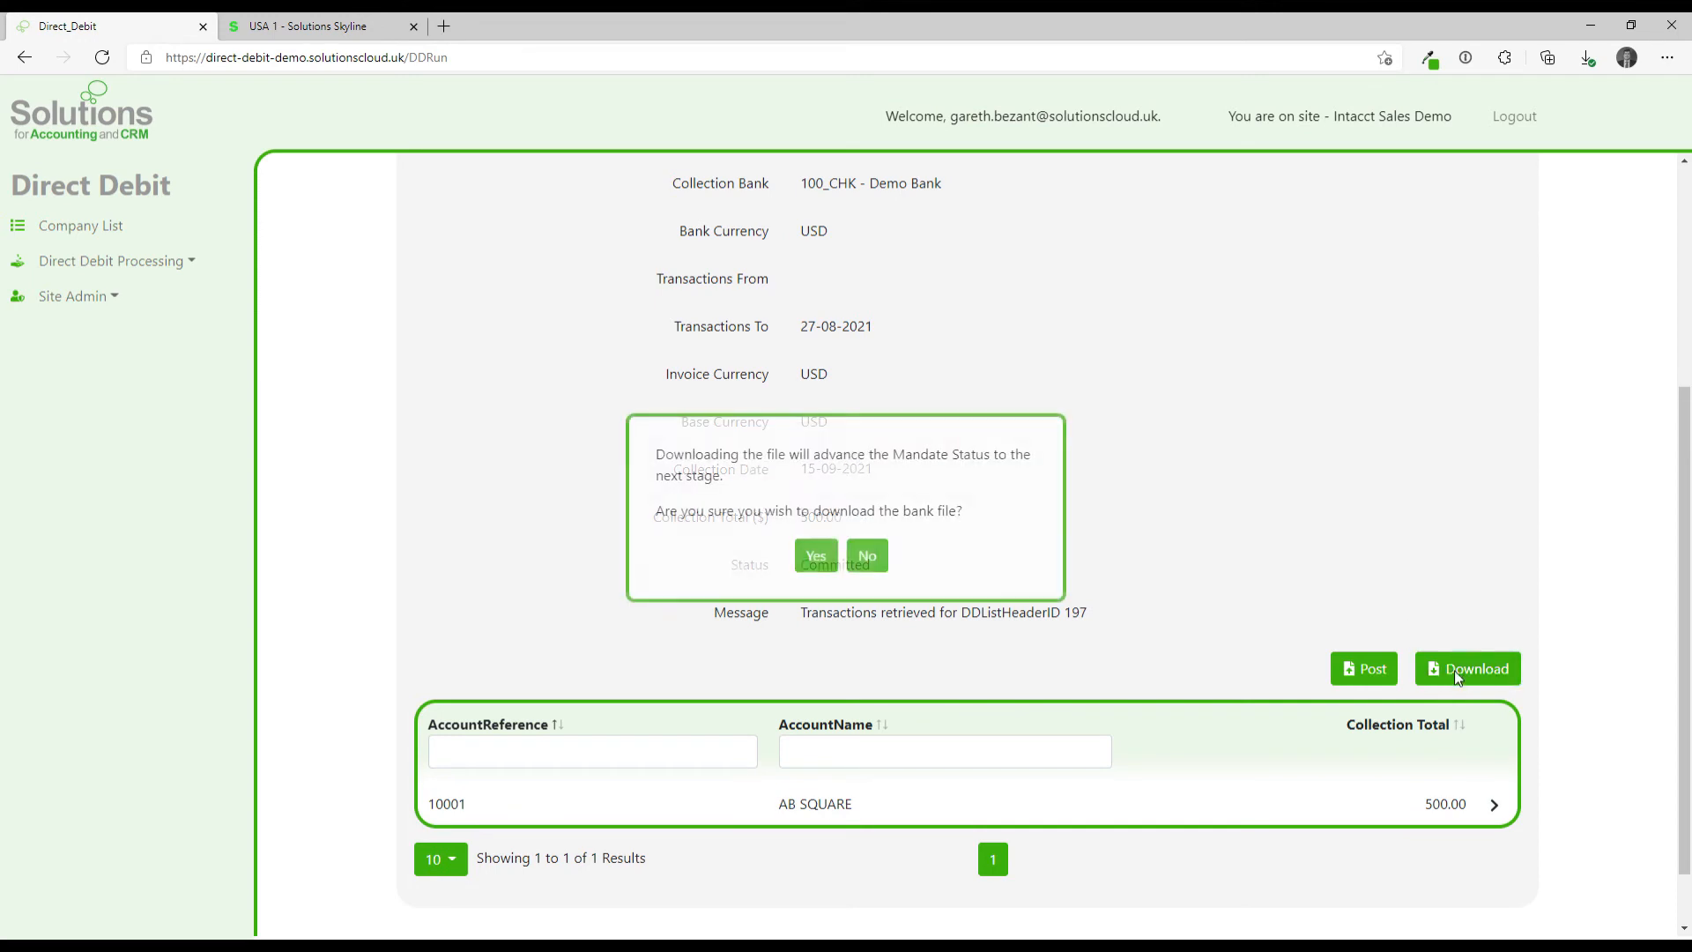
click(814, 555)
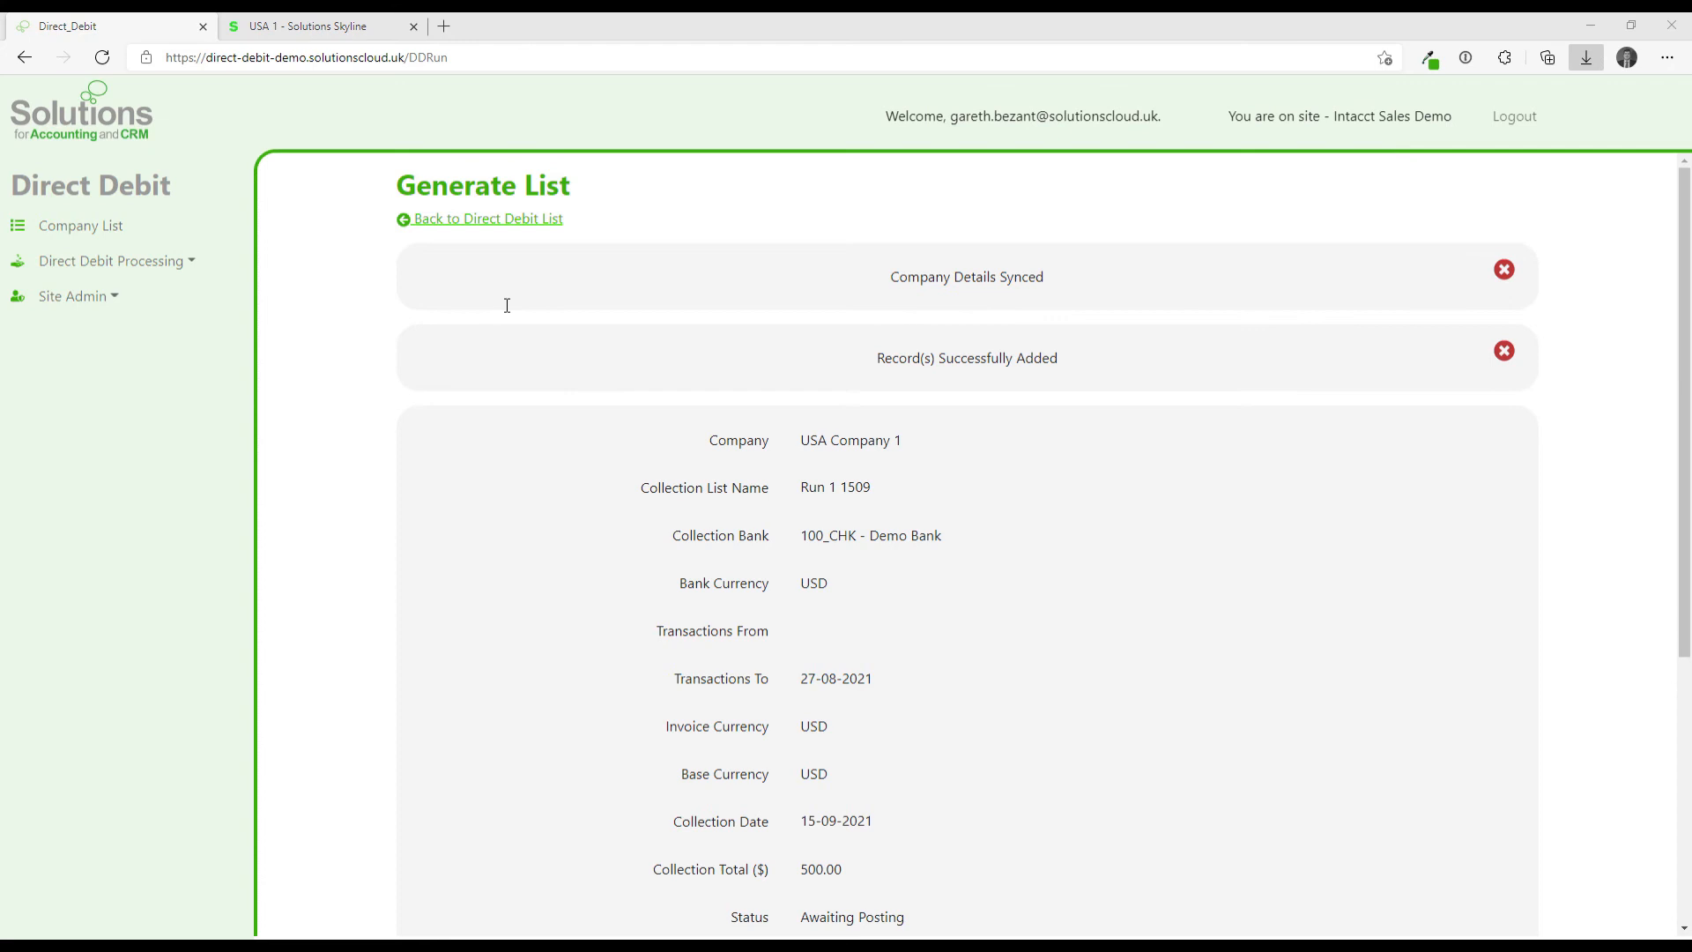
mouse_move(1465, 703)
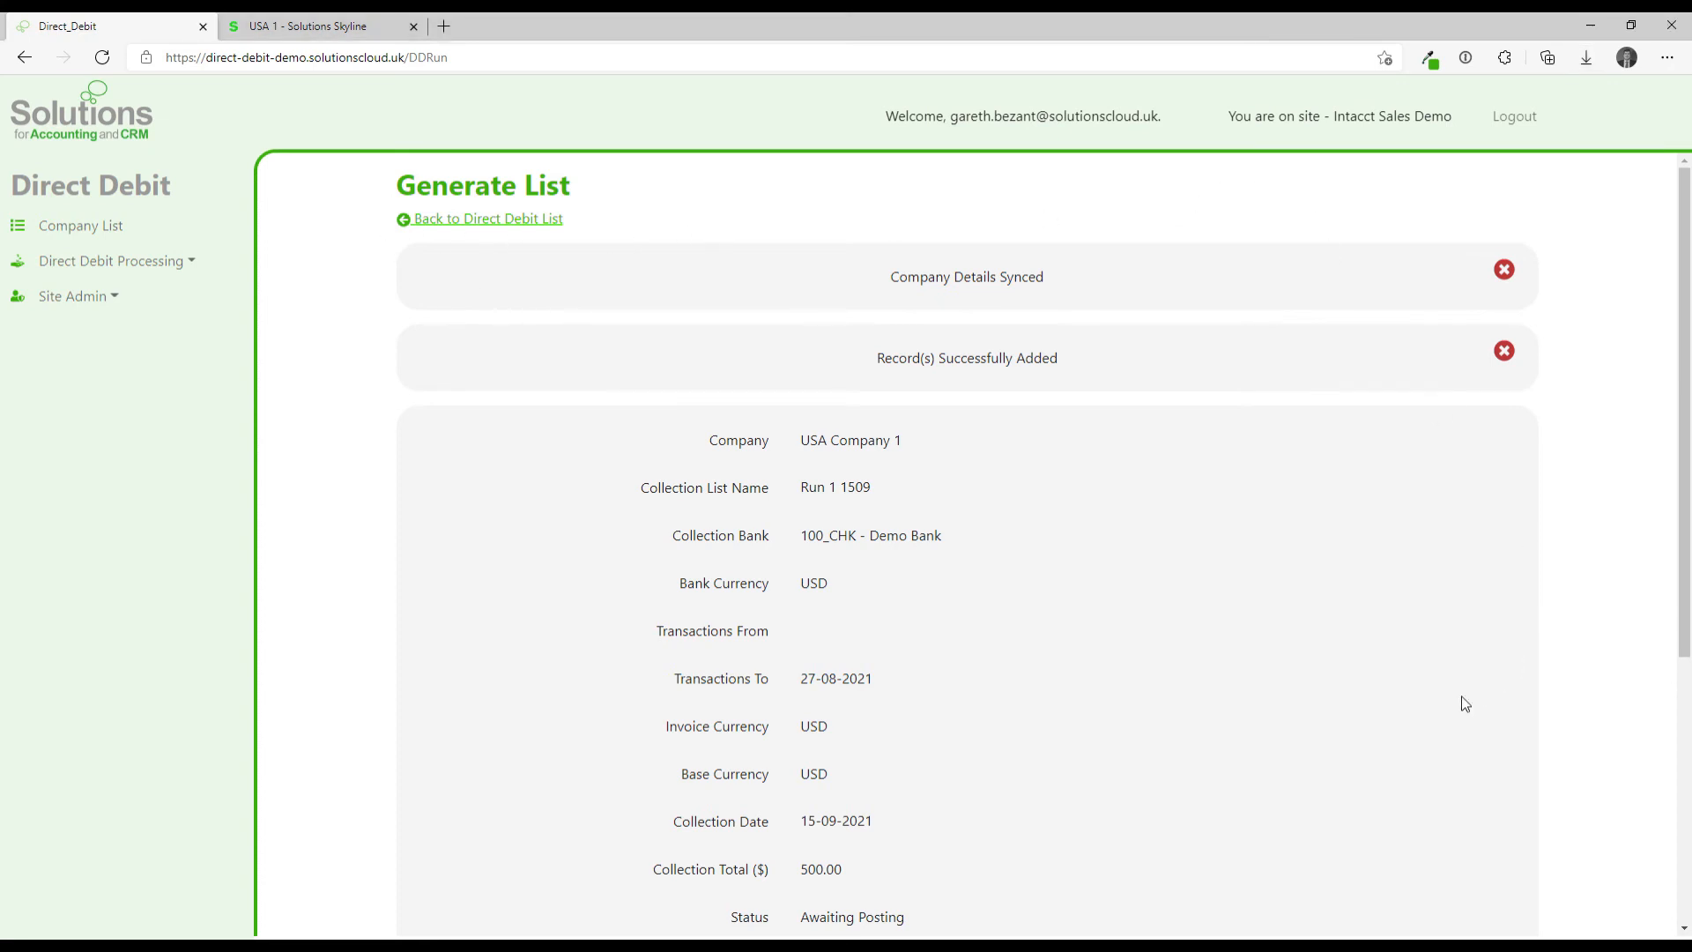
Post the run so its status is Complete, then return to the Sage Intacct tab.
scroll(down, 3)
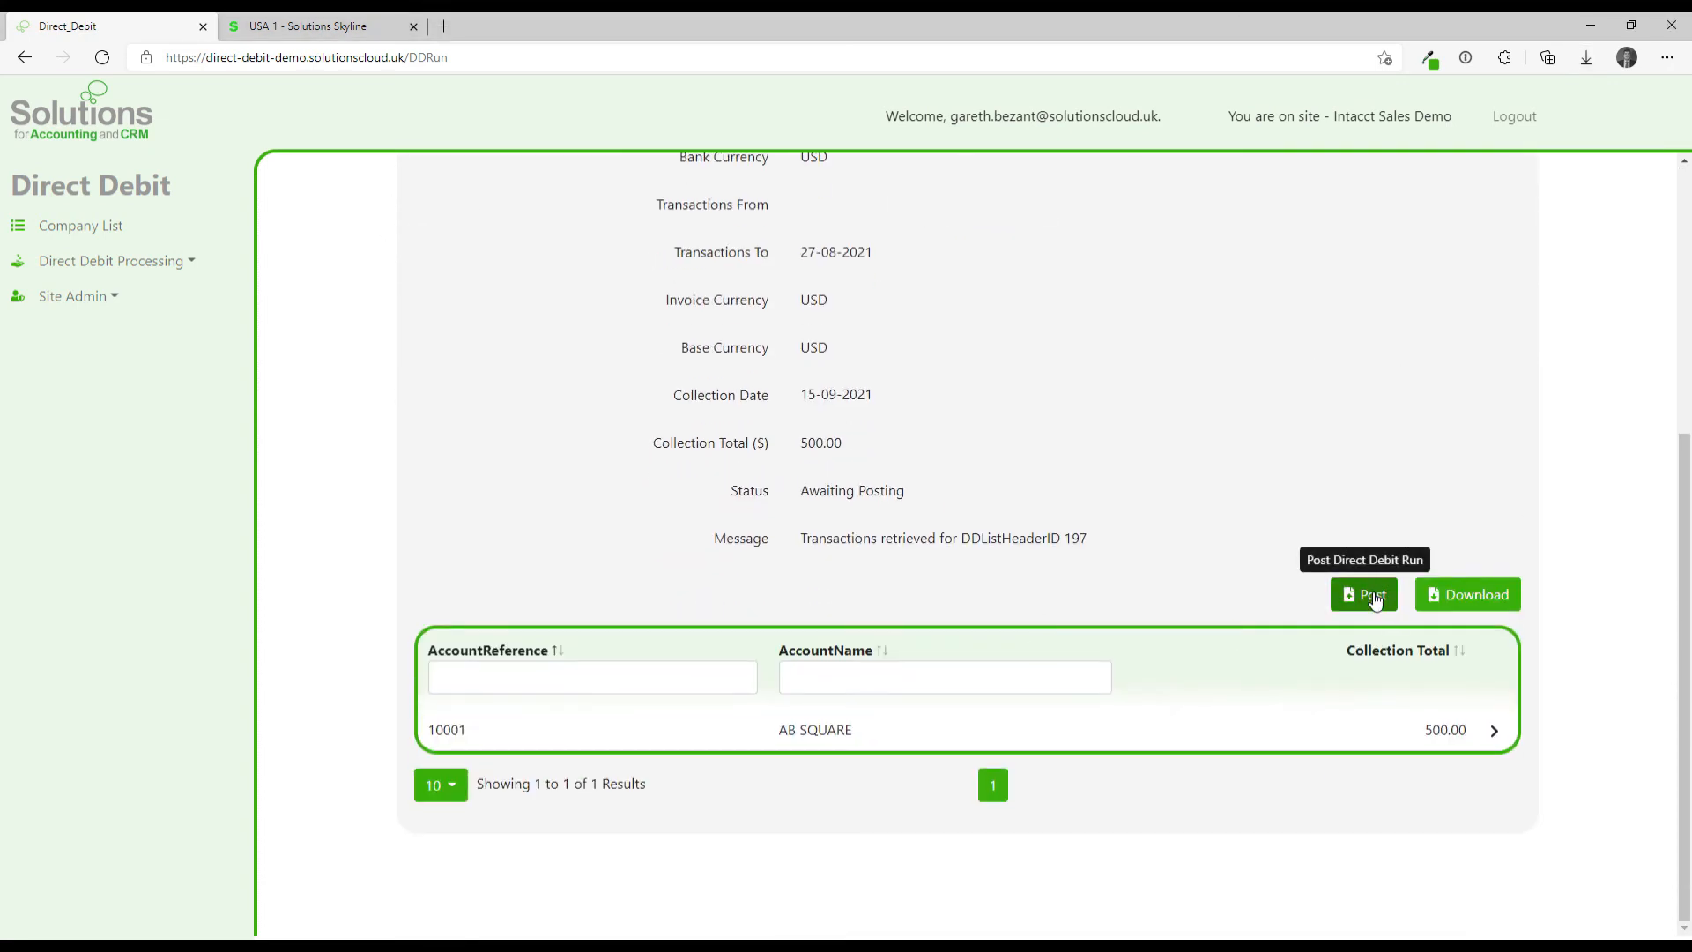
click(1362, 594)
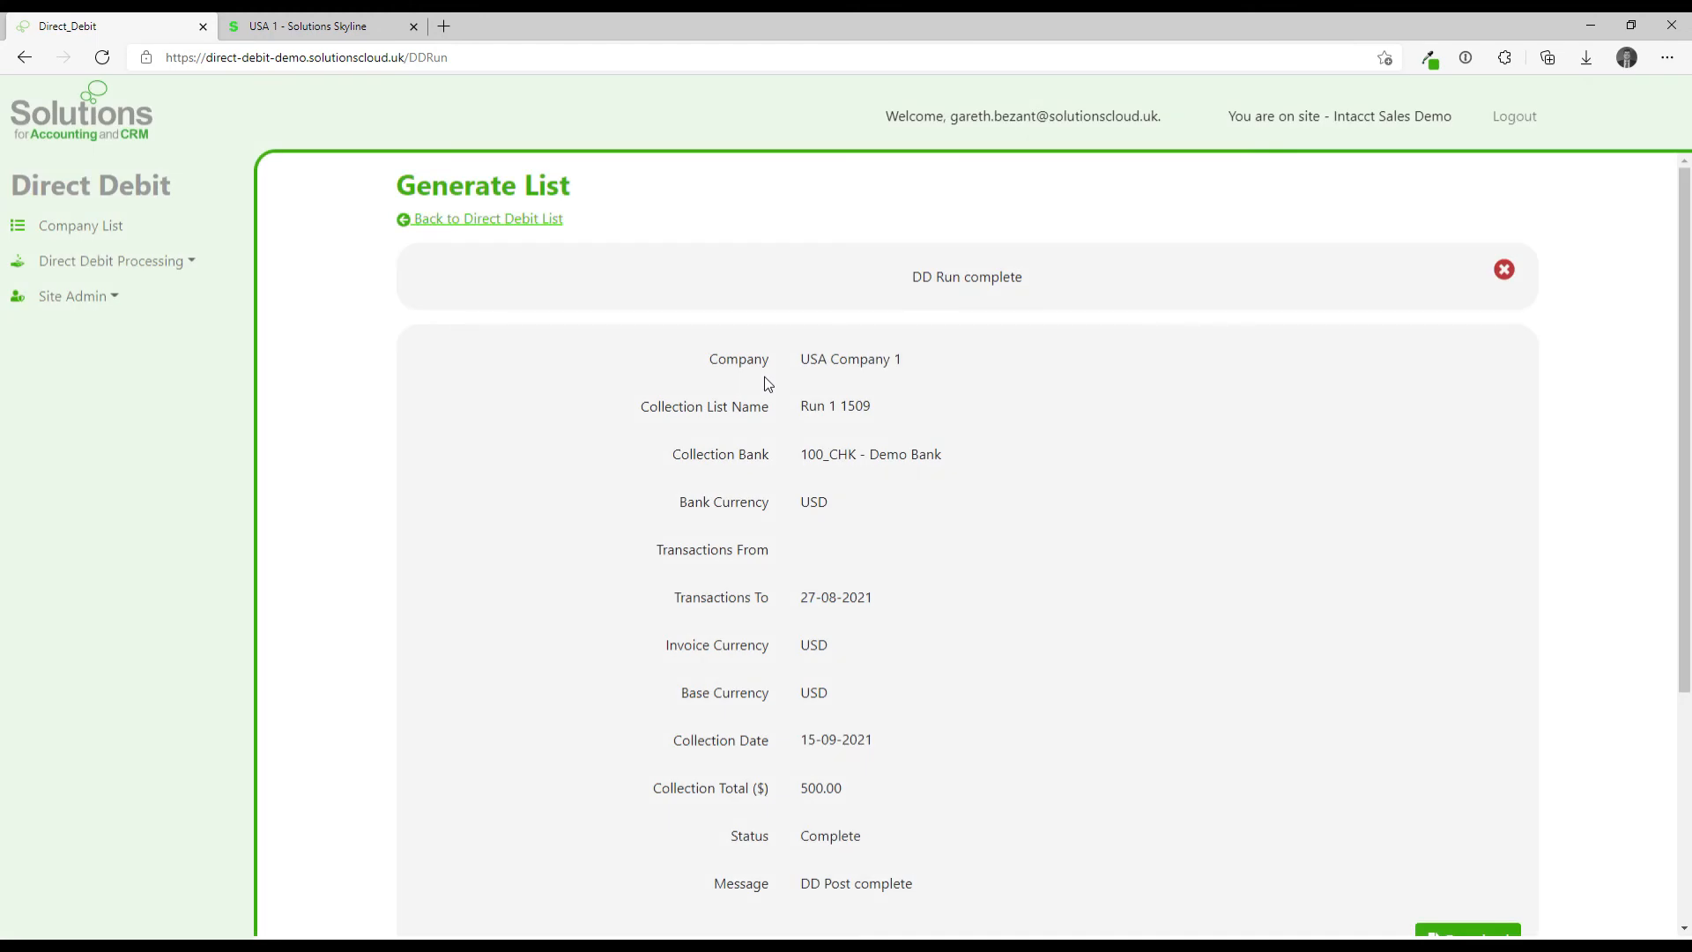
click(319, 25)
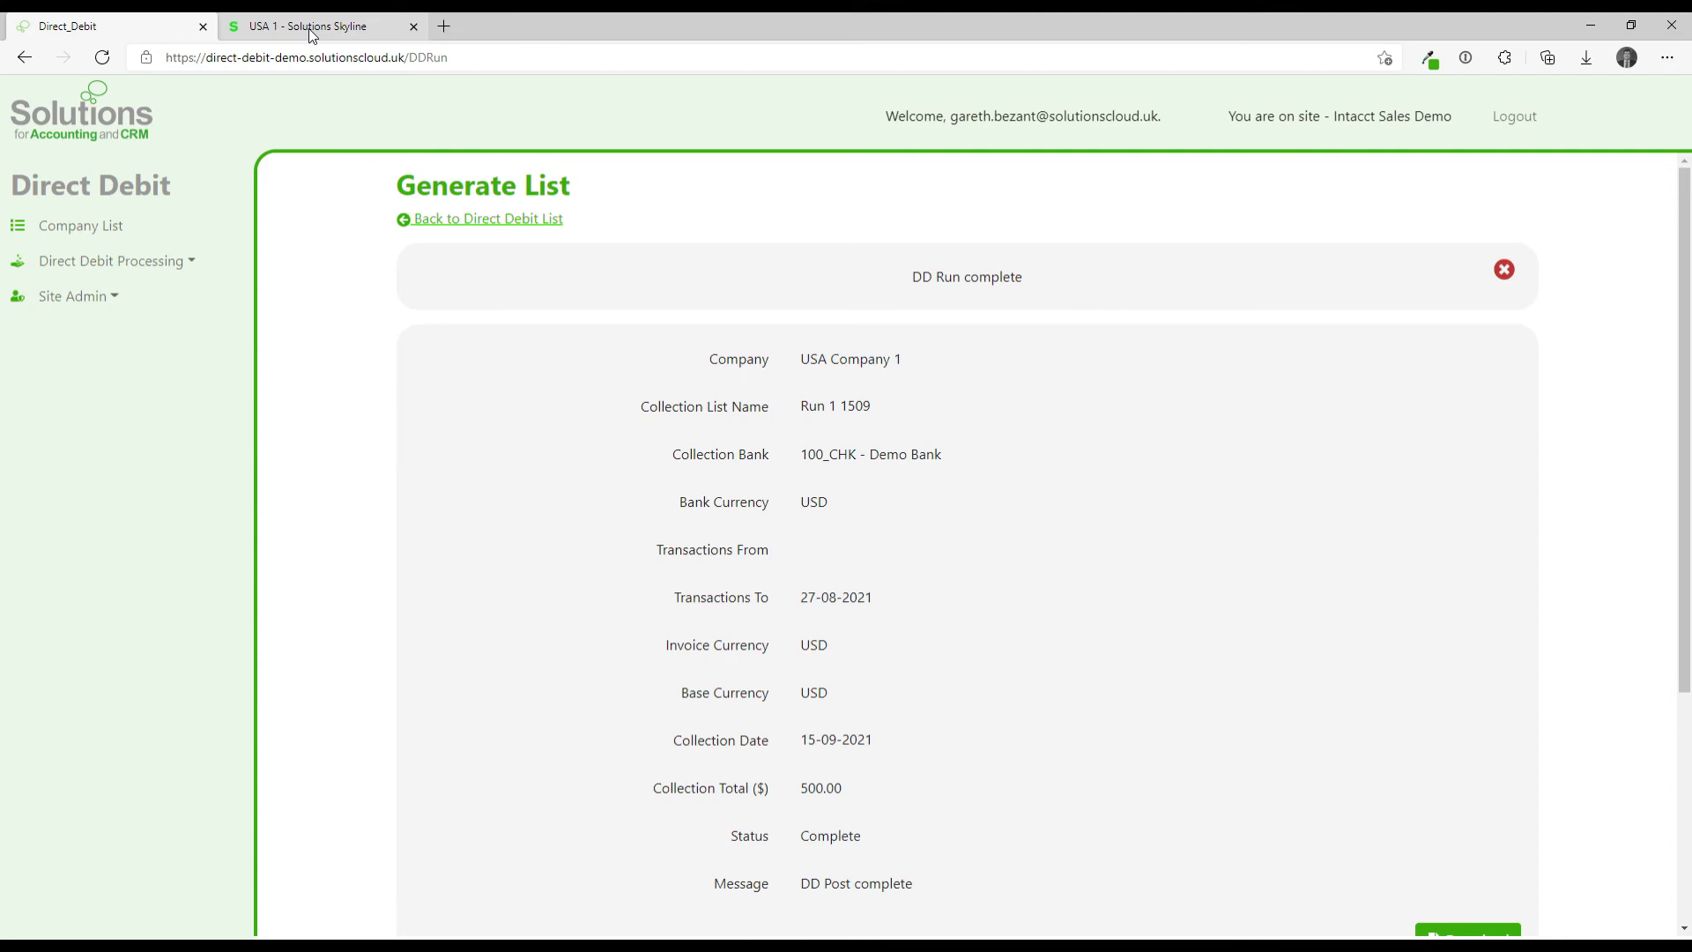
click(314, 24)
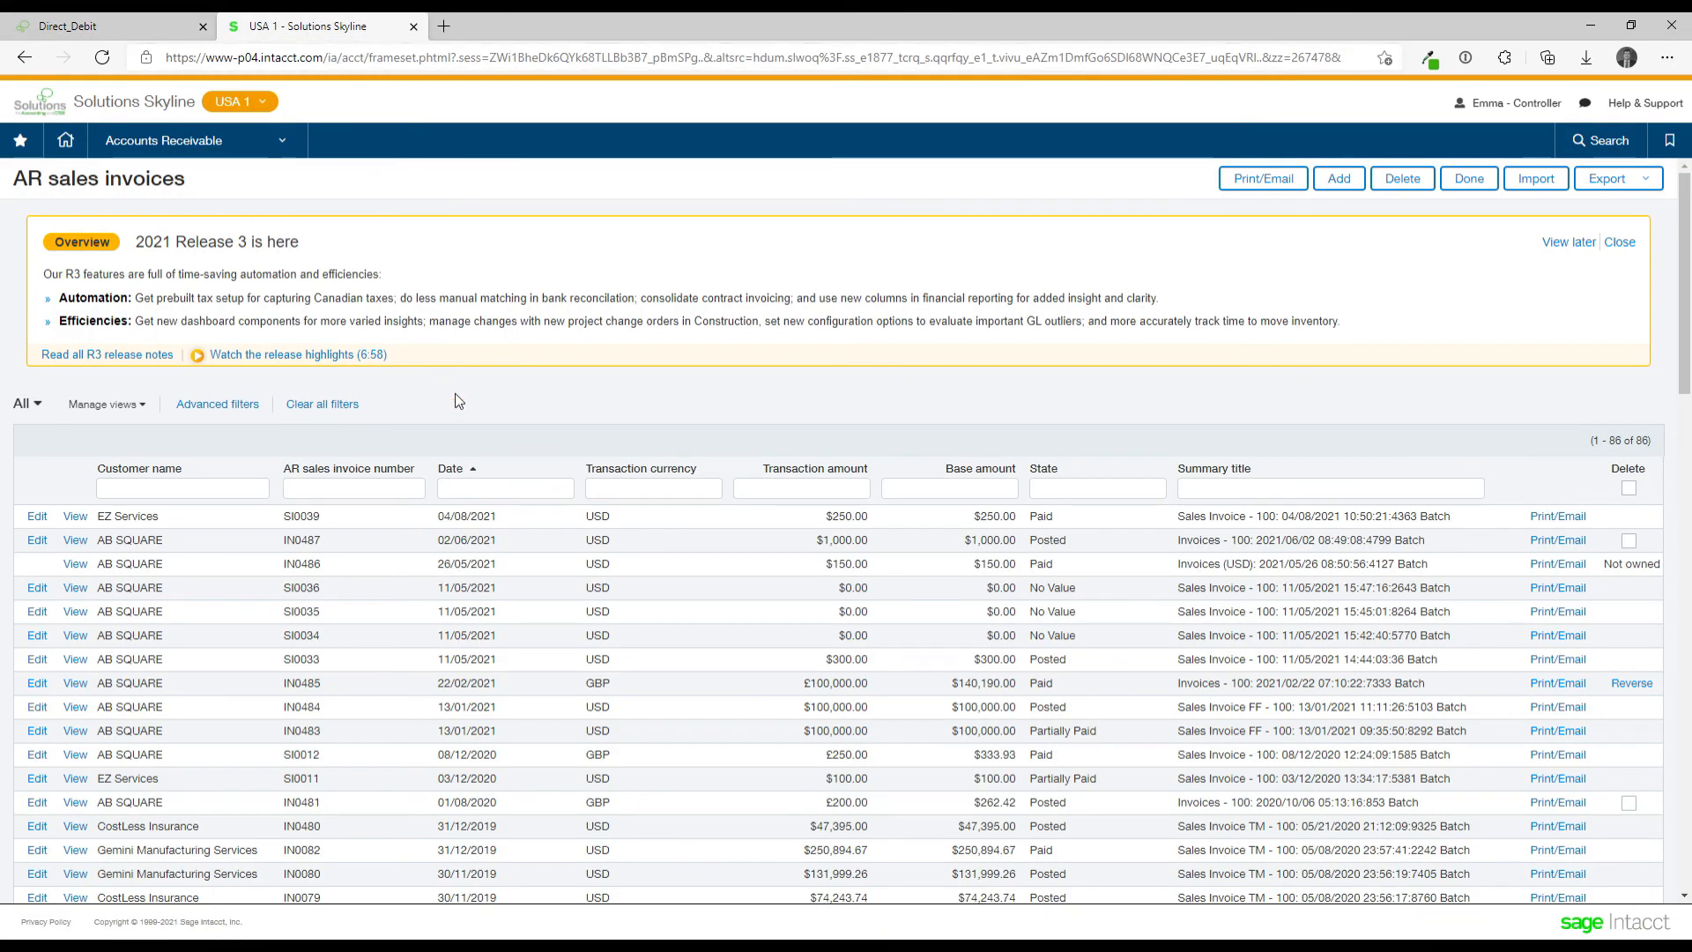
Show posted AR payments and view the newest 500.00 AB SQUARE payment dated 15/09/2021.
click(465, 587)
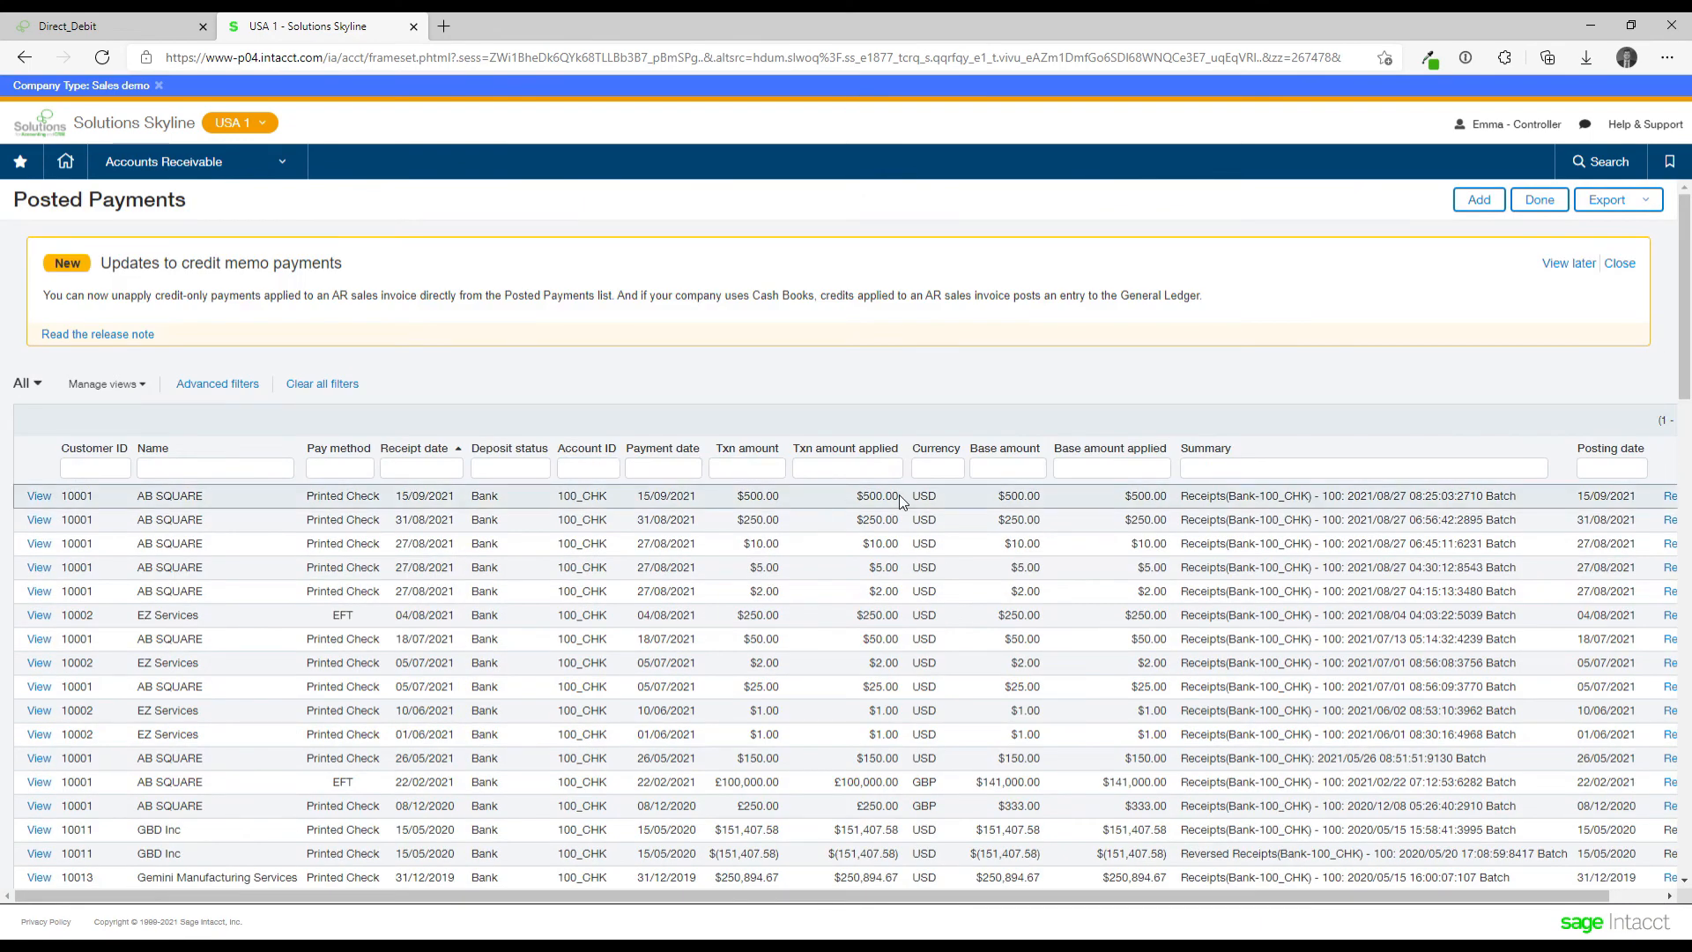
double_click(878, 495)
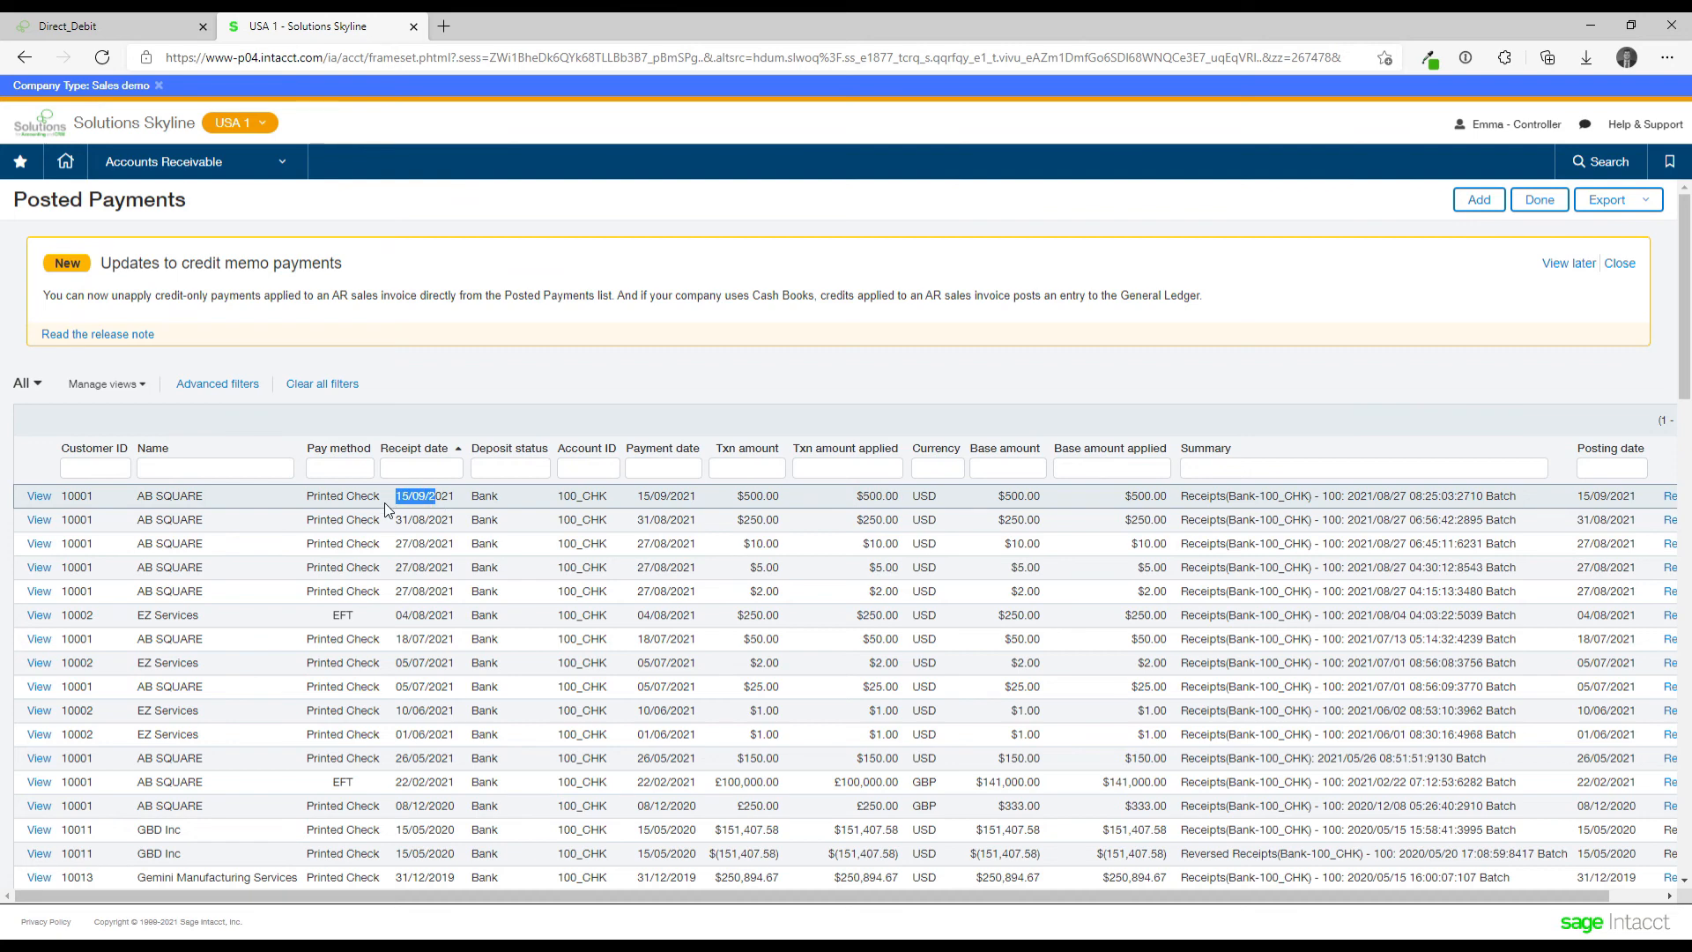
mouse_move(387, 513)
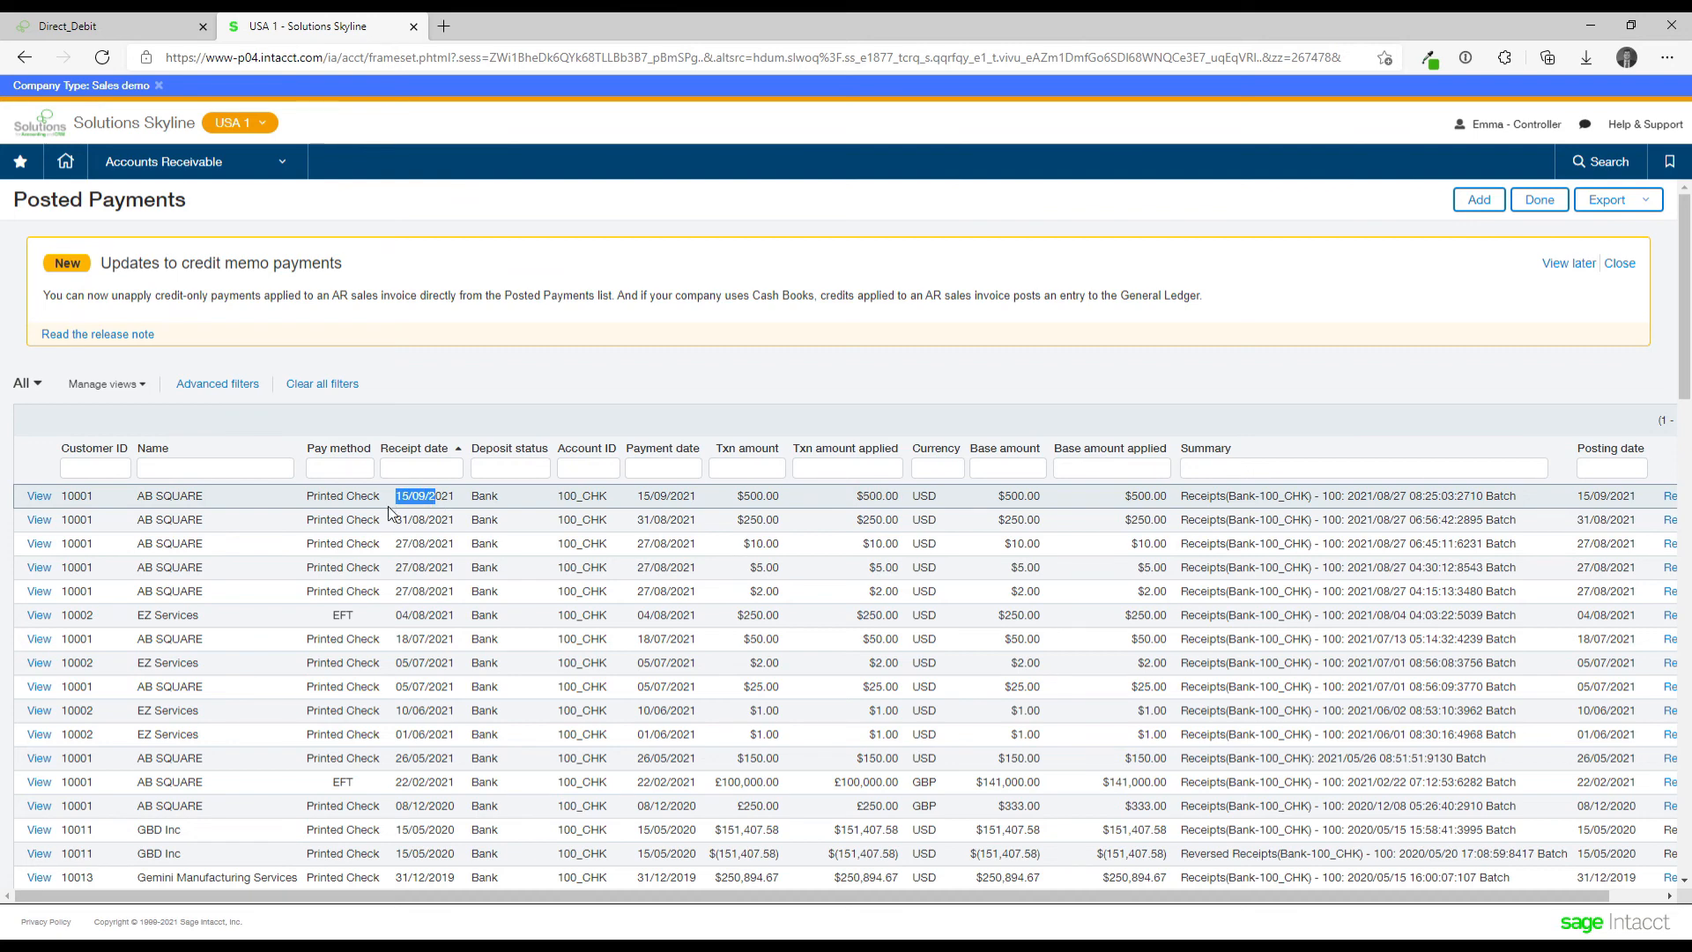
click(39, 495)
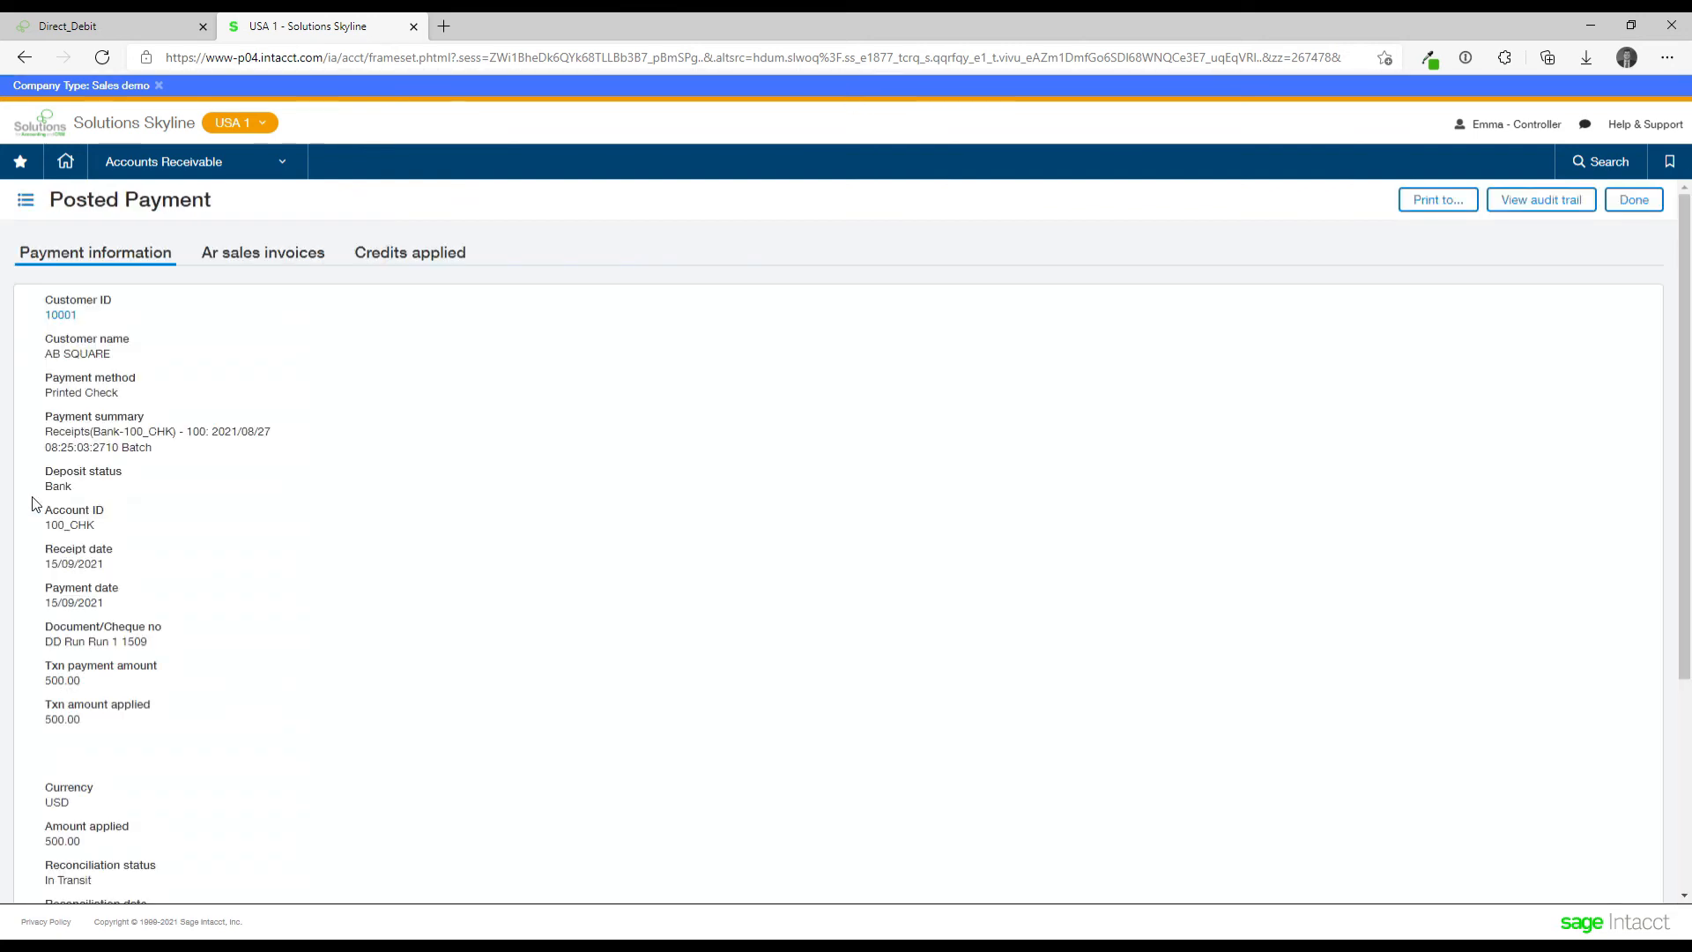
Confirm the payment applies 500.00 to invoice IN0483 and highlight its 'DD Run Run 1 1509' reference.
click(262, 252)
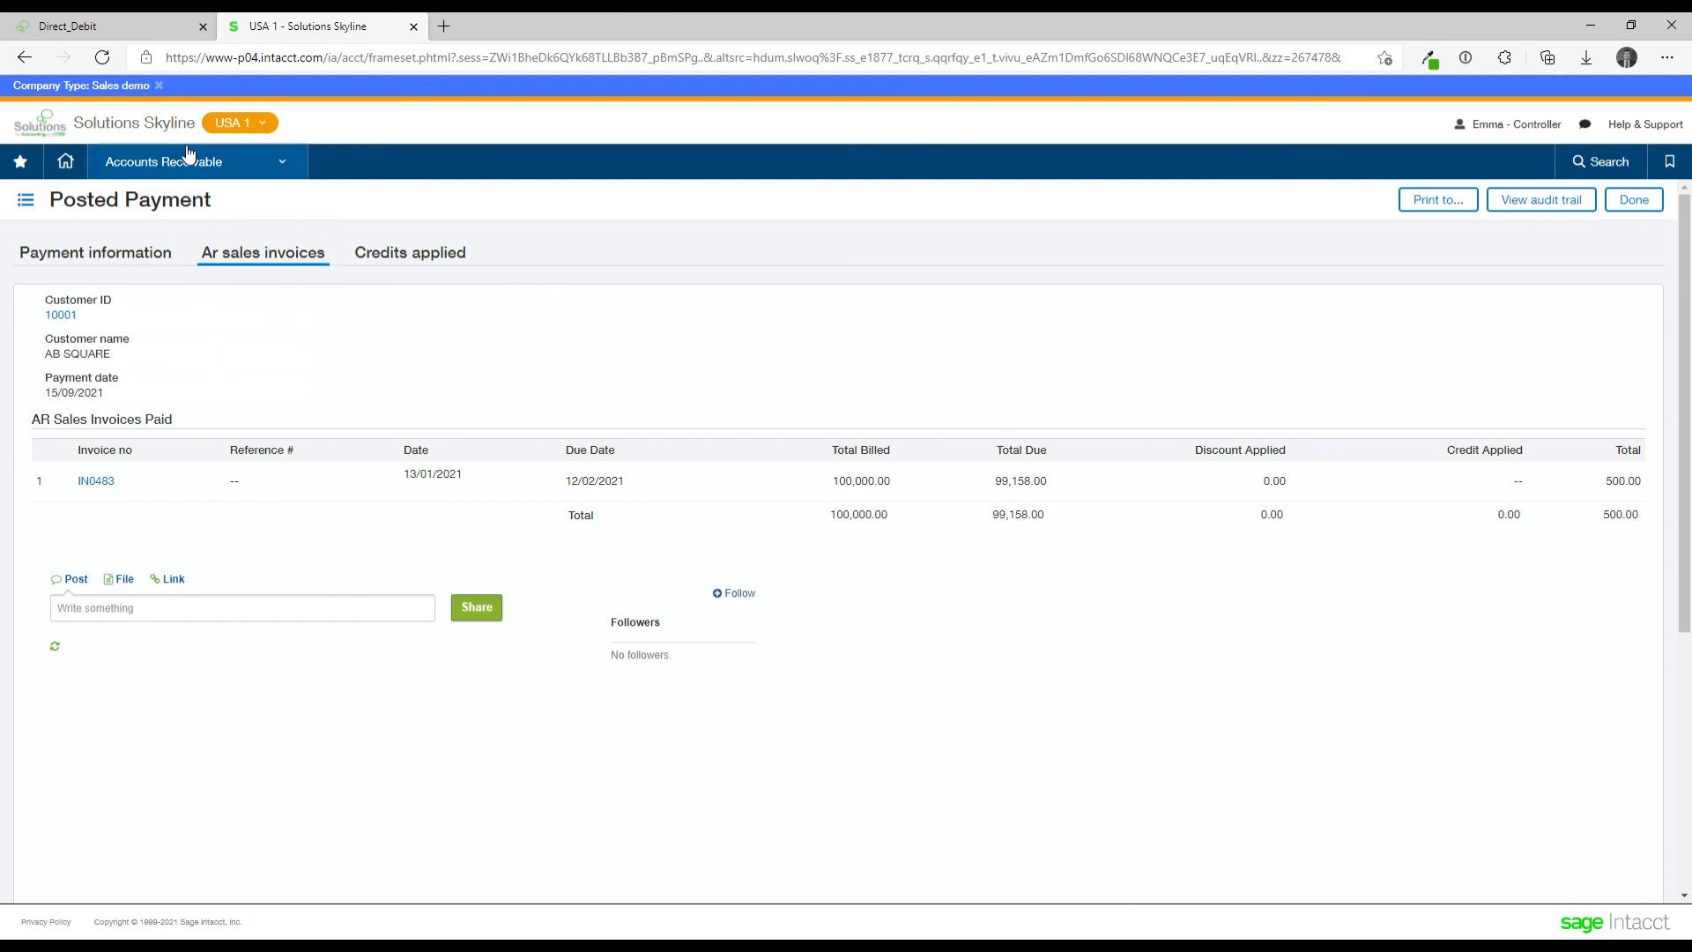
click(164, 160)
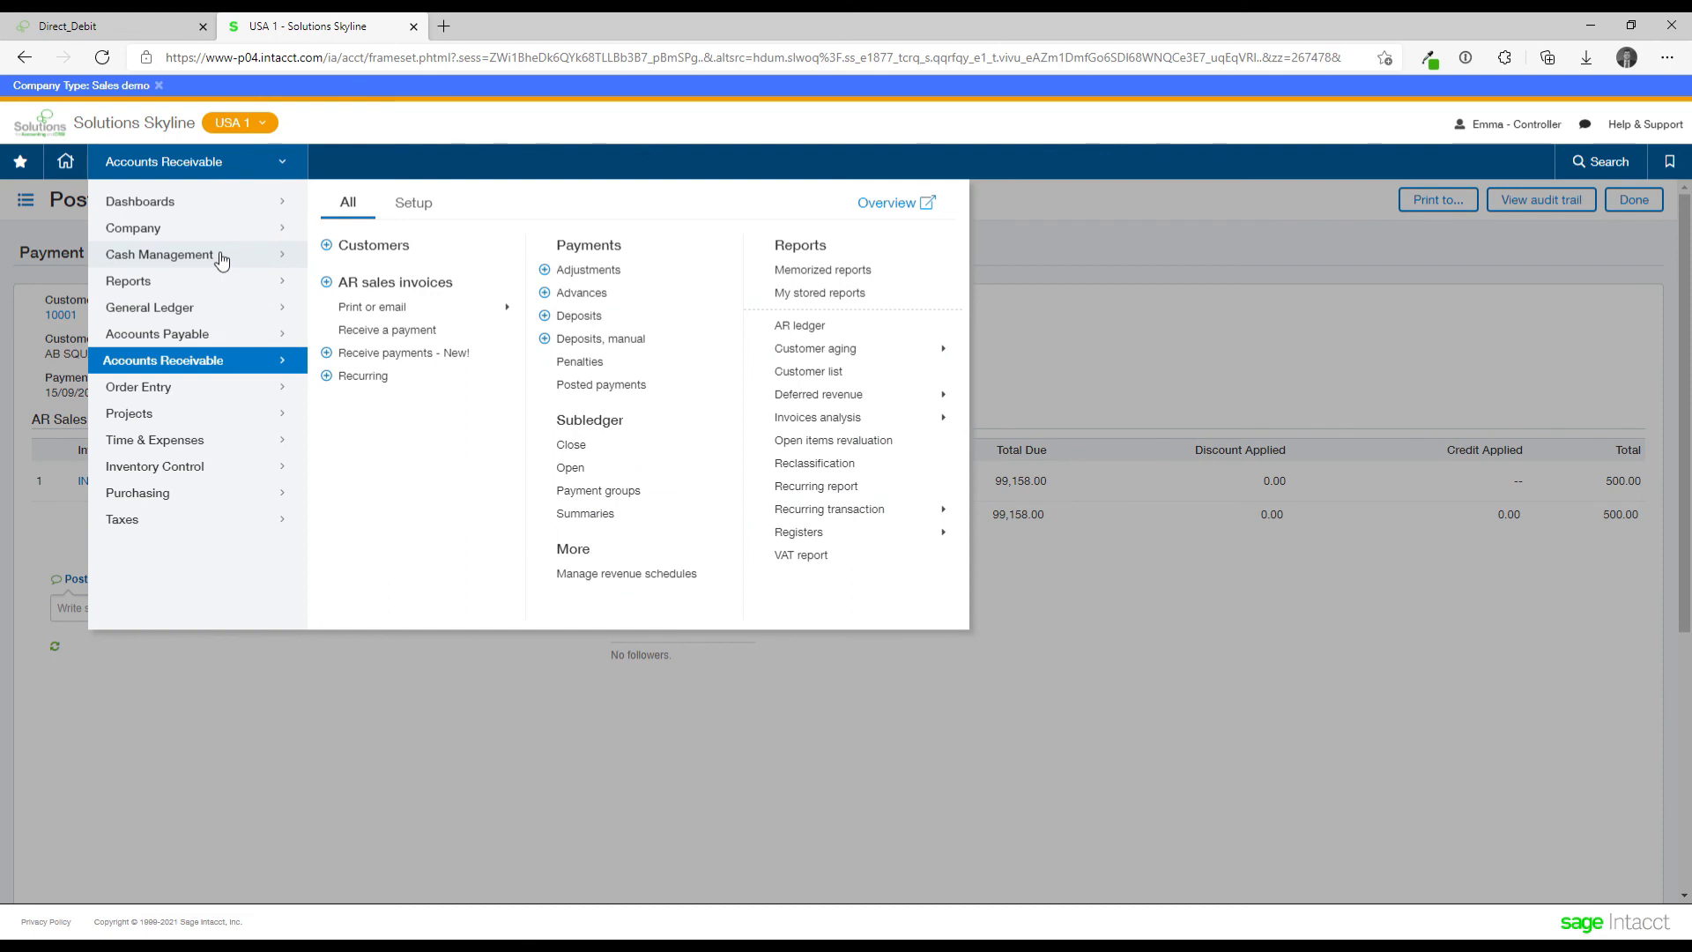
mouse_move(215, 565)
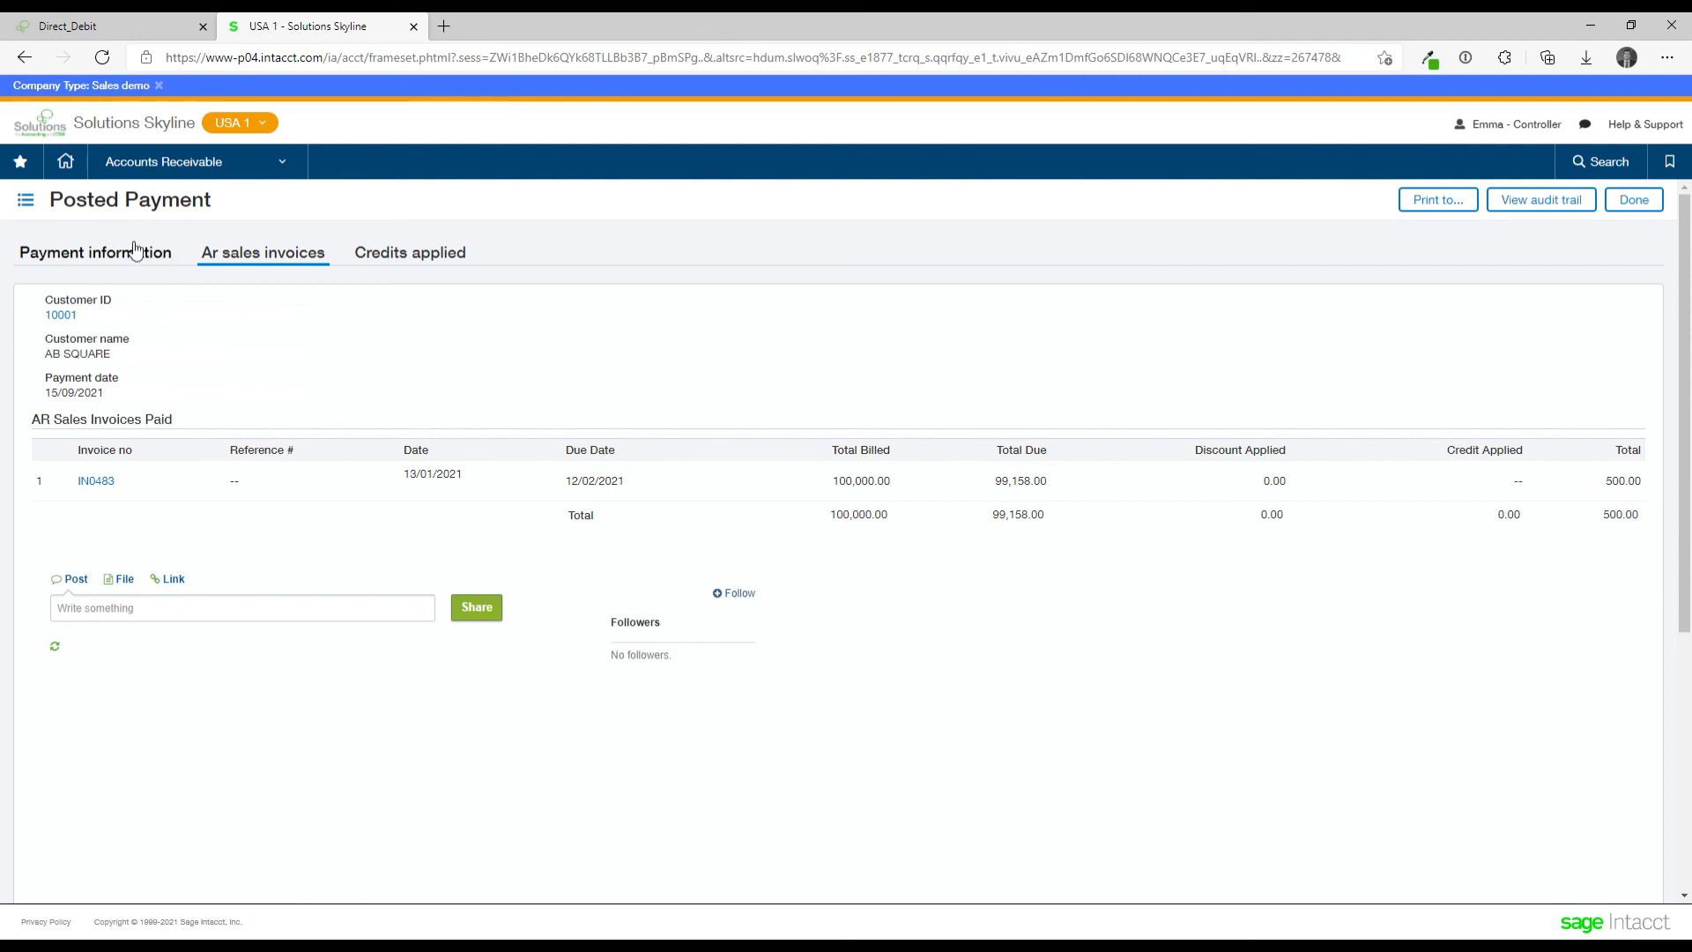
click(95, 252)
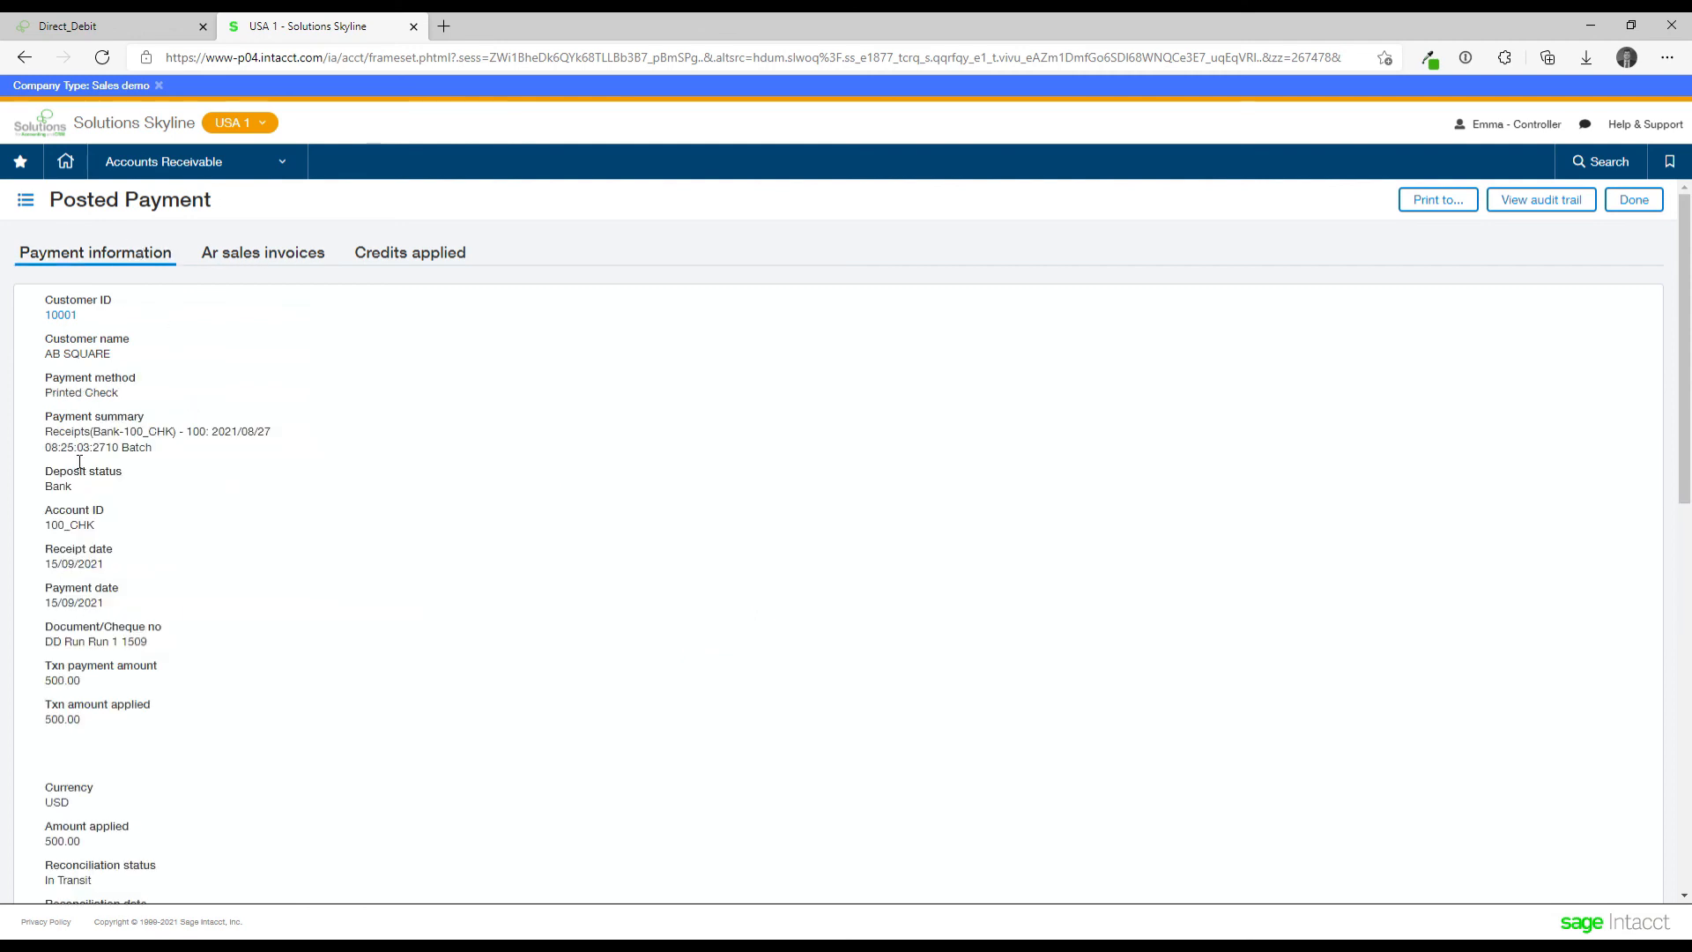
double_click(107, 642)
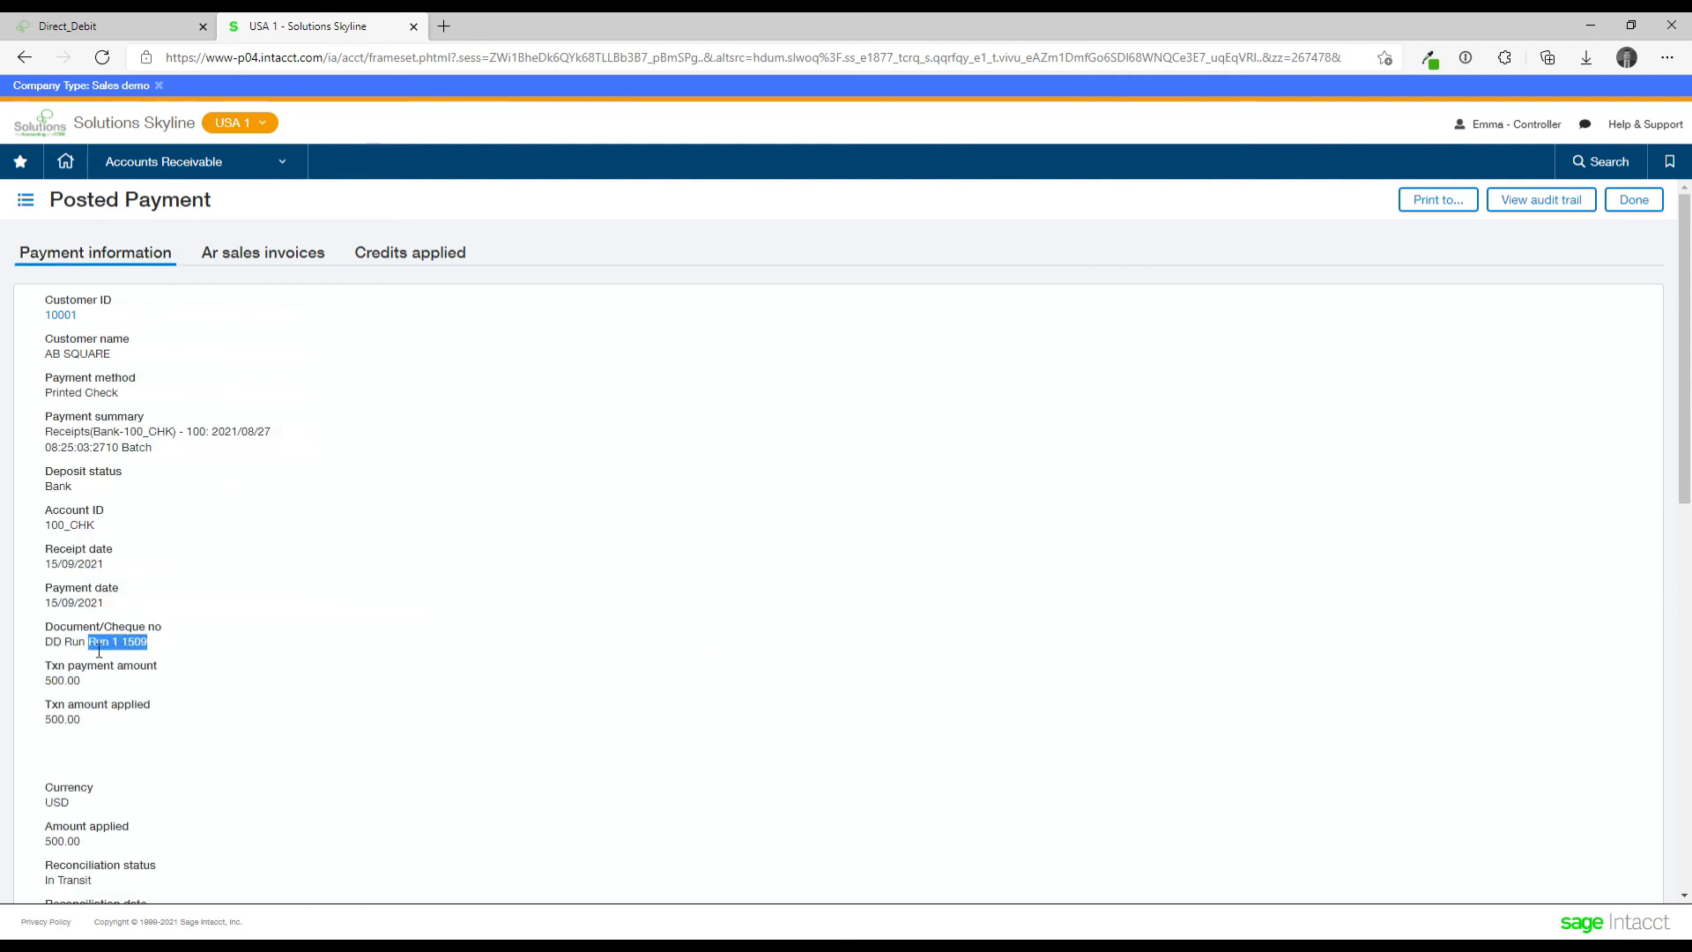